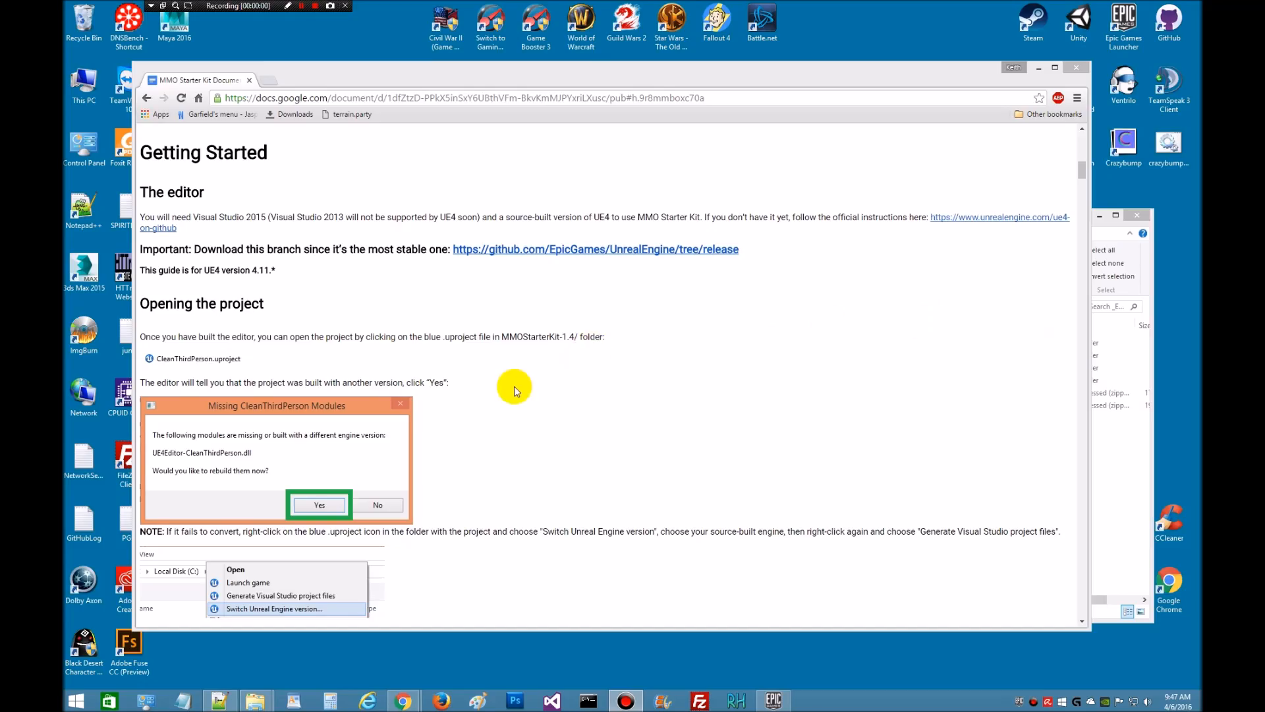
mouse_move(404, 299)
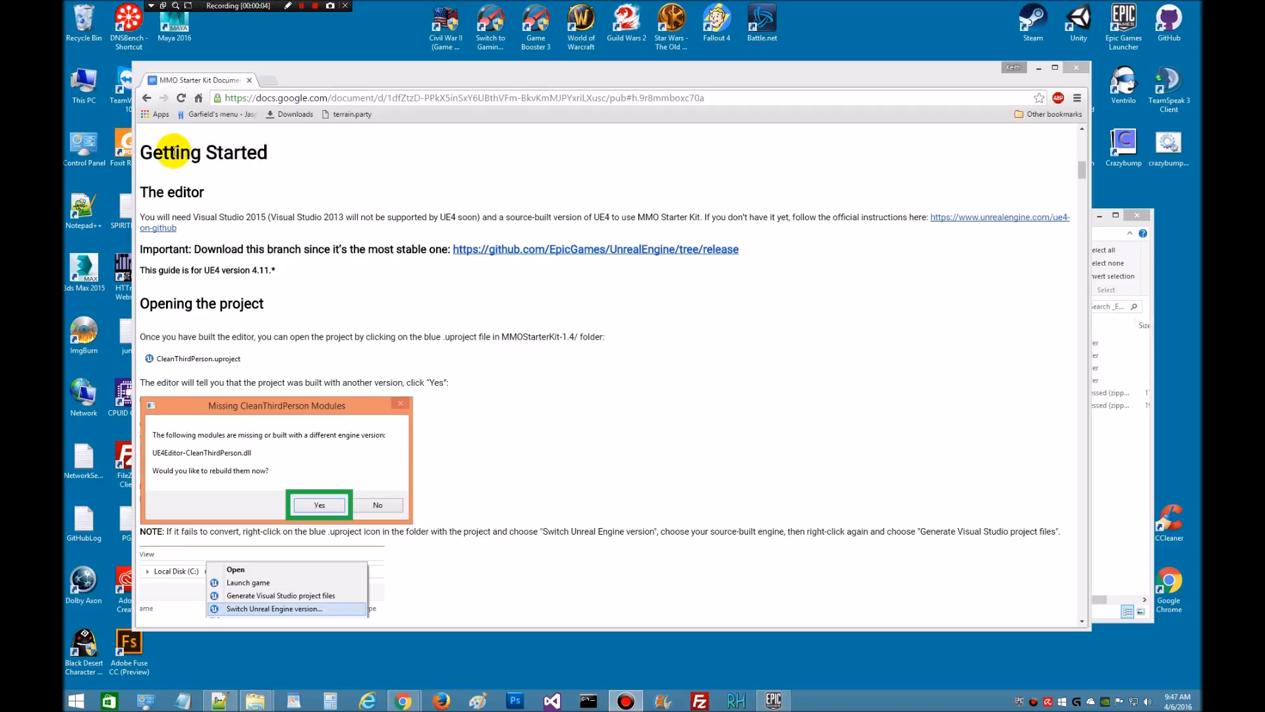
mouse_move(373, 205)
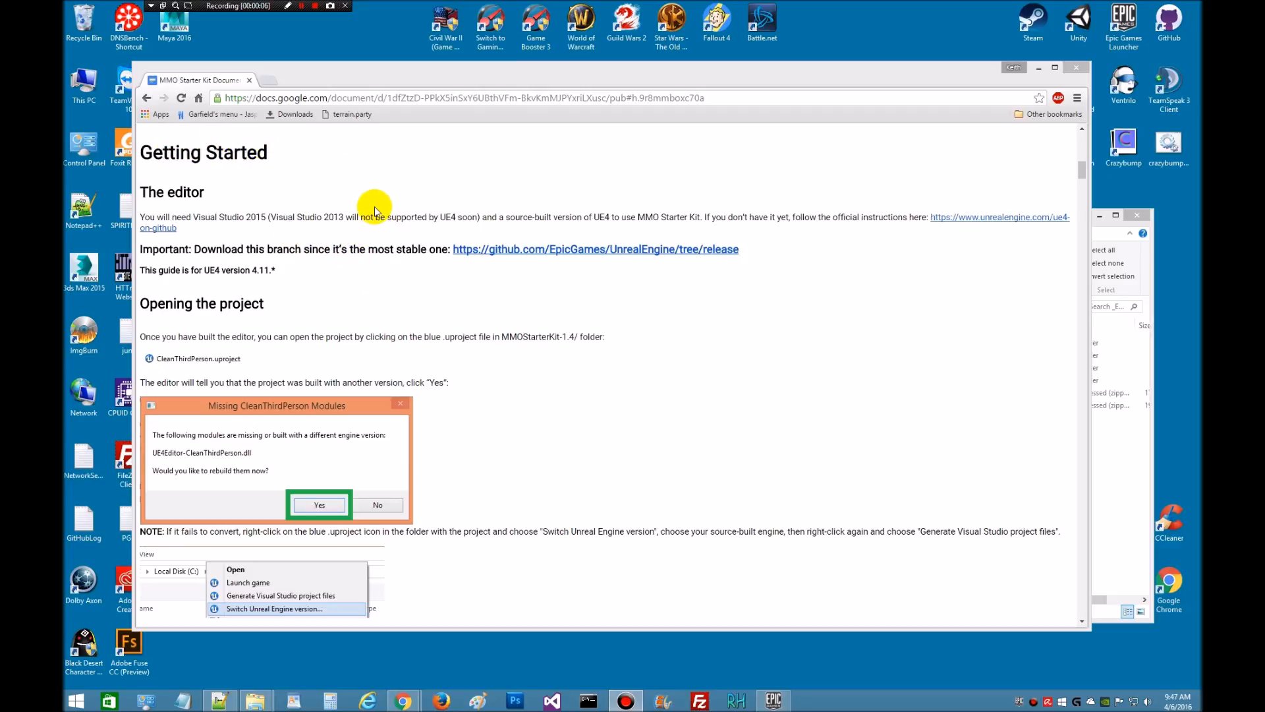
mouse_move(337, 271)
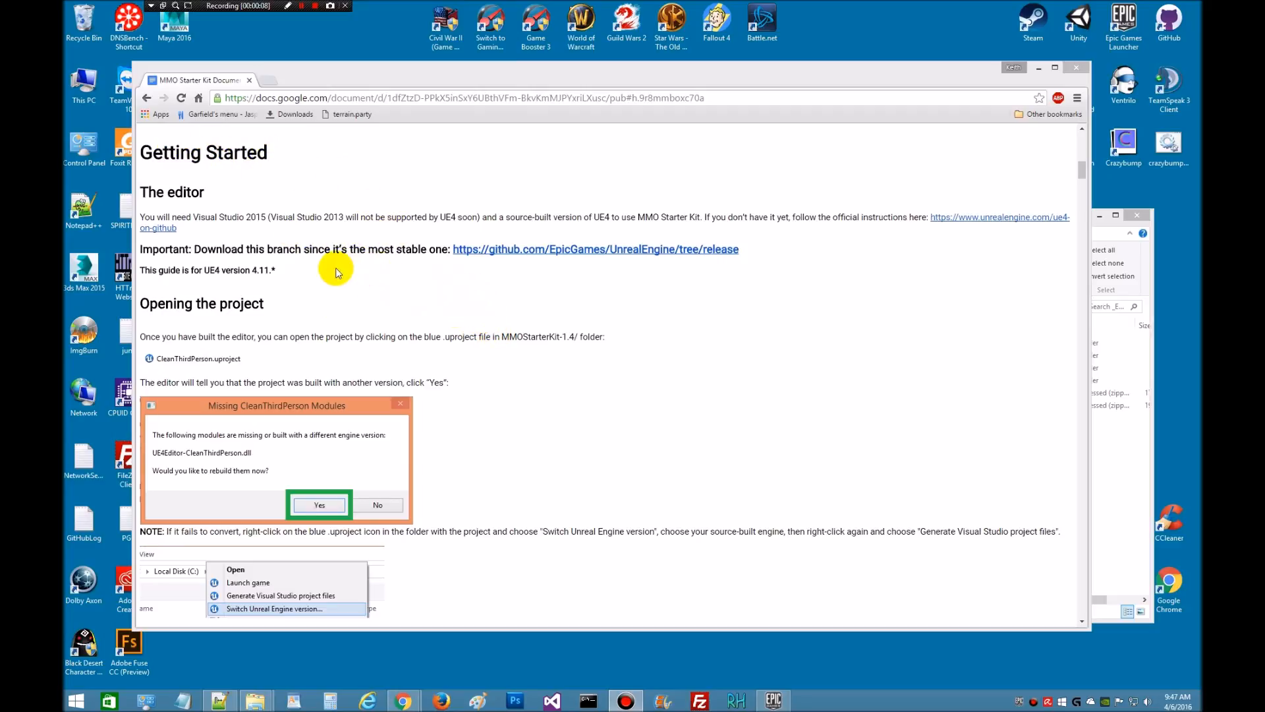
mouse_move(347, 287)
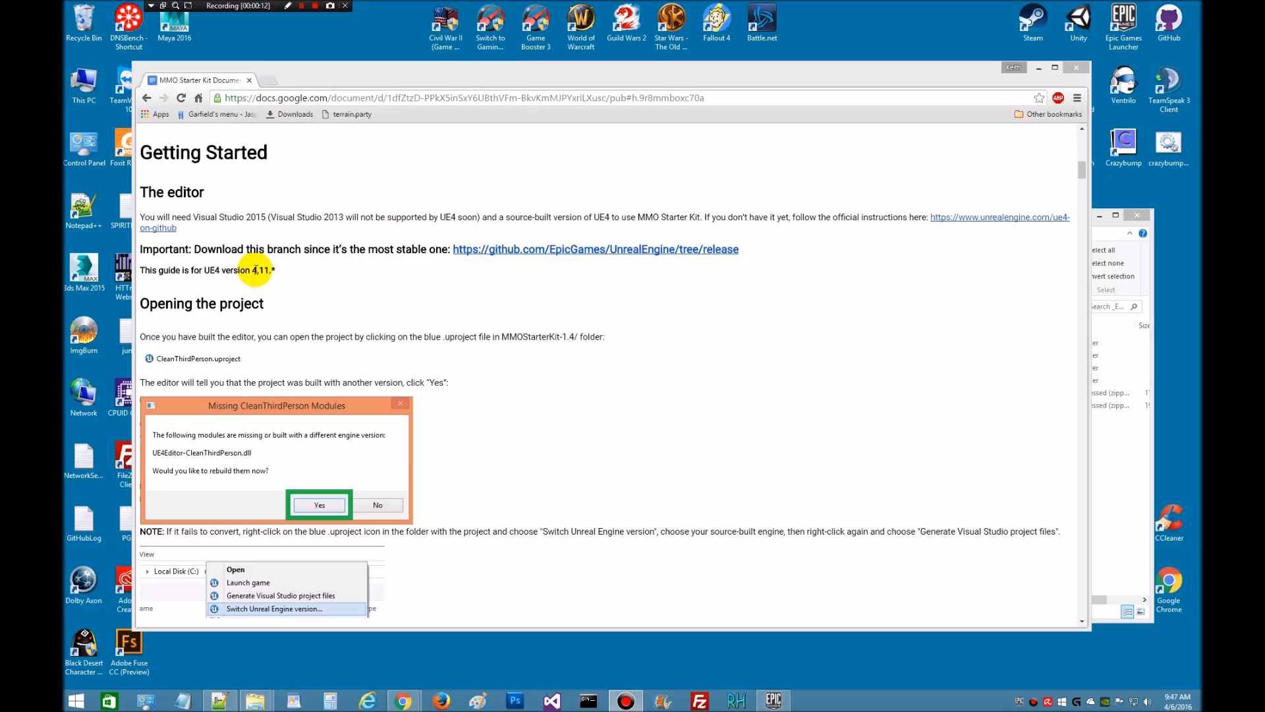
mouse_move(521, 331)
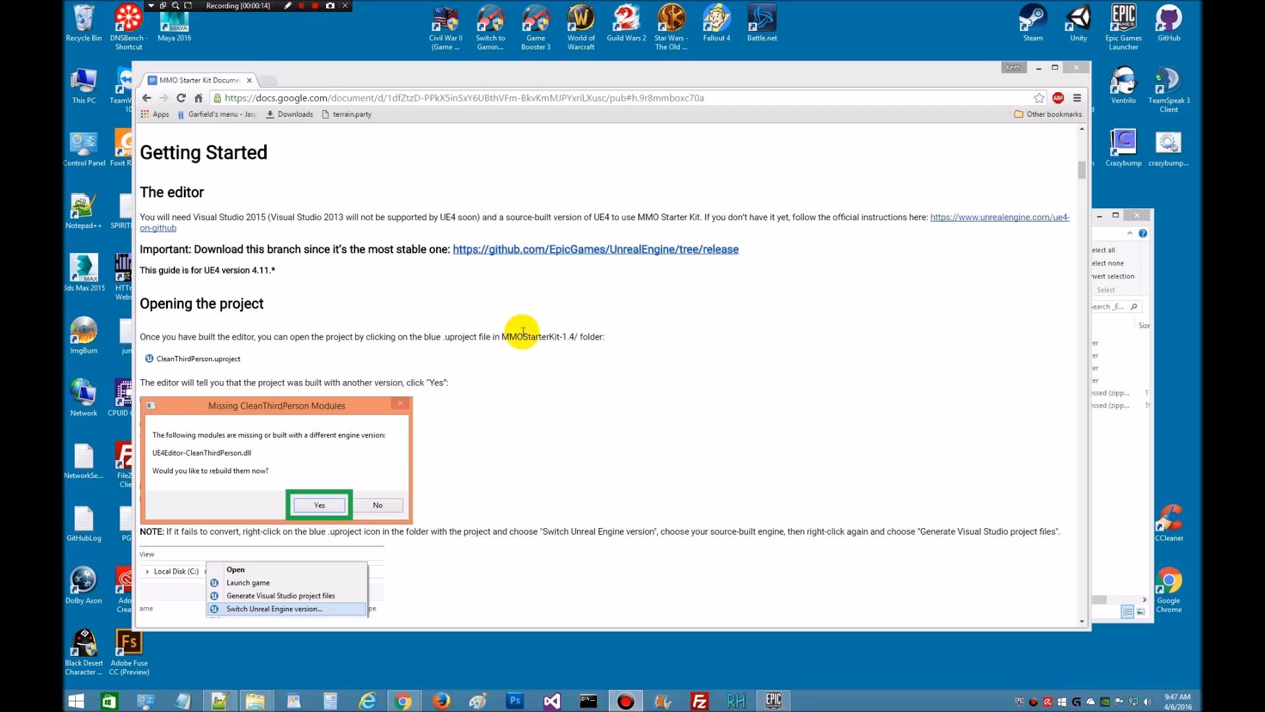
mouse_move(351, 328)
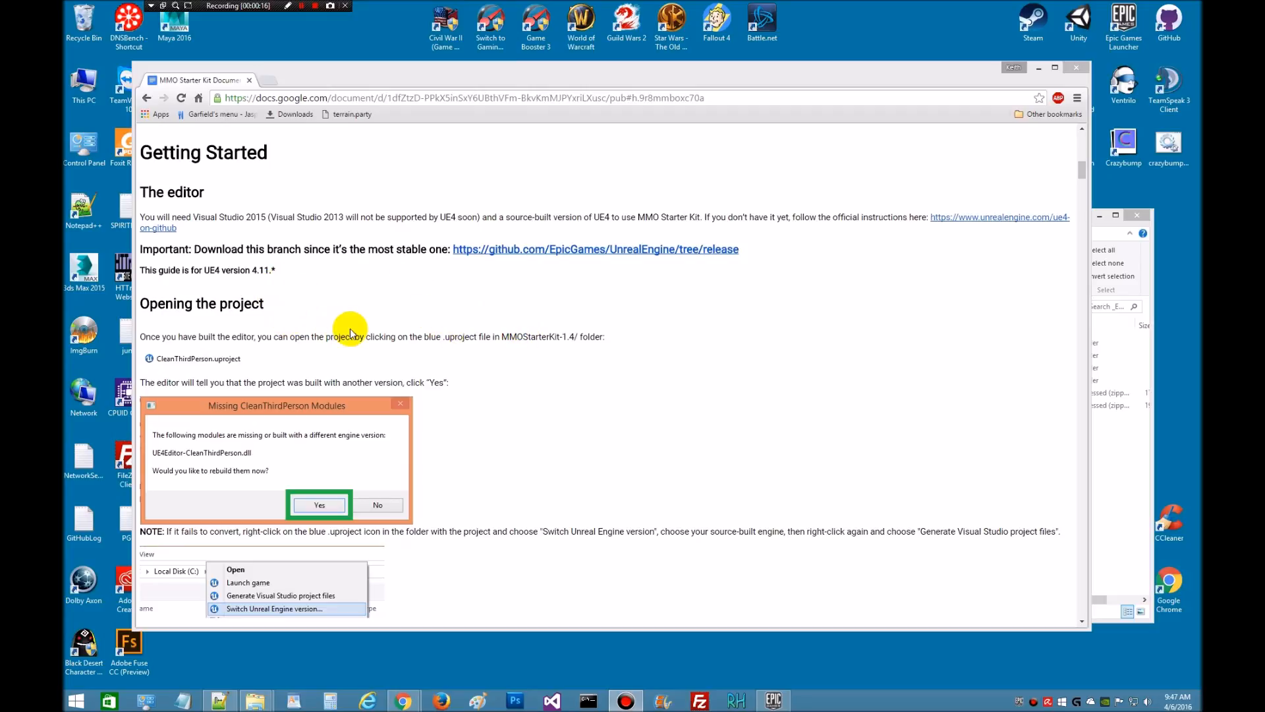
mouse_move(295, 152)
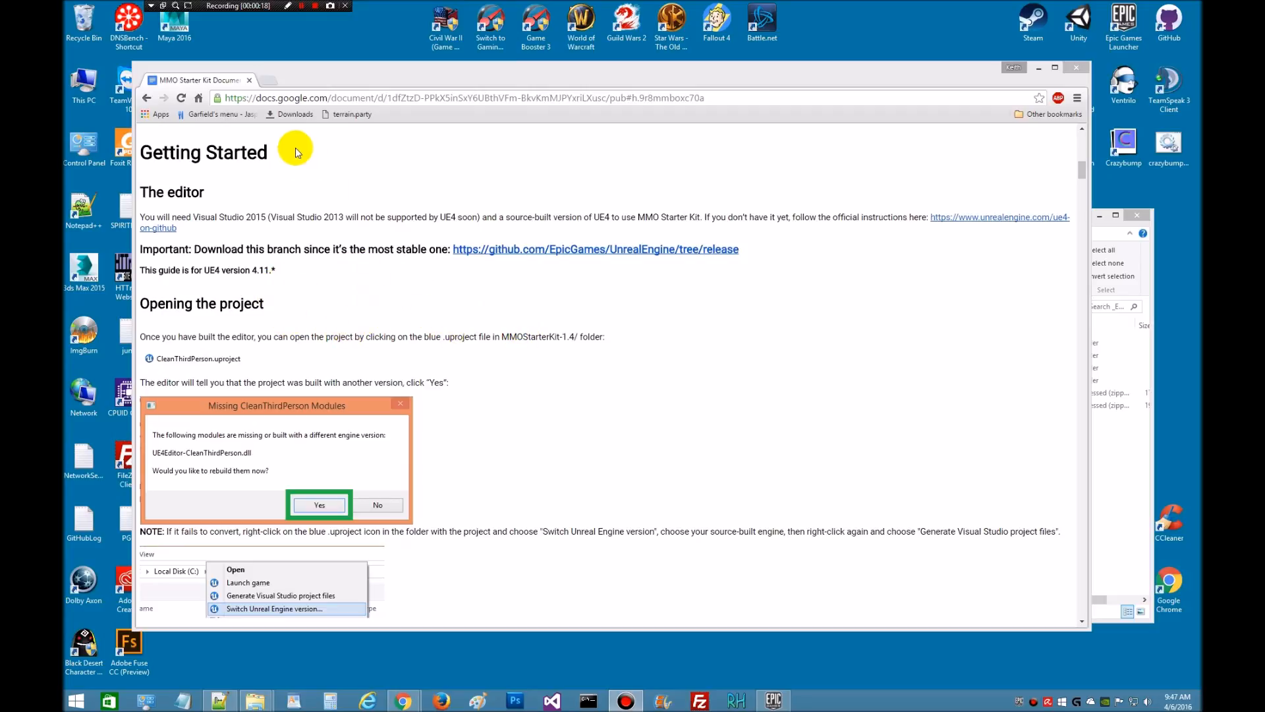
mouse_move(286, 231)
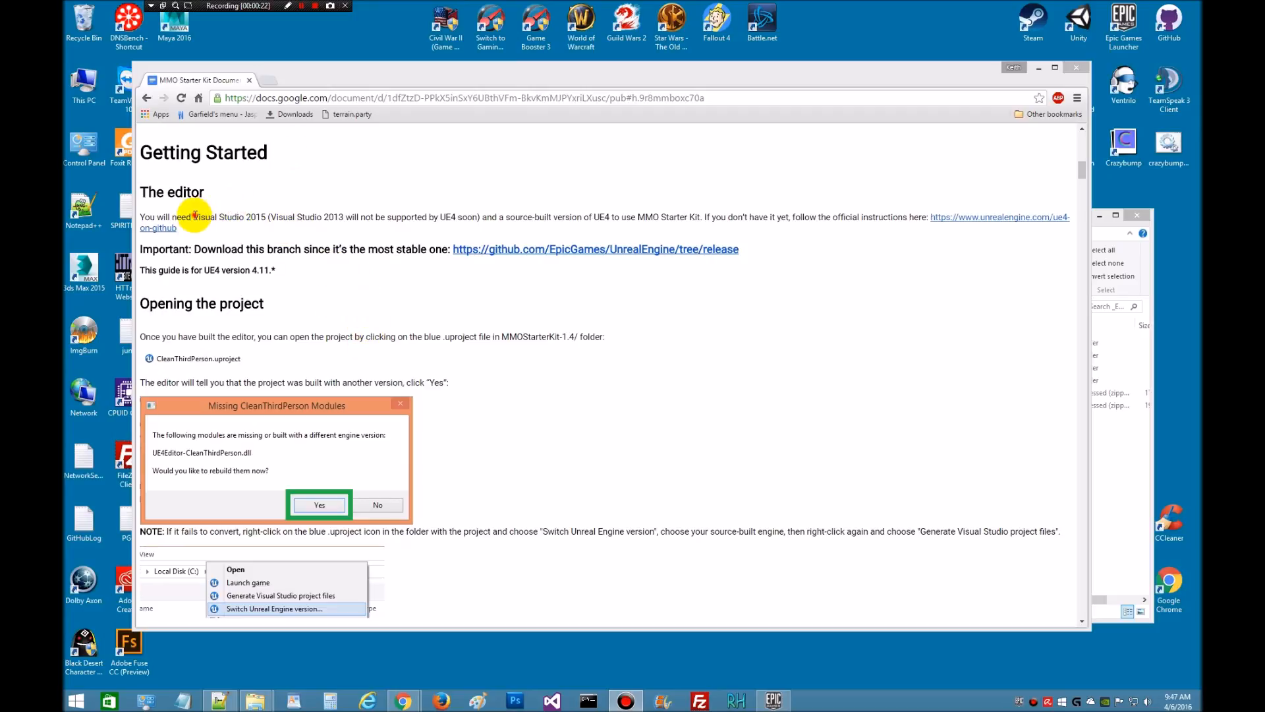
Note the Visual Studio 2015 requirement, then open UnrealEngine's release branch on GitHub.
double_click(198, 217)
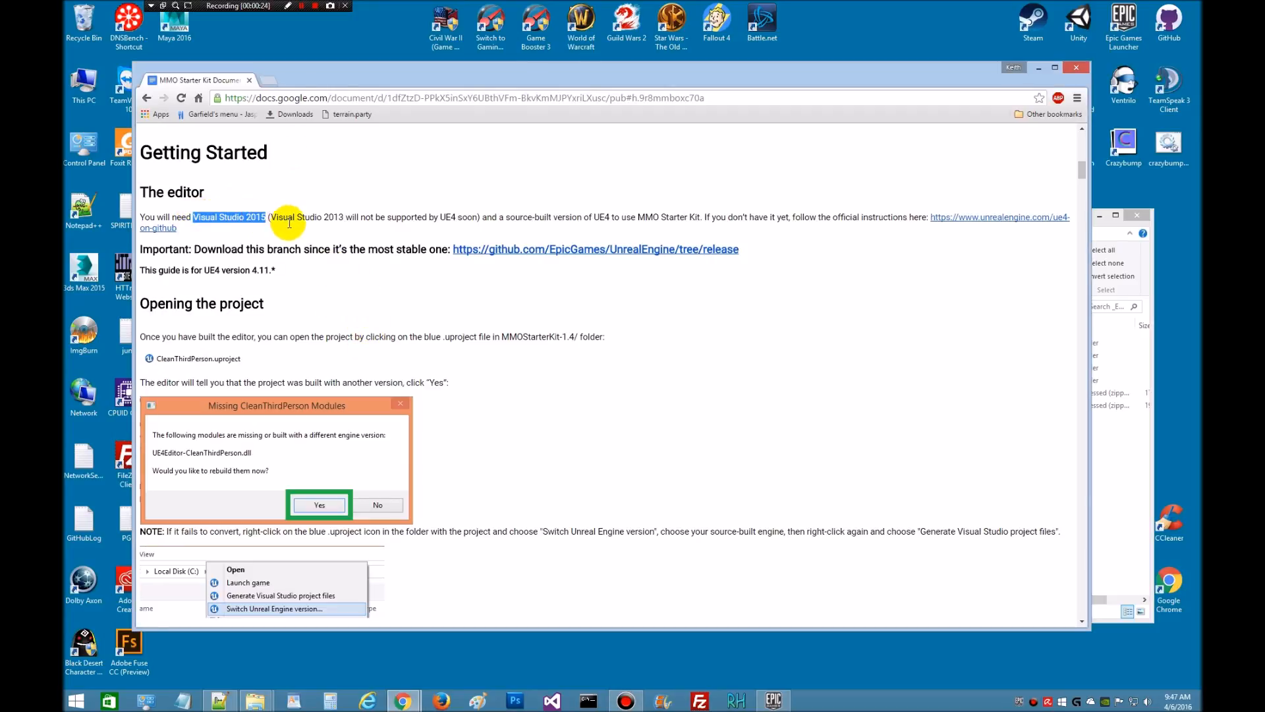
mouse_move(240, 223)
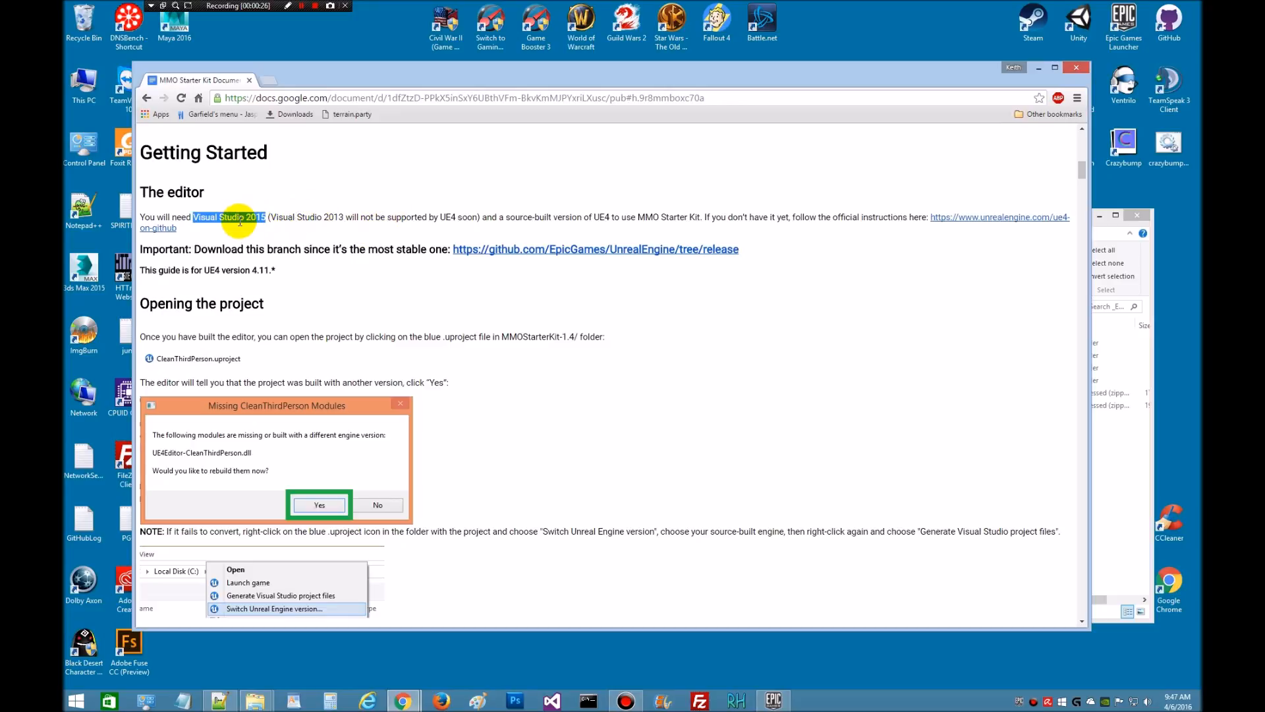
mouse_move(788, 208)
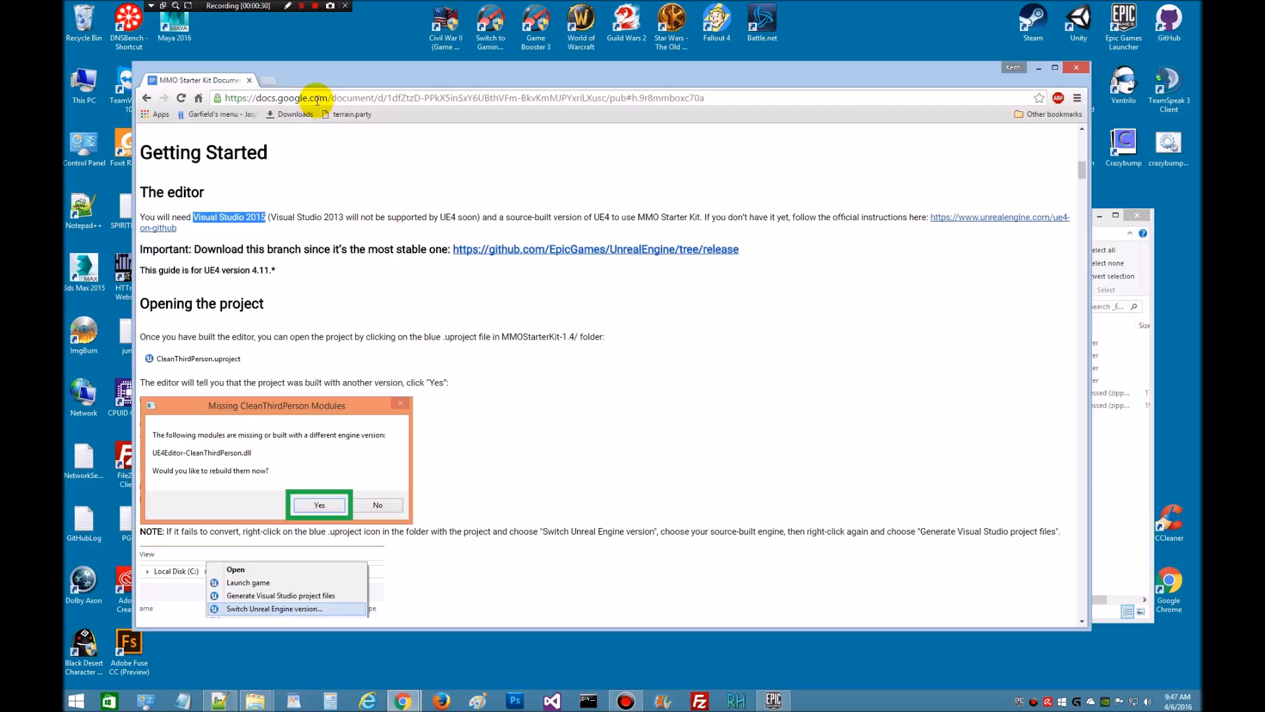
mouse_move(974, 228)
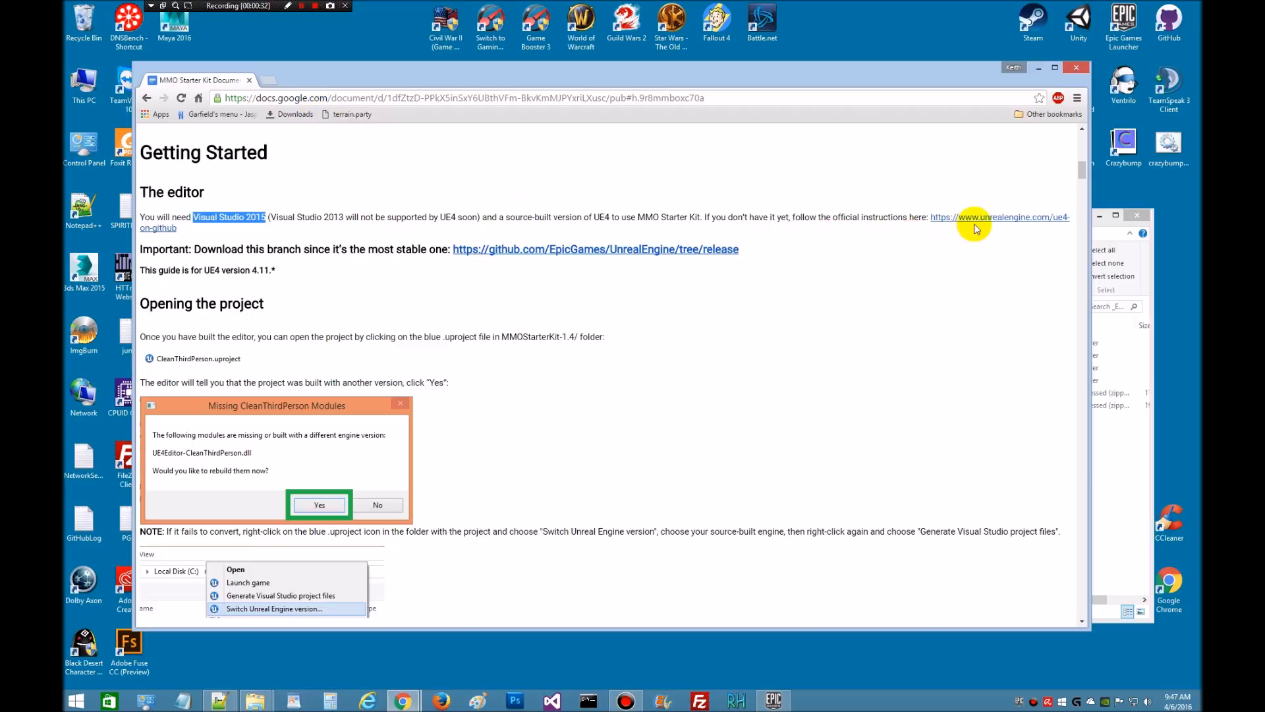
mouse_move(255, 231)
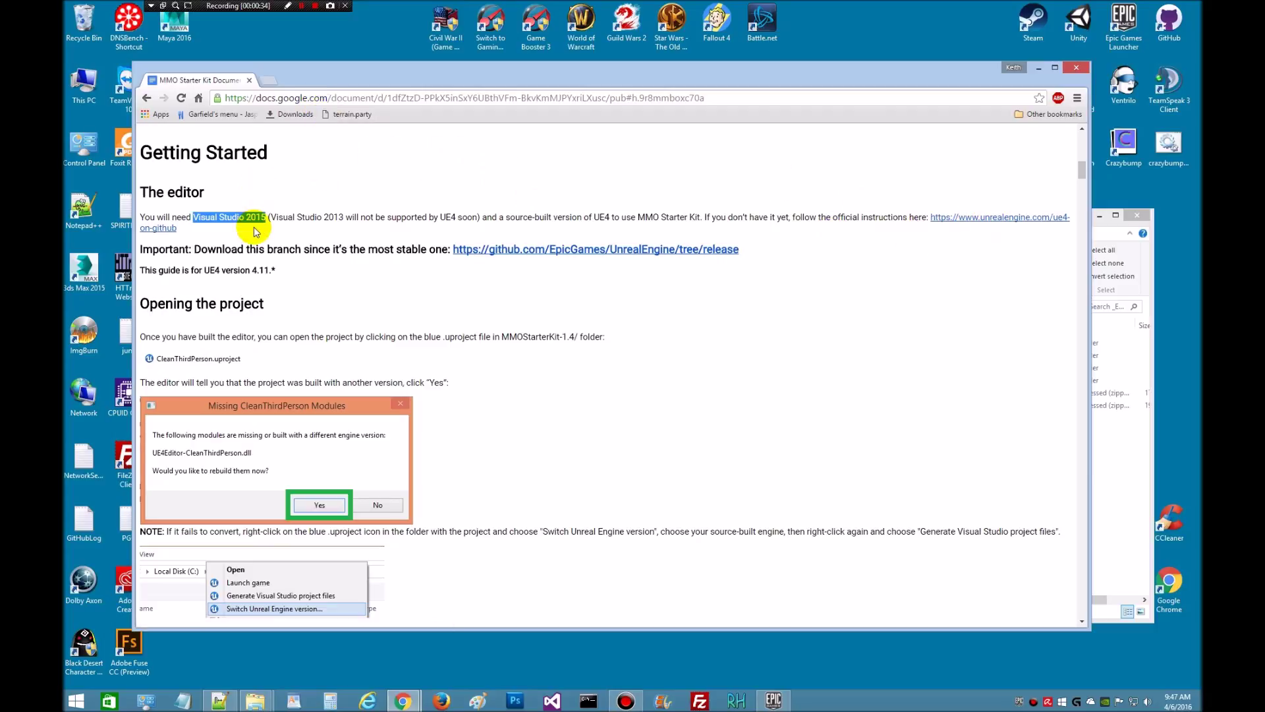
mouse_move(250, 227)
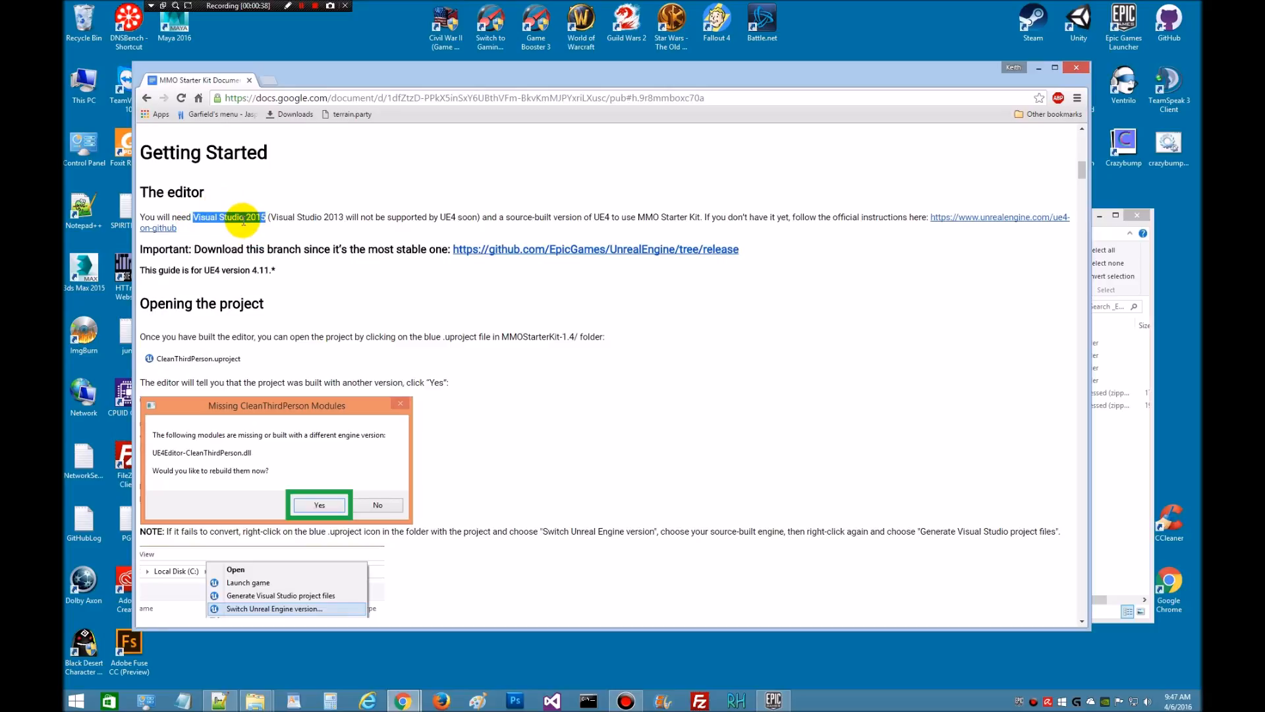
mouse_move(273, 235)
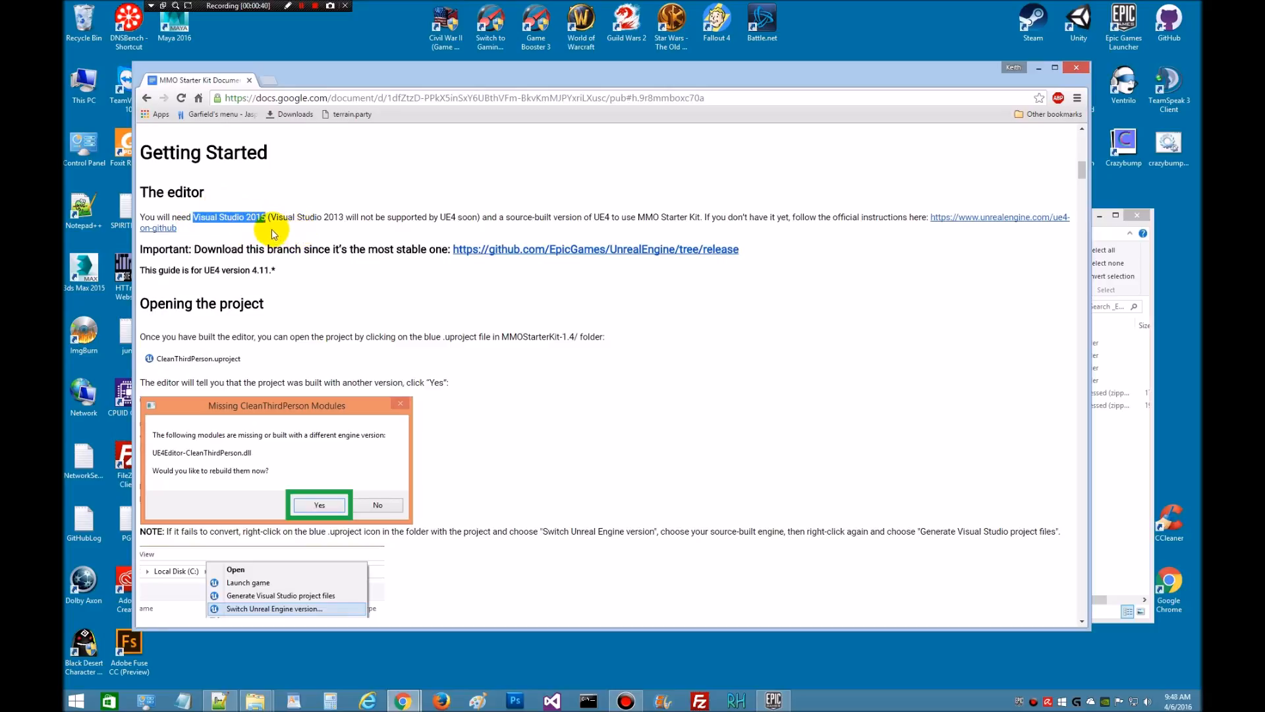
mouse_move(540, 363)
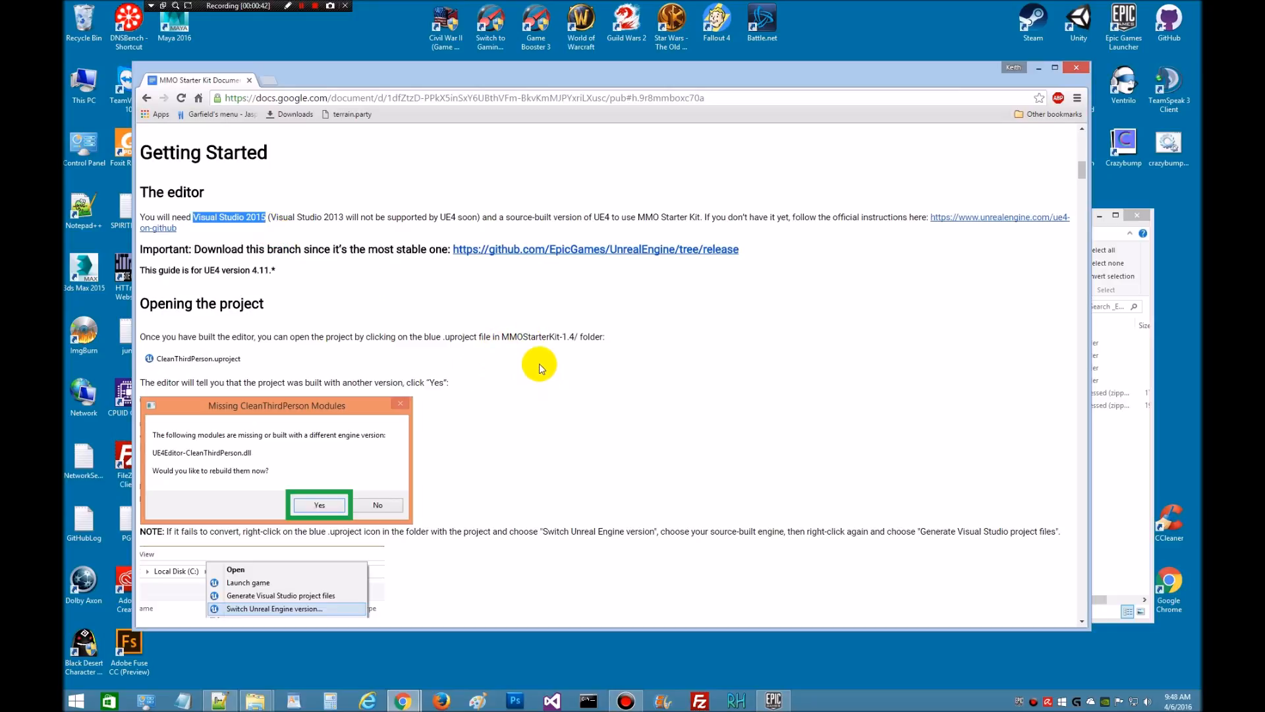
mouse_move(360, 287)
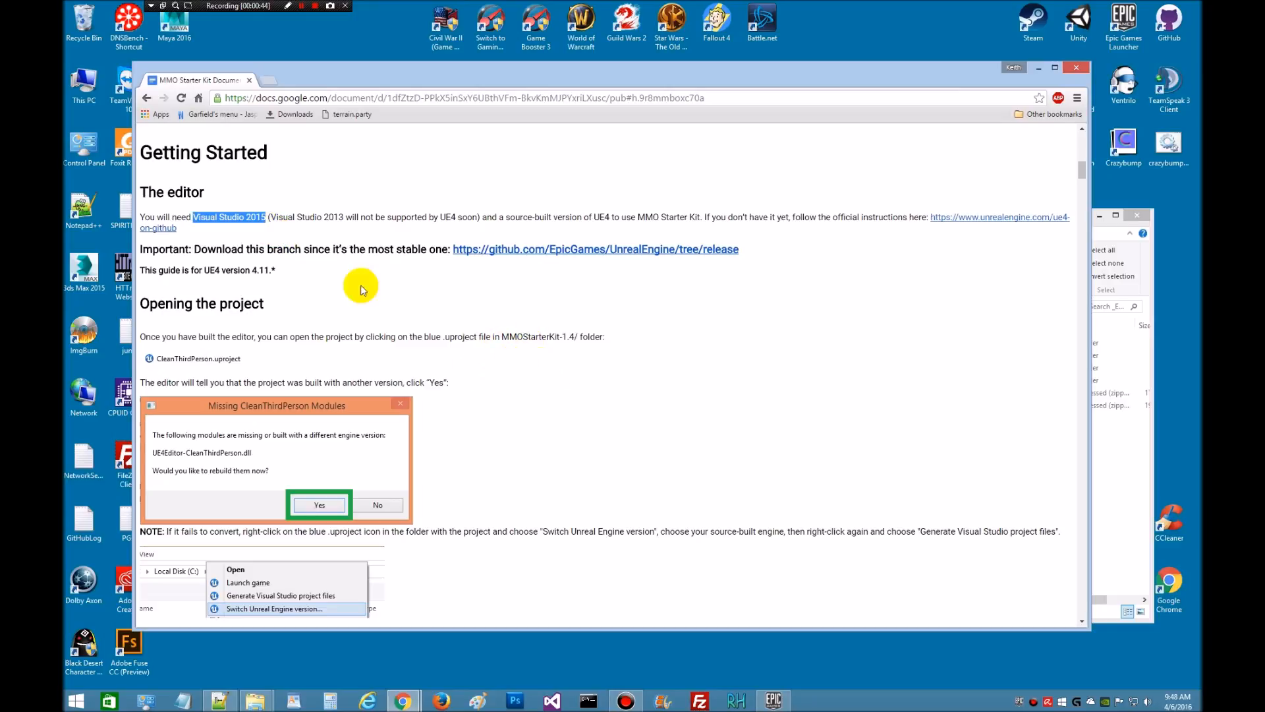
mouse_move(448, 321)
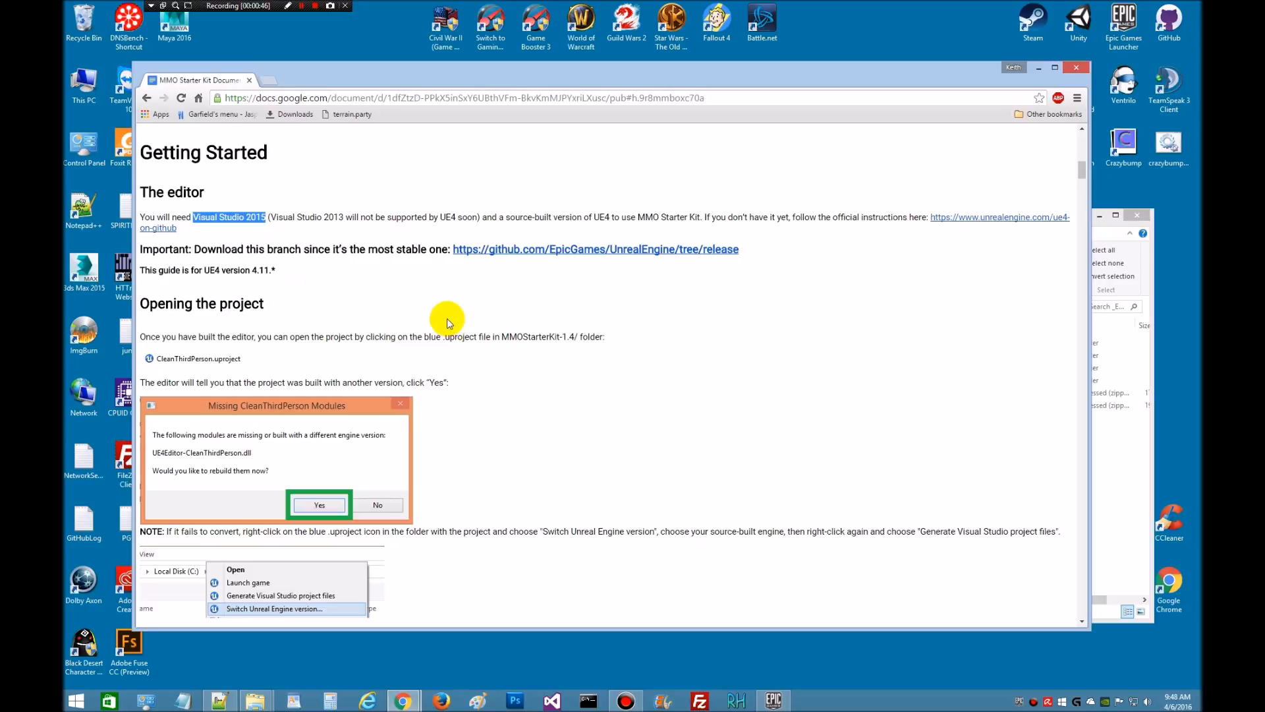
mouse_move(265, 227)
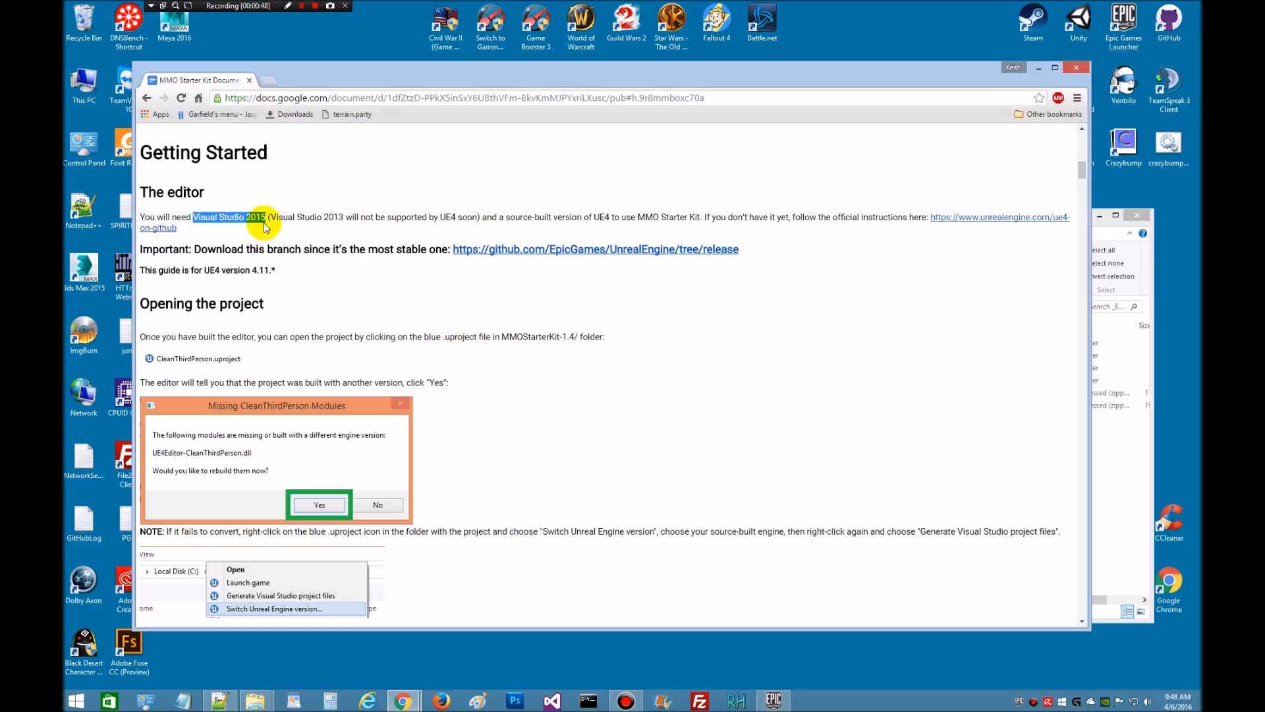
mouse_move(529, 227)
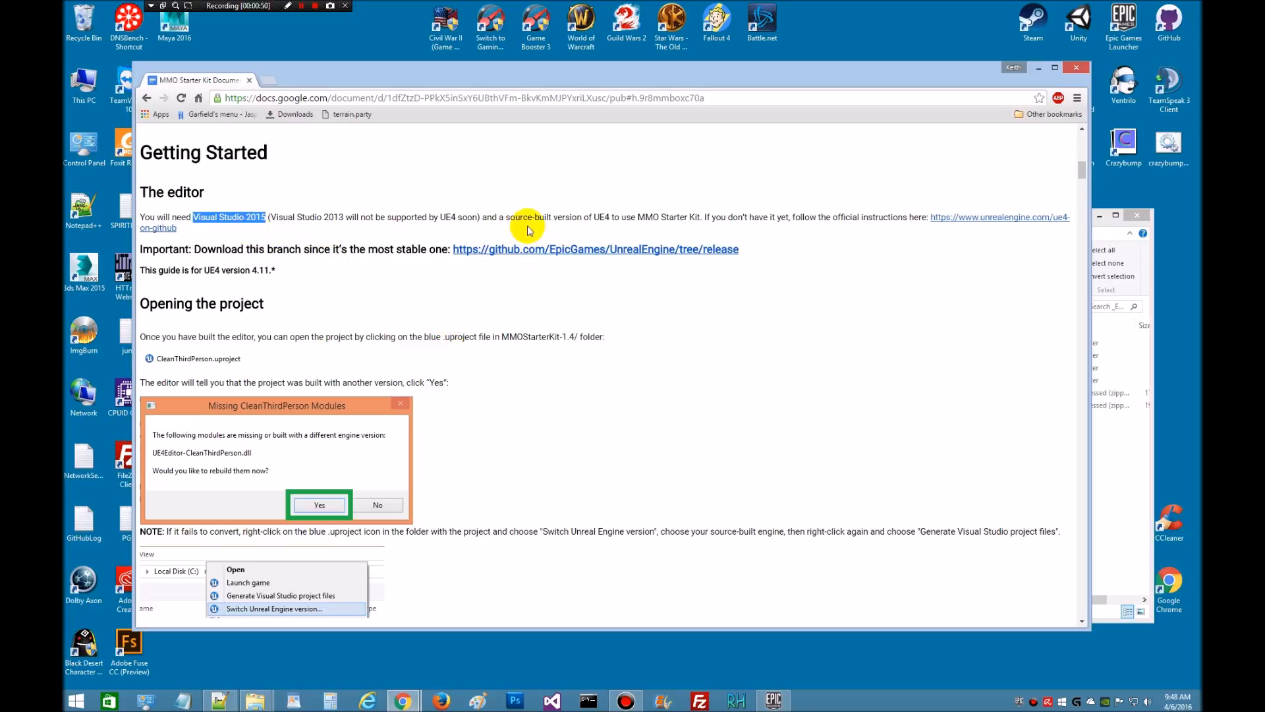
mouse_move(503, 216)
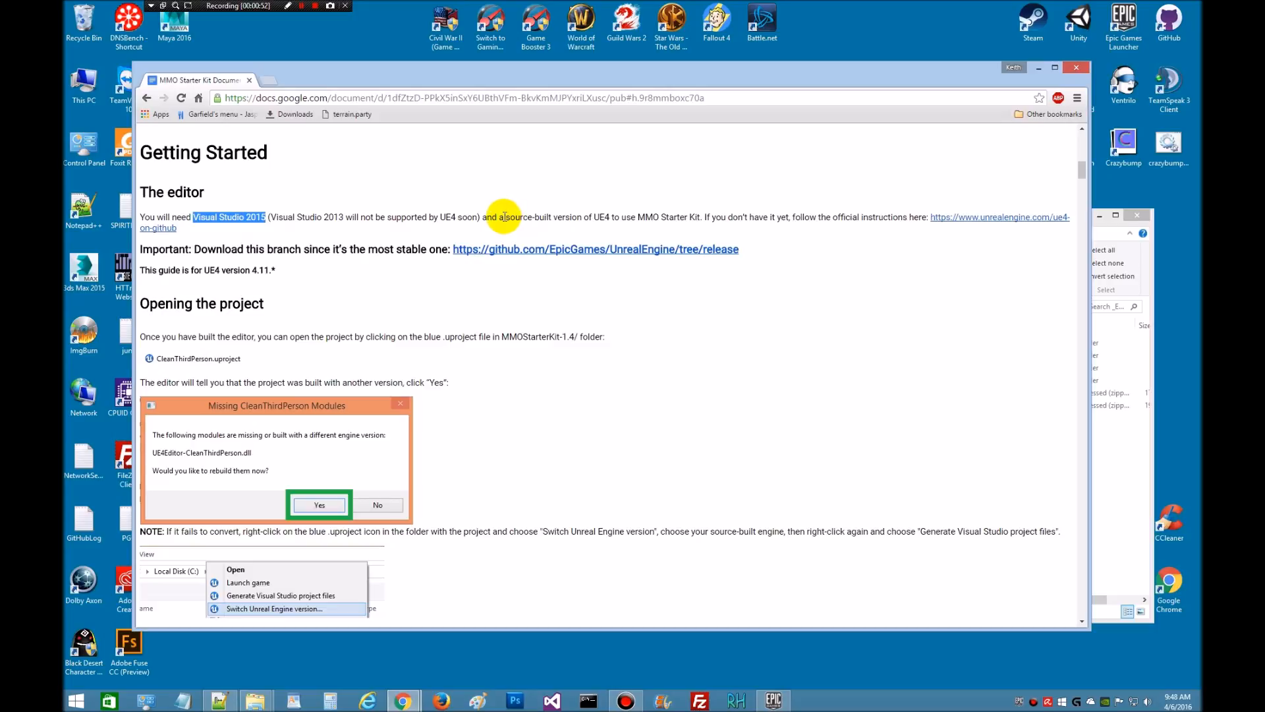
drag(504, 216, 609, 216)
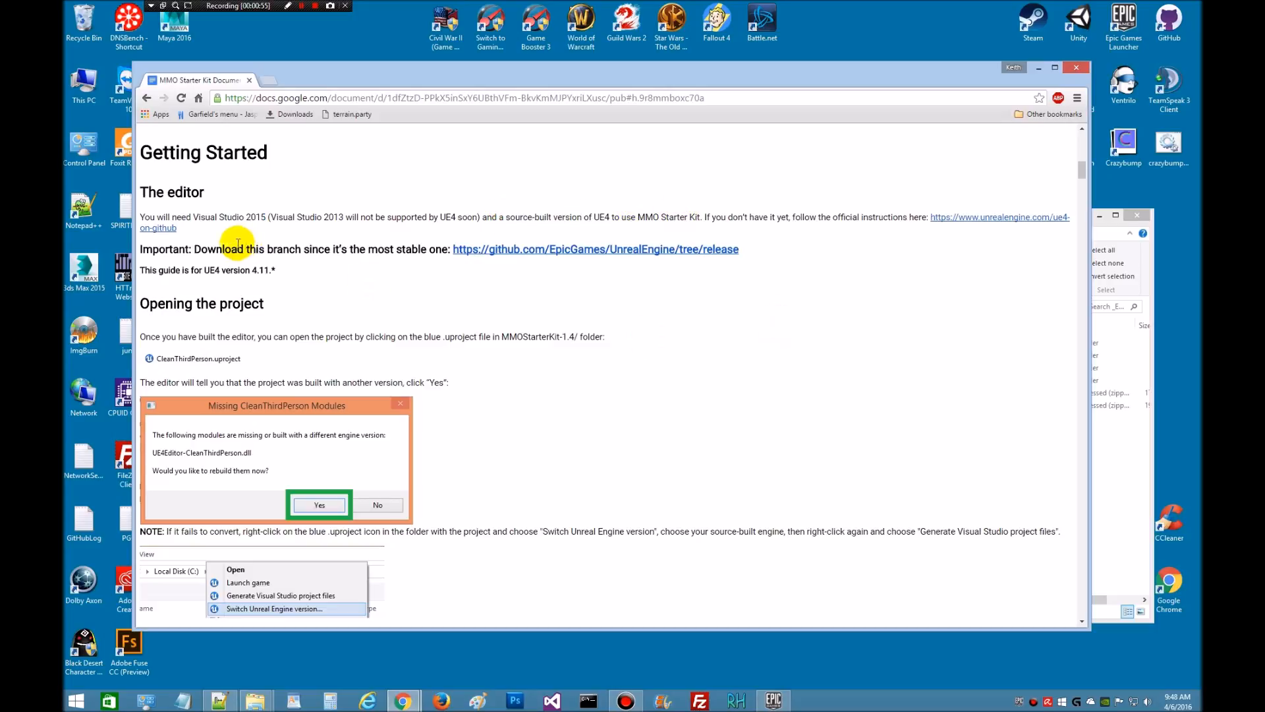
mouse_move(596, 254)
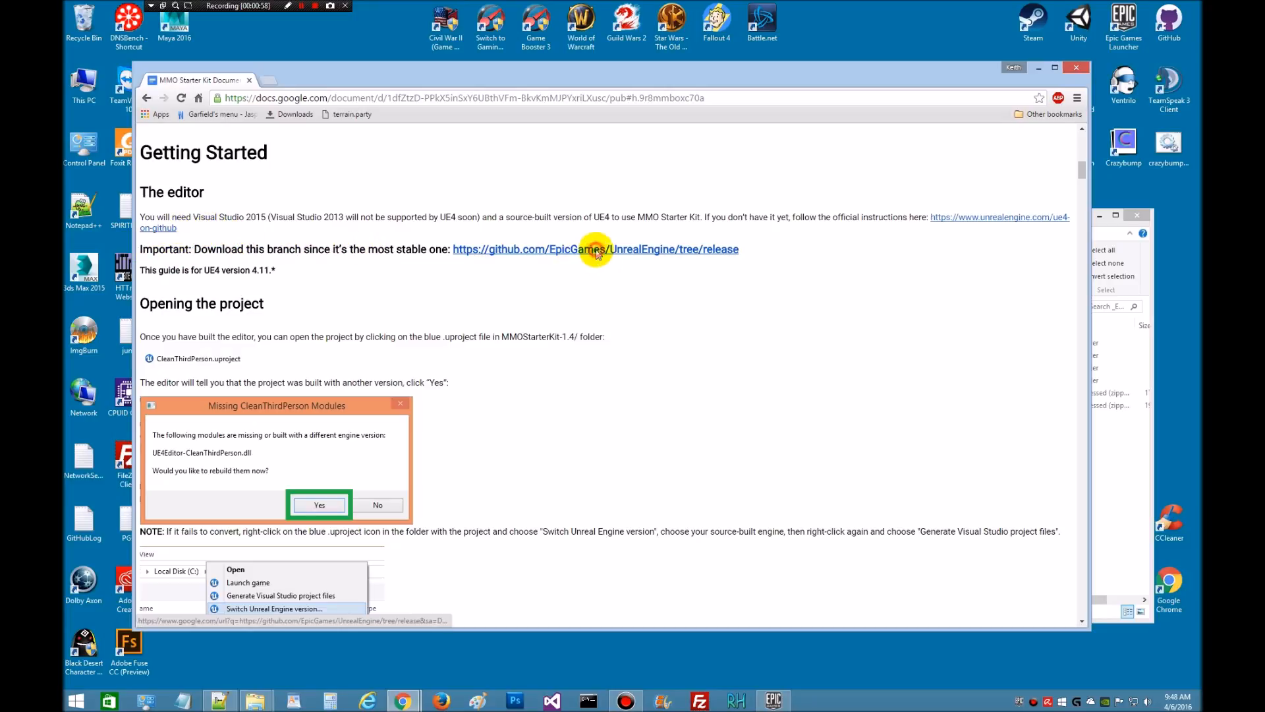
click(595, 249)
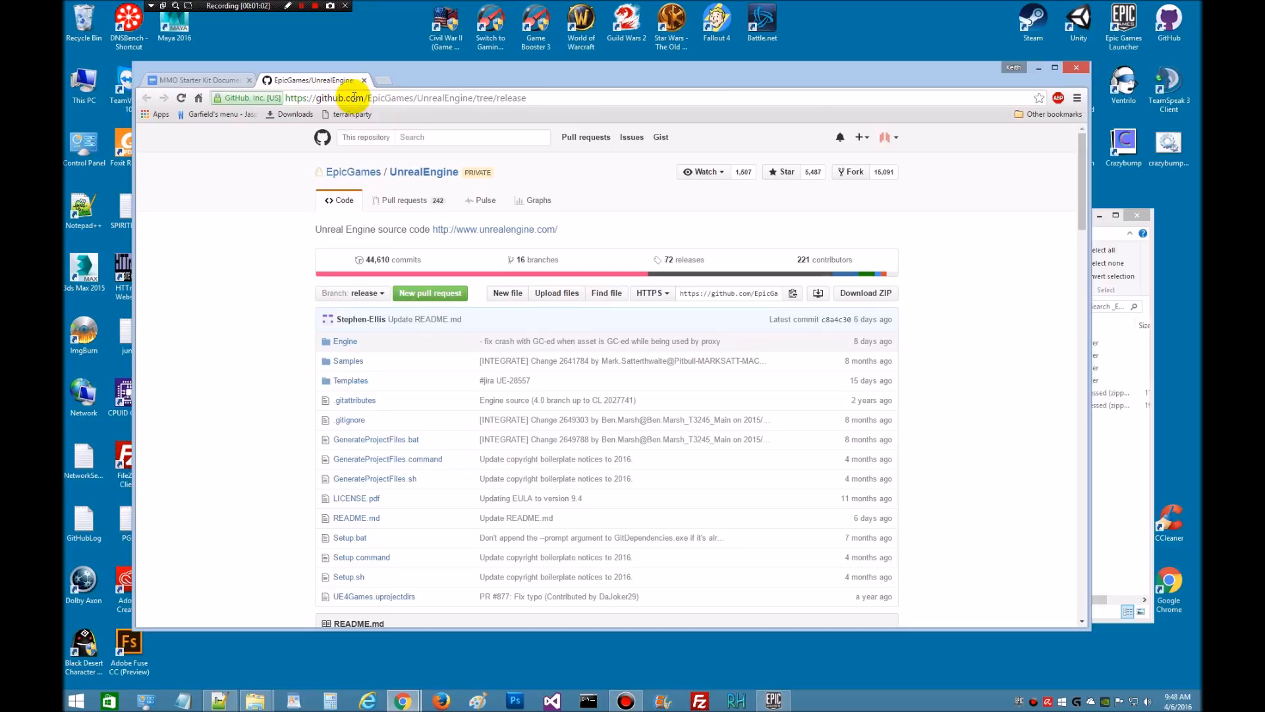
mouse_move(521, 131)
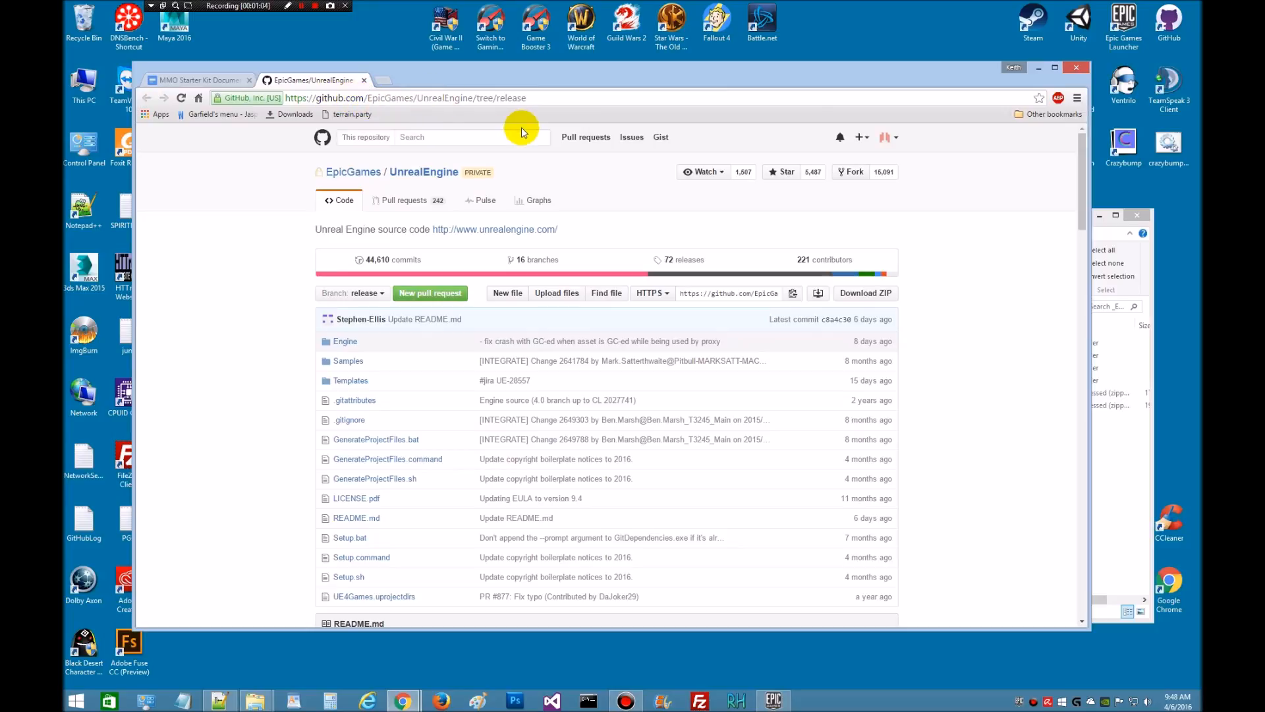
mouse_move(409, 103)
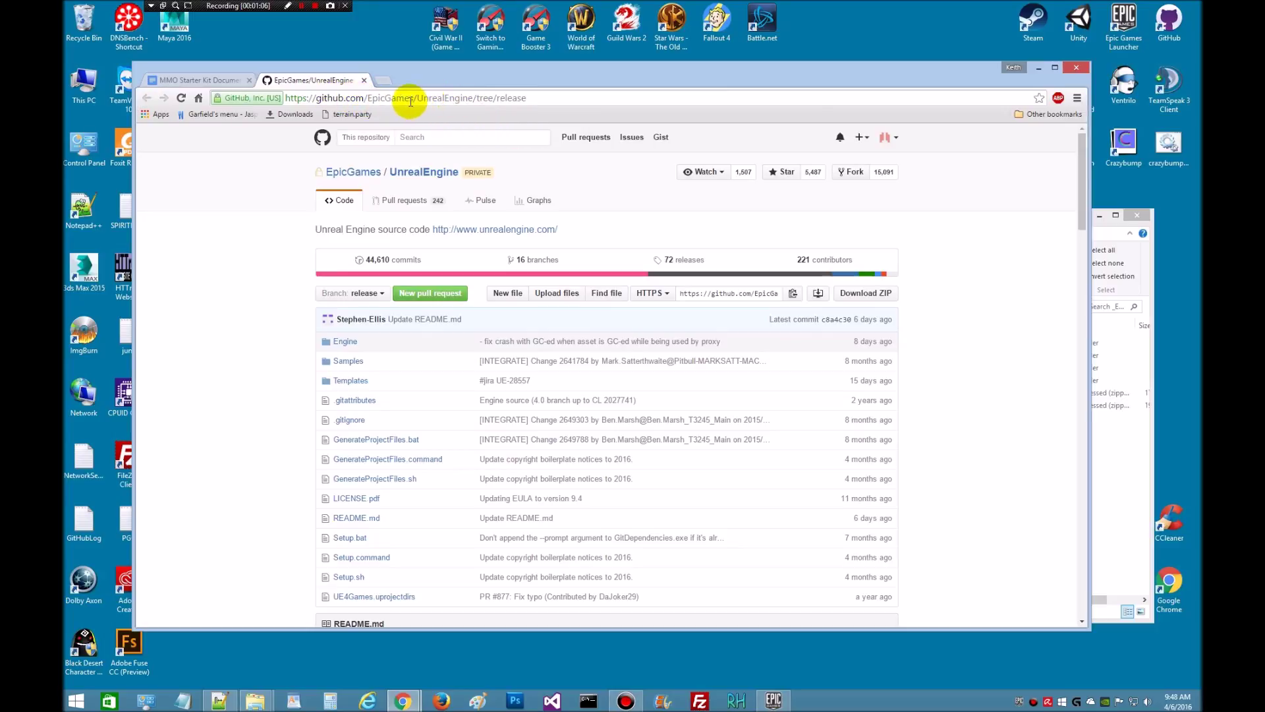
mouse_move(406, 207)
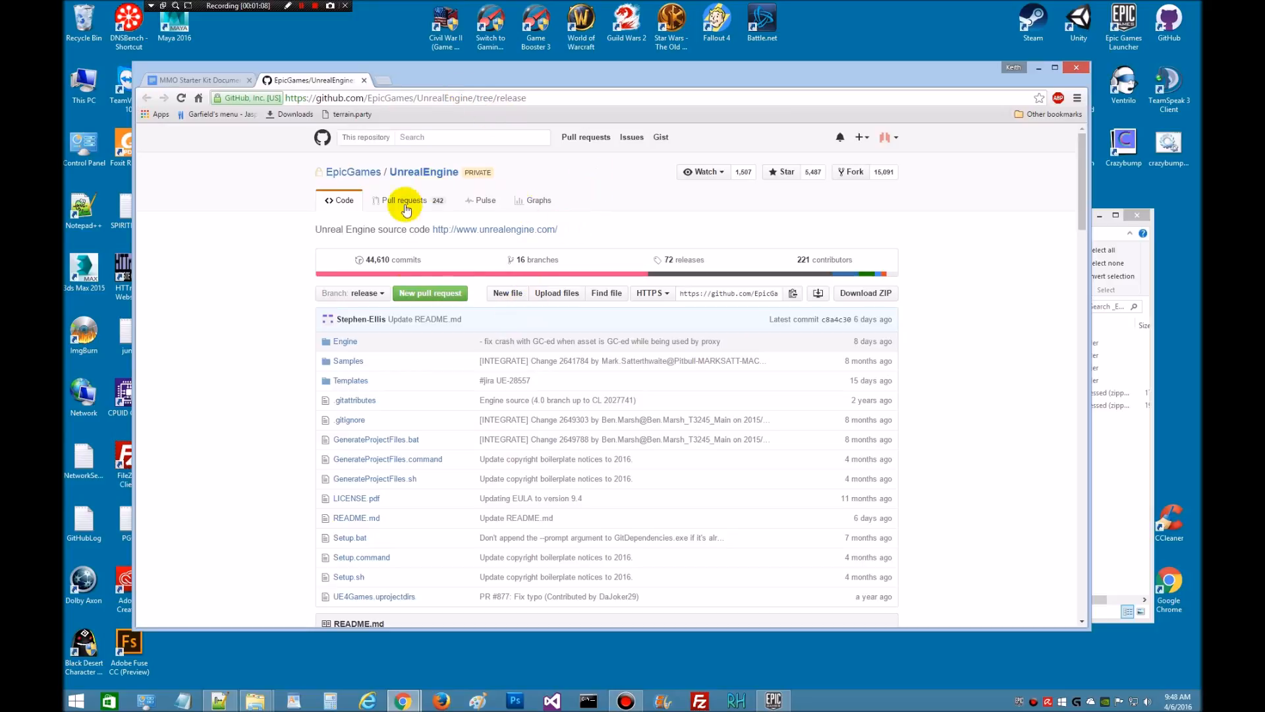
mouse_move(376, 297)
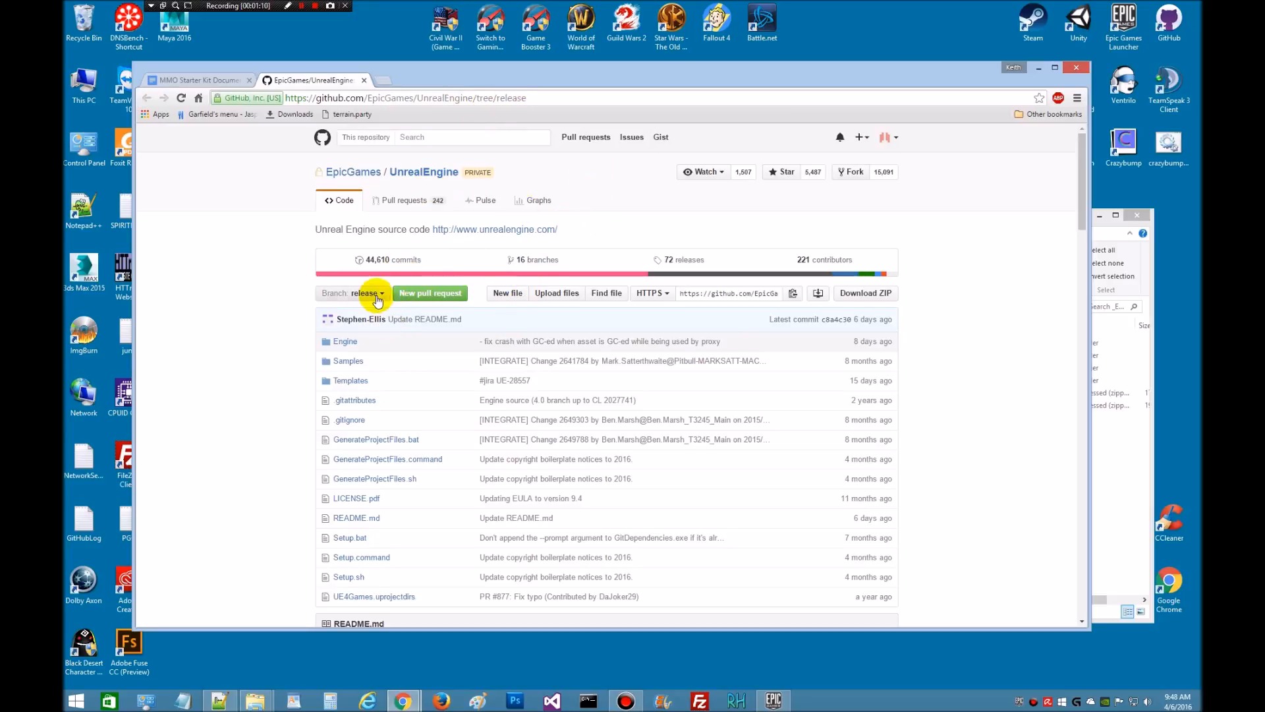
mouse_move(363, 293)
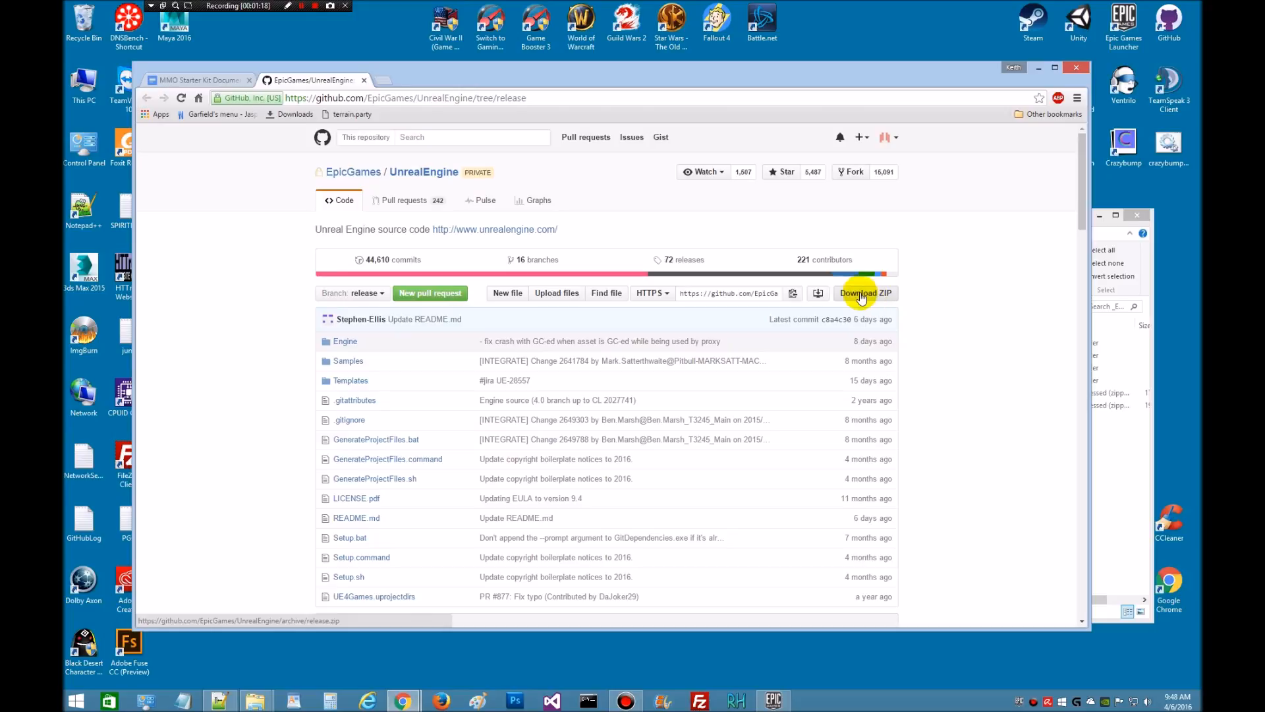
mouse_move(621, 420)
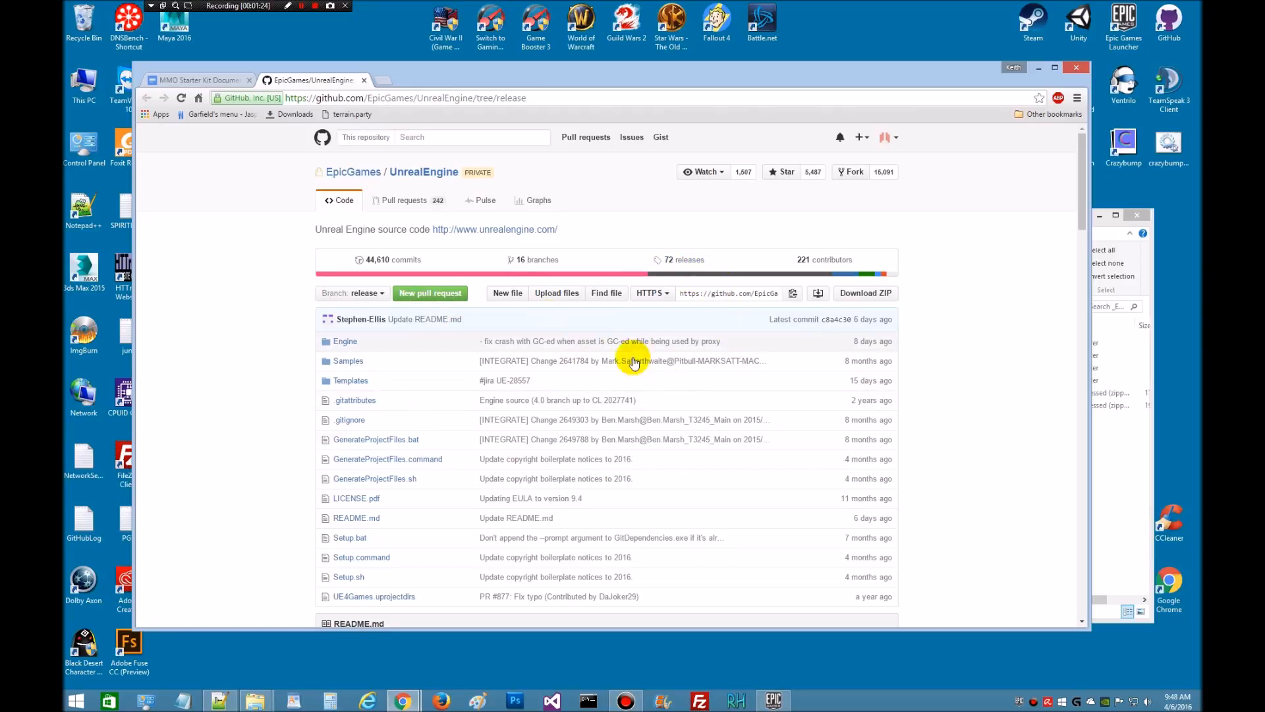
mouse_move(254, 482)
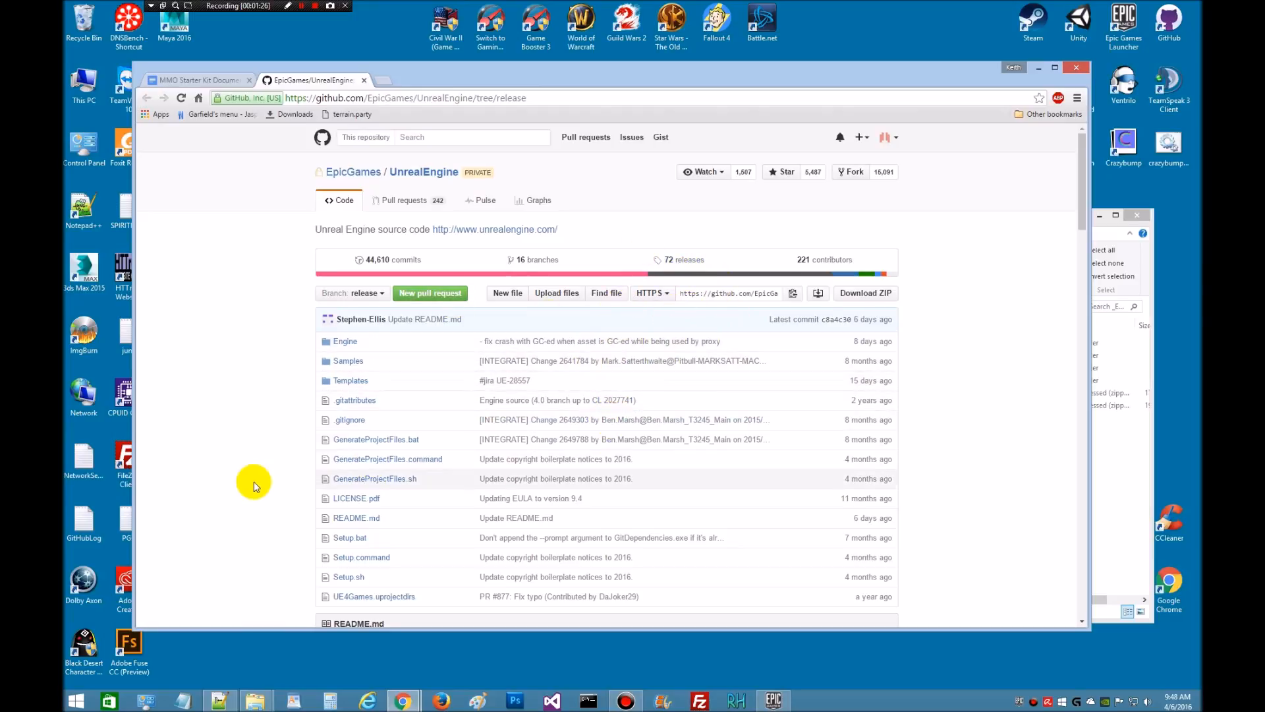
mouse_move(745, 389)
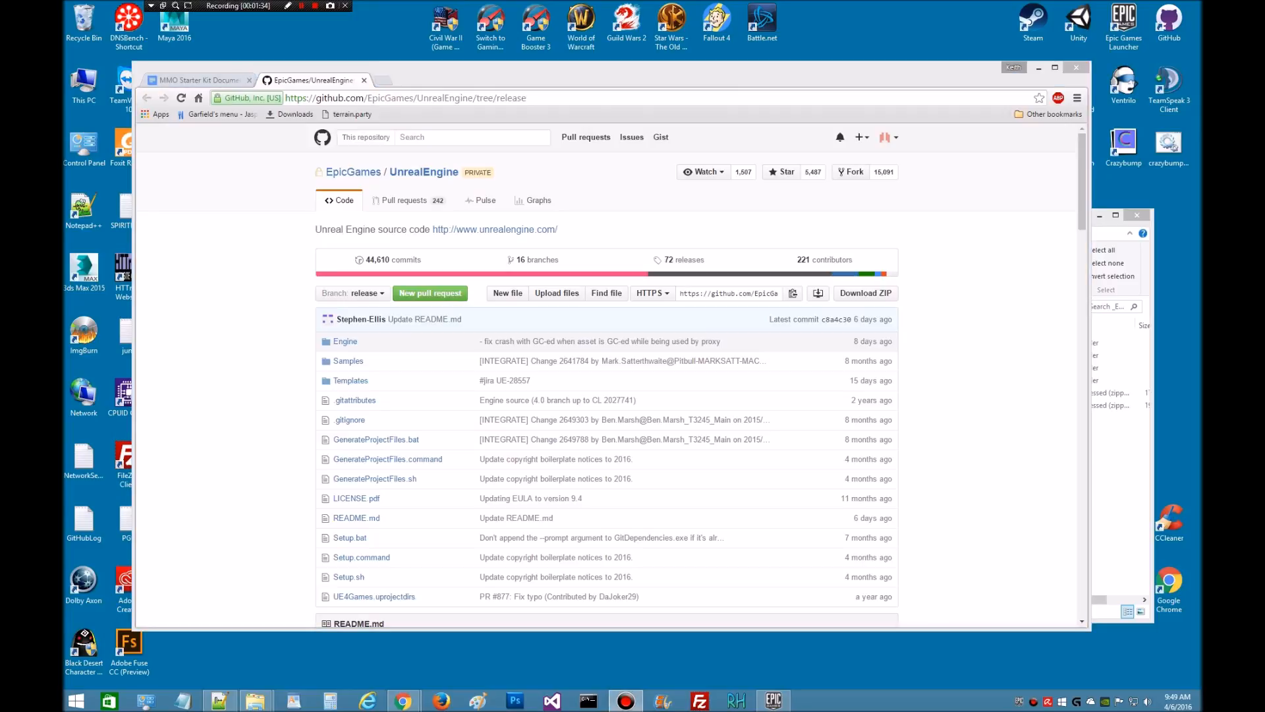
mouse_move(1121, 494)
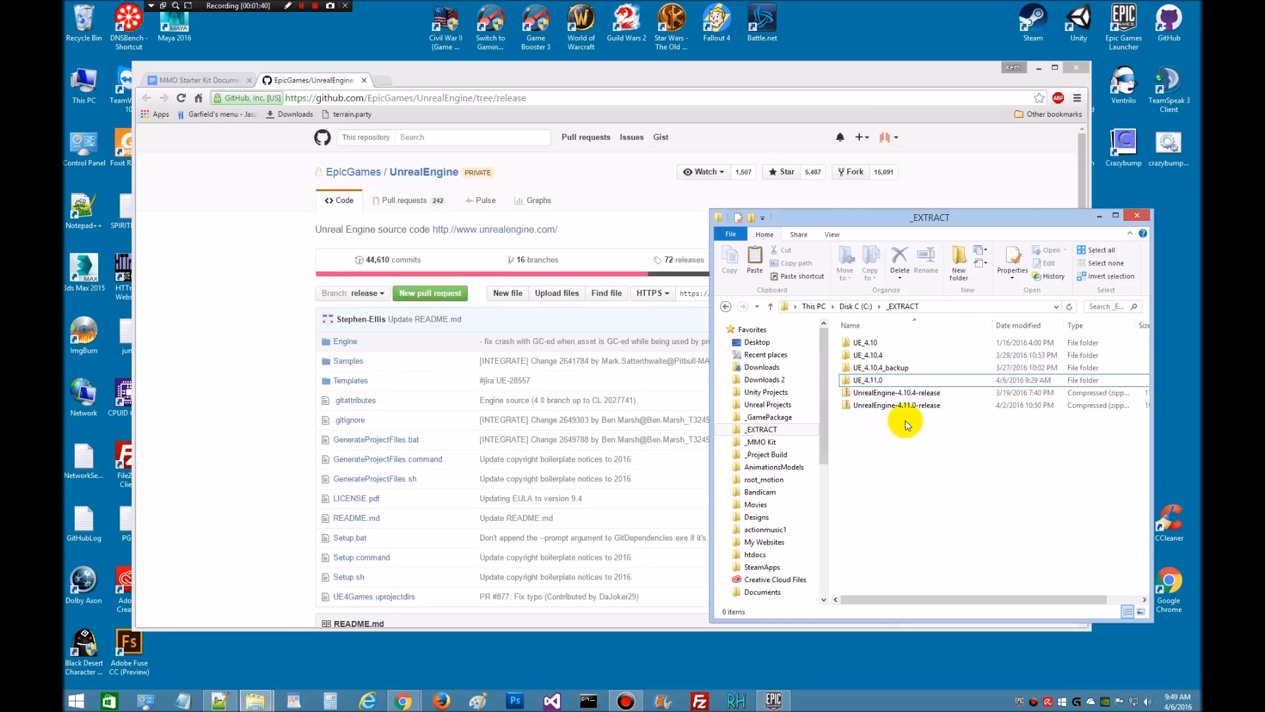
Select the UnrealEngine-4.11.0-release ZIP beside the UE_4.11.0 folder in C:\_EXTRACT.
click(897, 404)
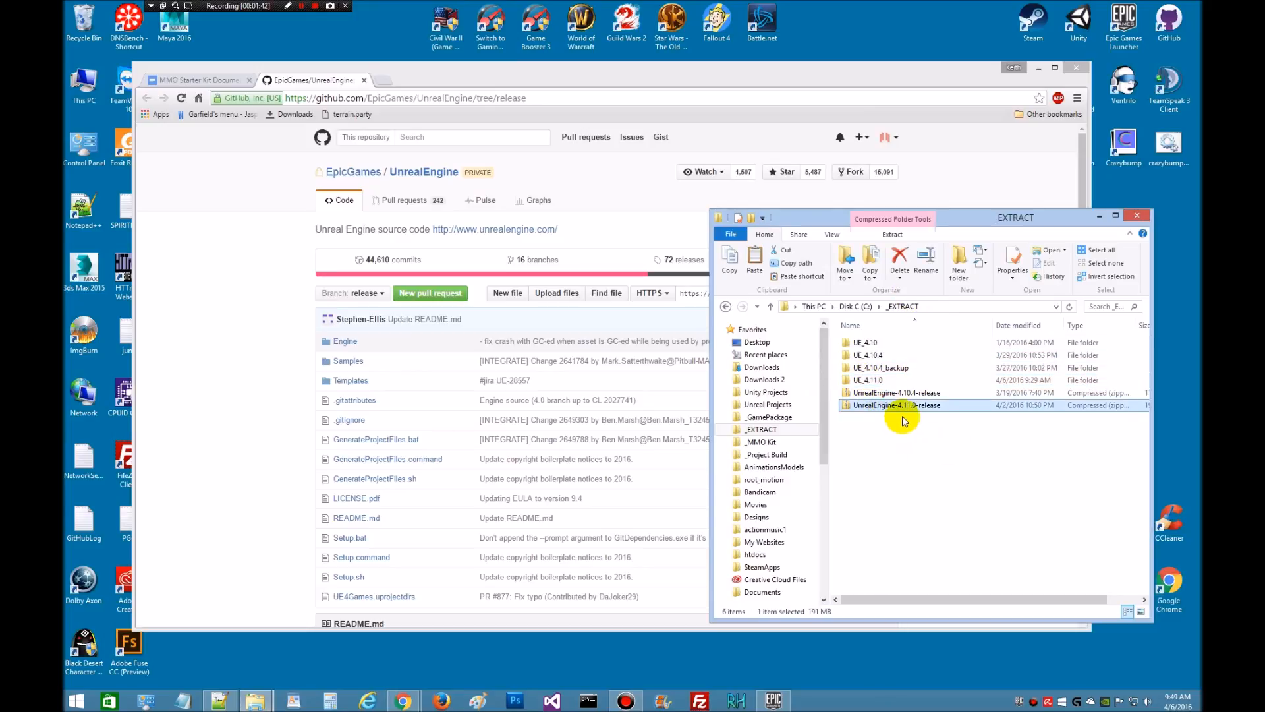
mouse_move(925, 404)
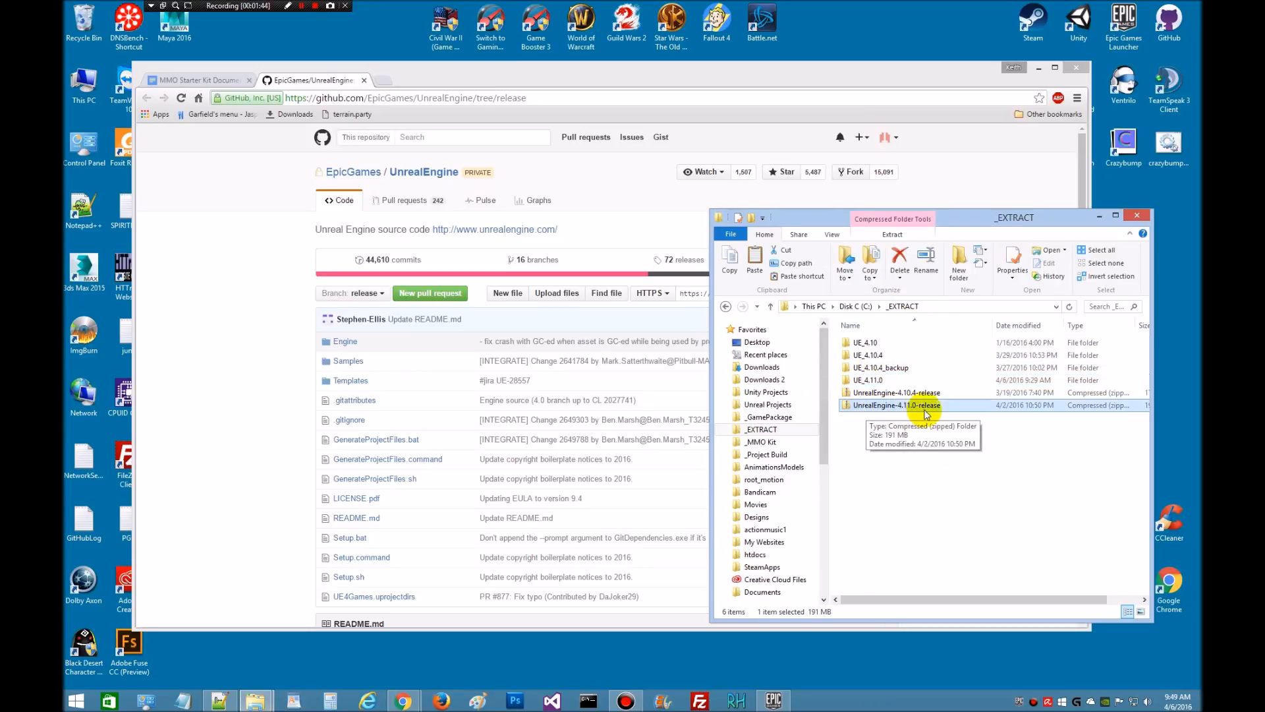
mouse_move(867, 408)
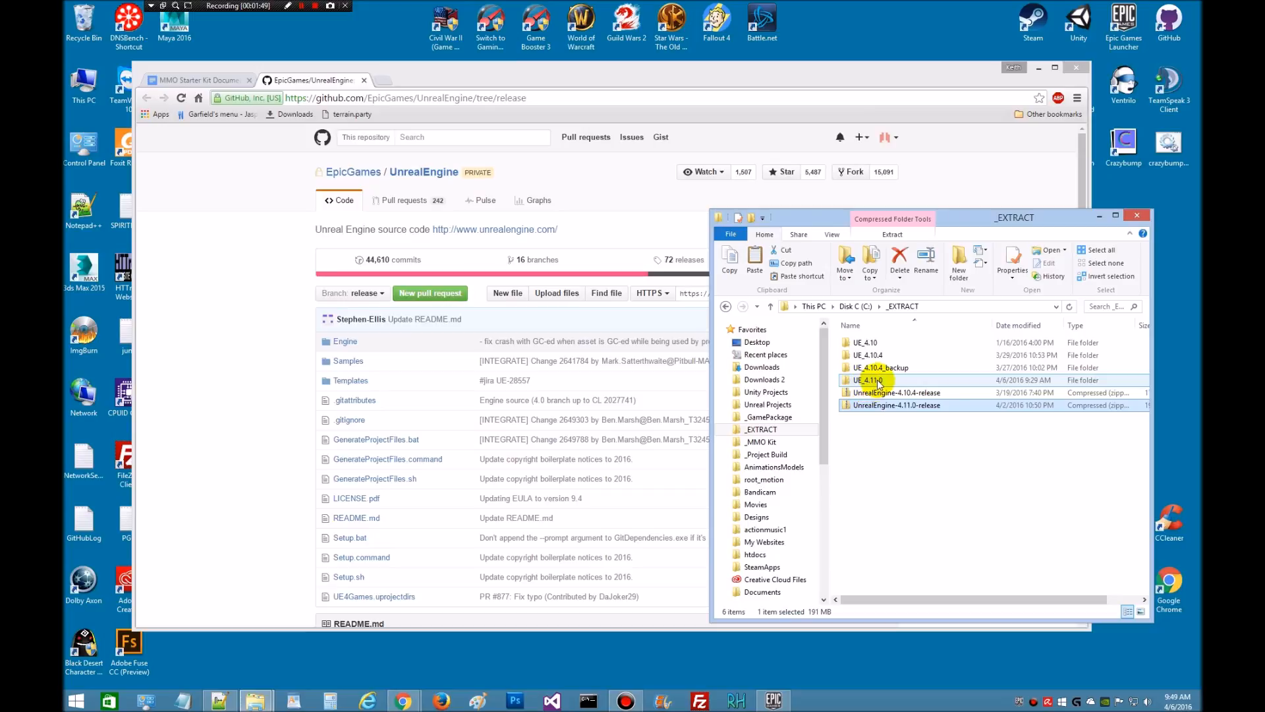
click(897, 405)
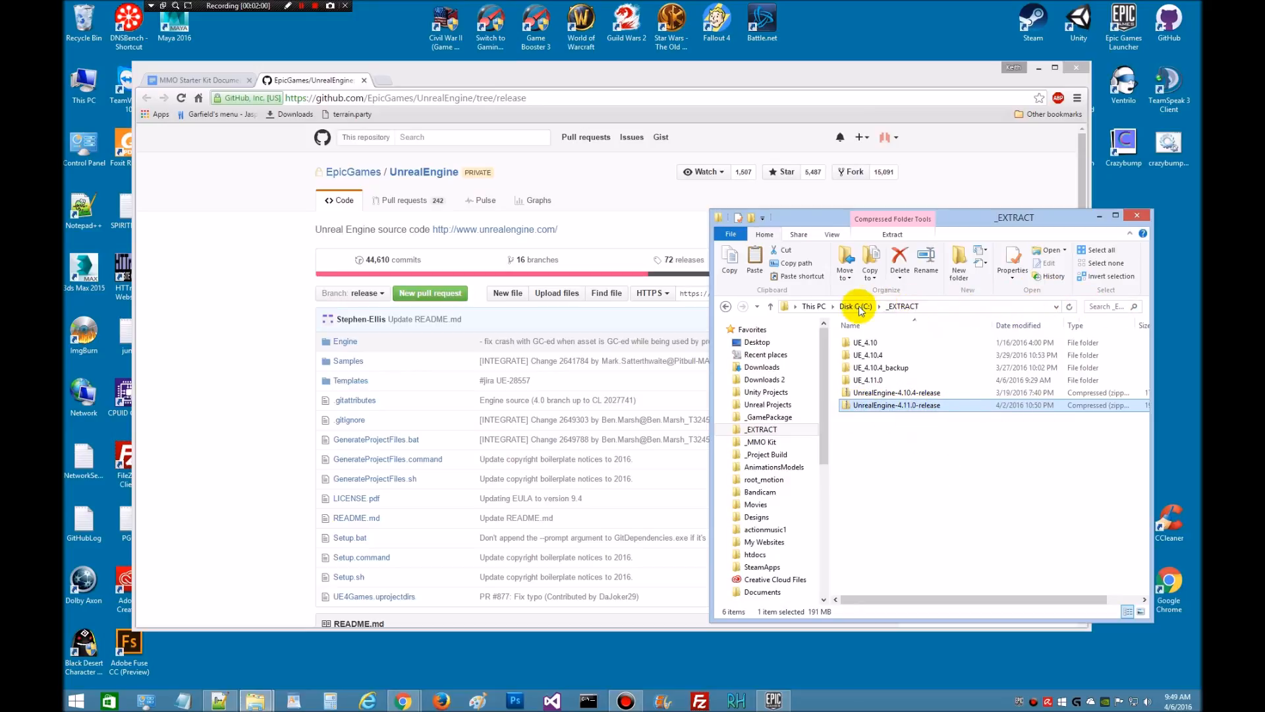
mouse_move(933, 295)
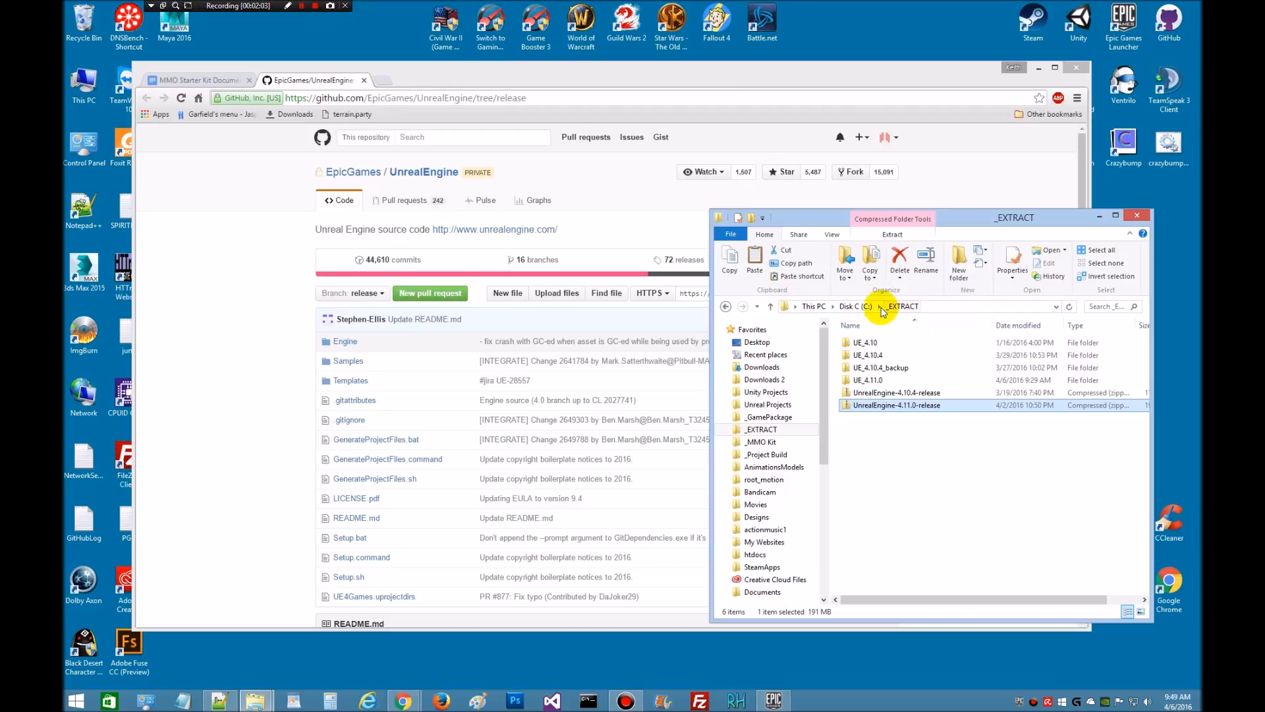
click(854, 306)
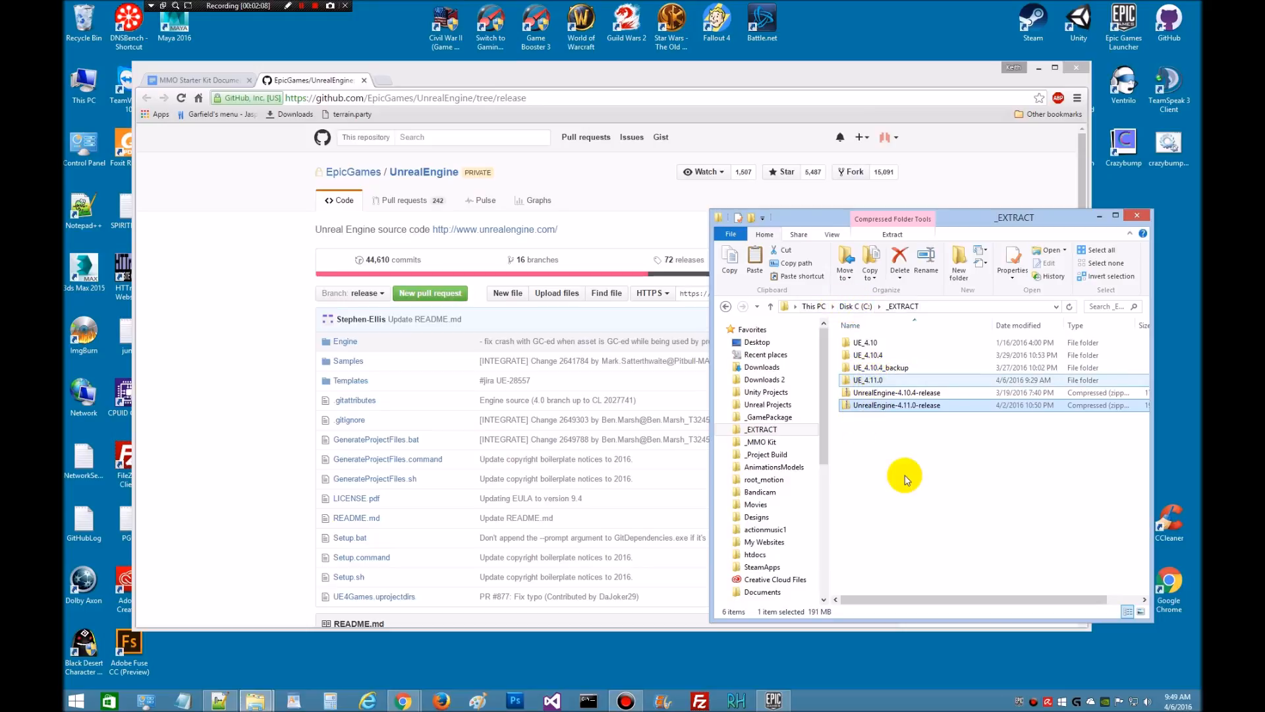
click(894, 405)
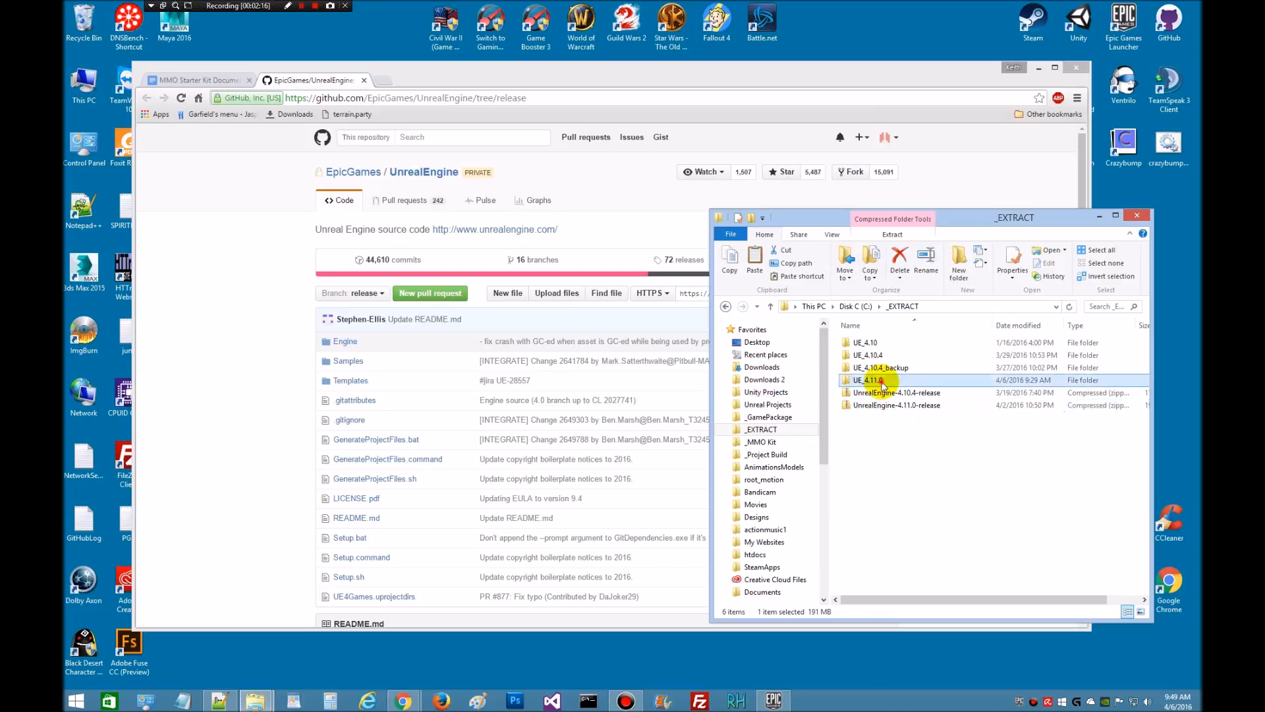
Open the extracted UE_4.11.0 folder and move its window into clearer view.
double_click(867, 379)
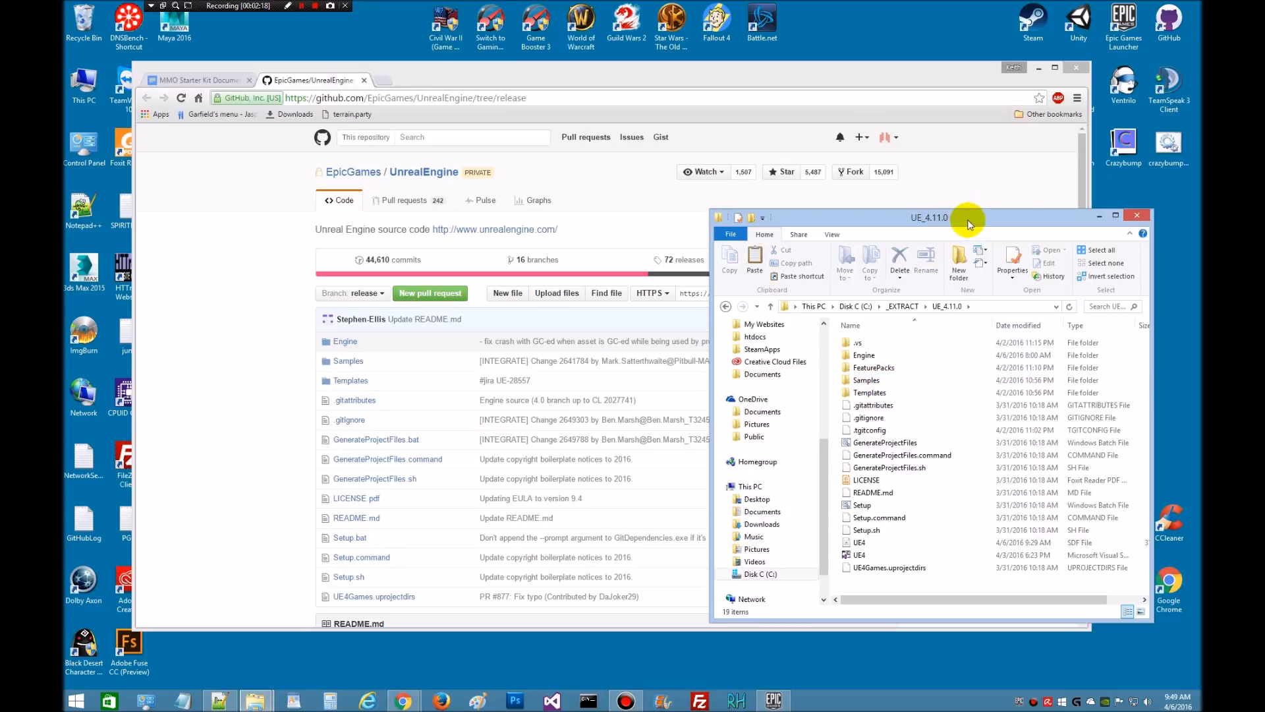
drag(968, 218, 641, 179)
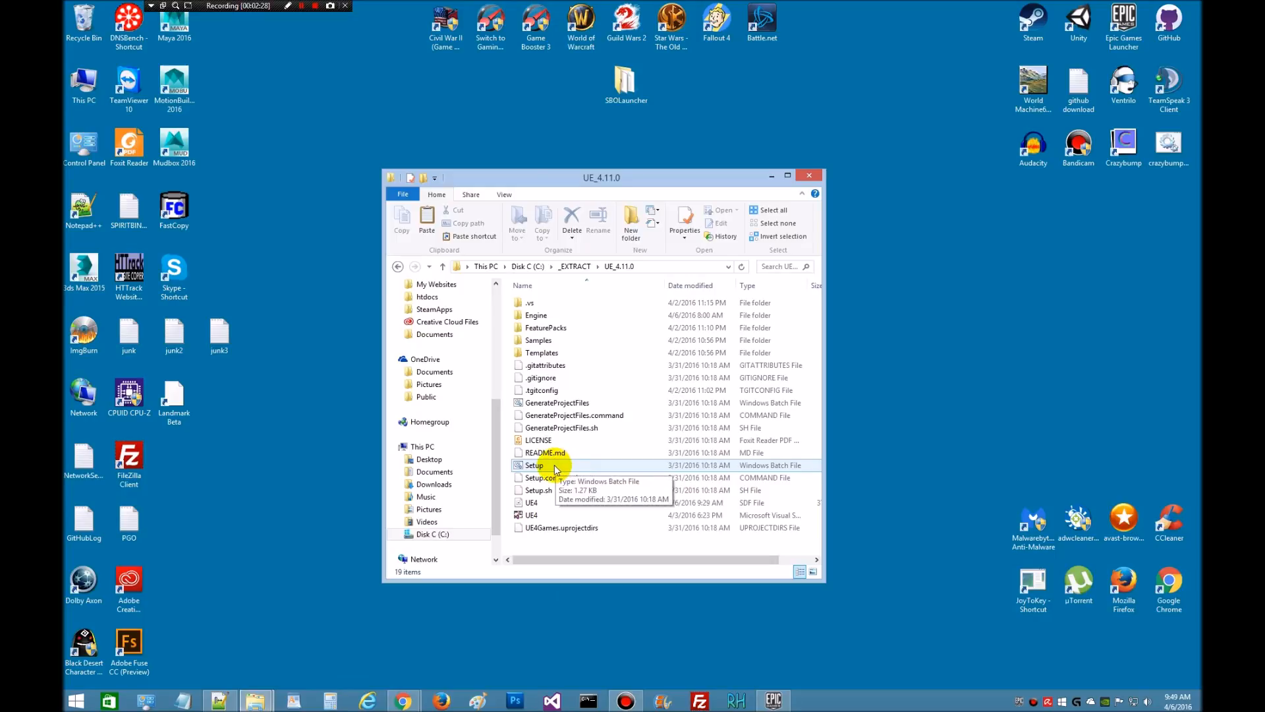
mouse_move(574, 460)
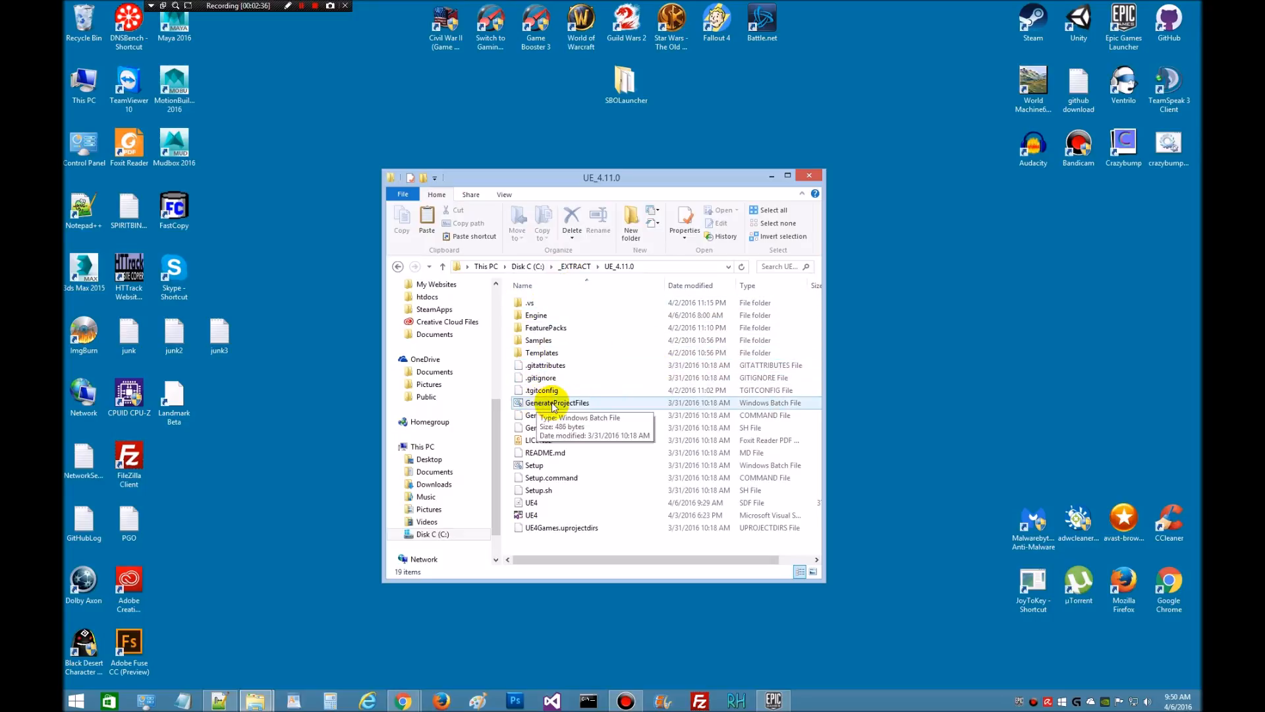
mouse_move(605, 406)
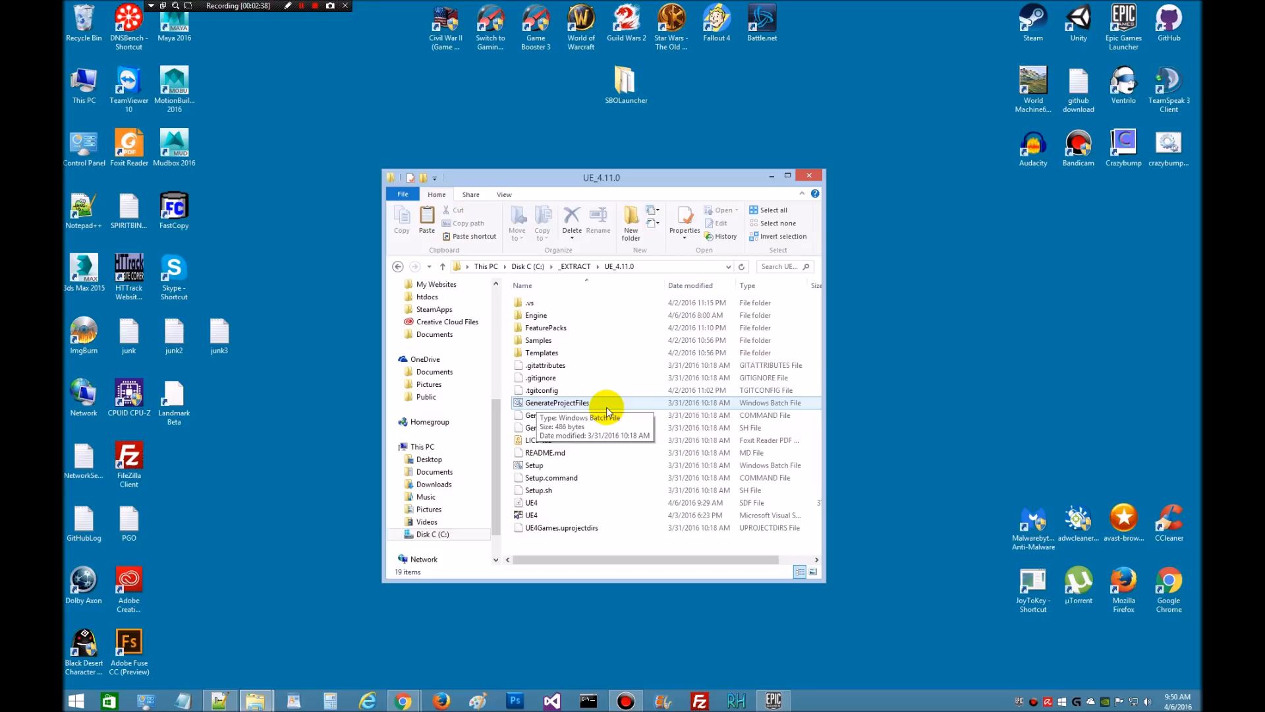
mouse_move(568, 514)
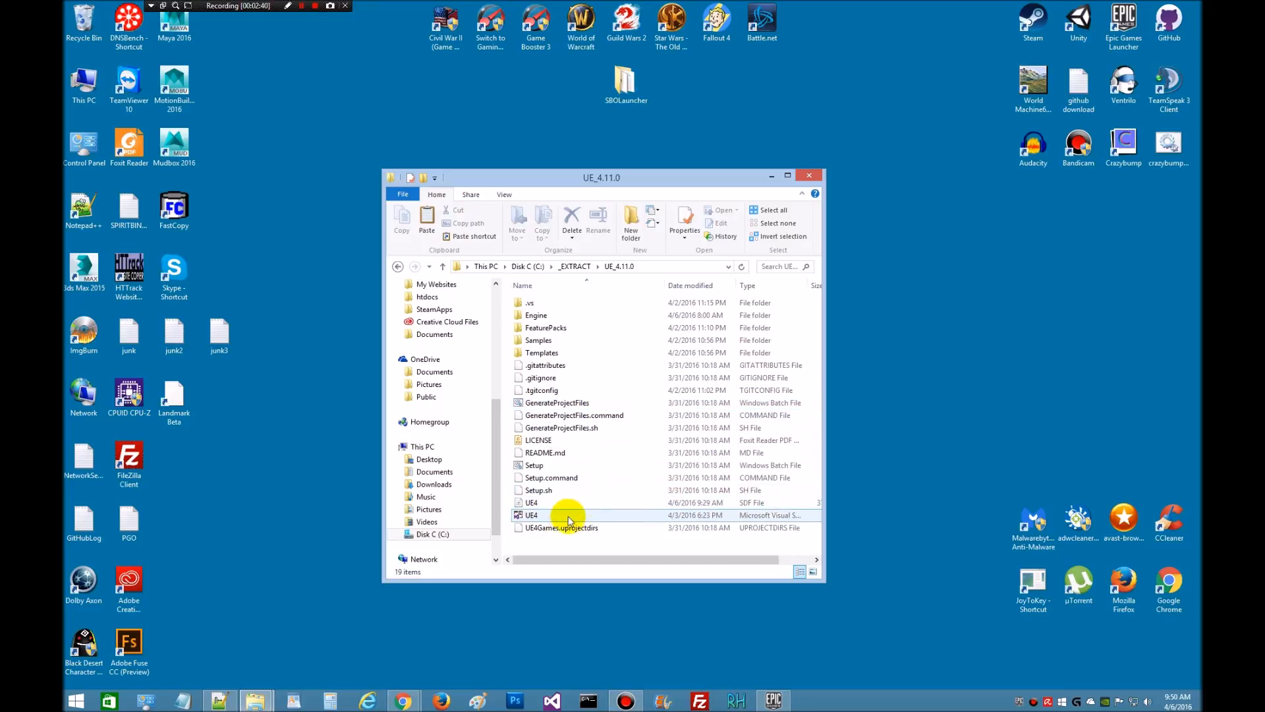
mouse_move(537, 518)
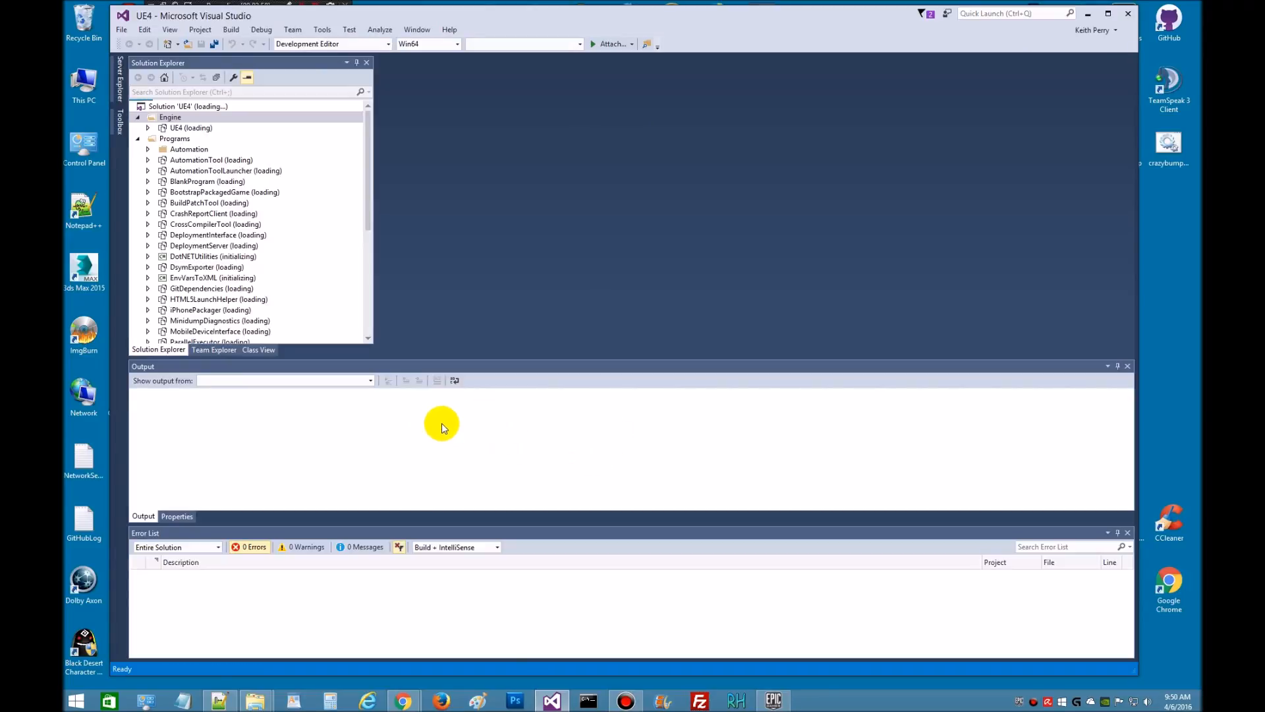
mouse_move(385, 600)
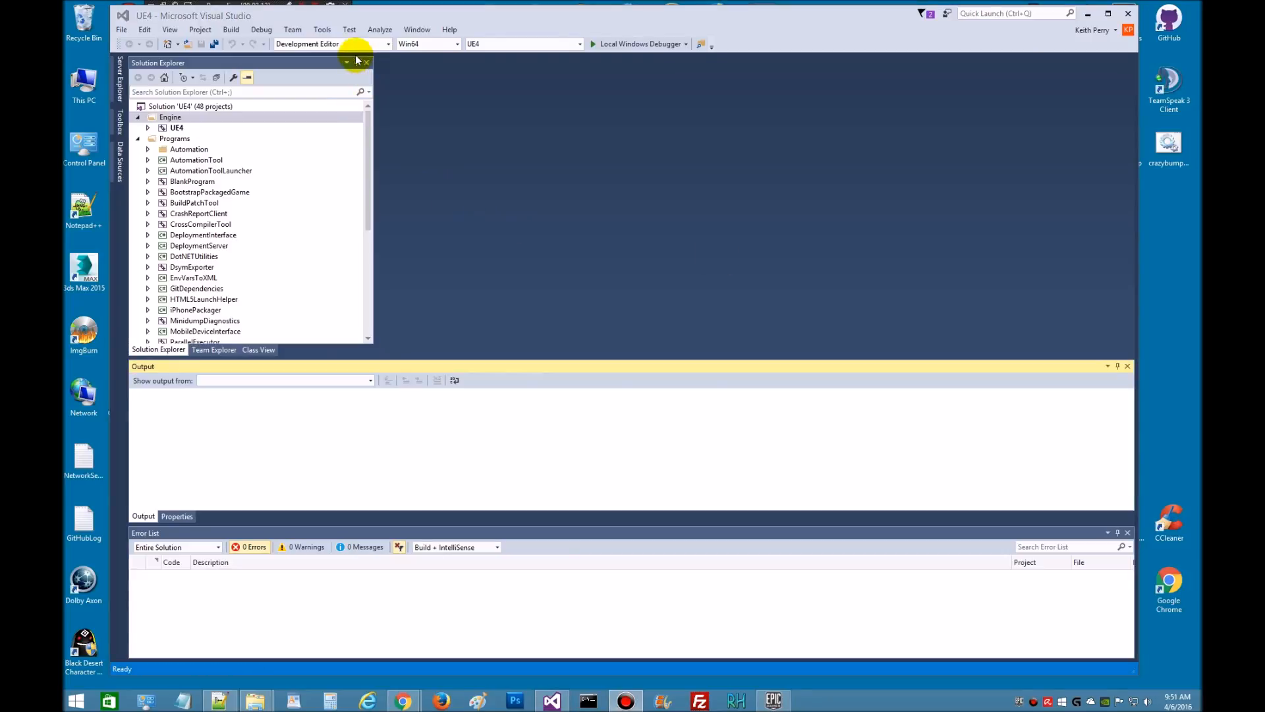
mouse_move(397, 44)
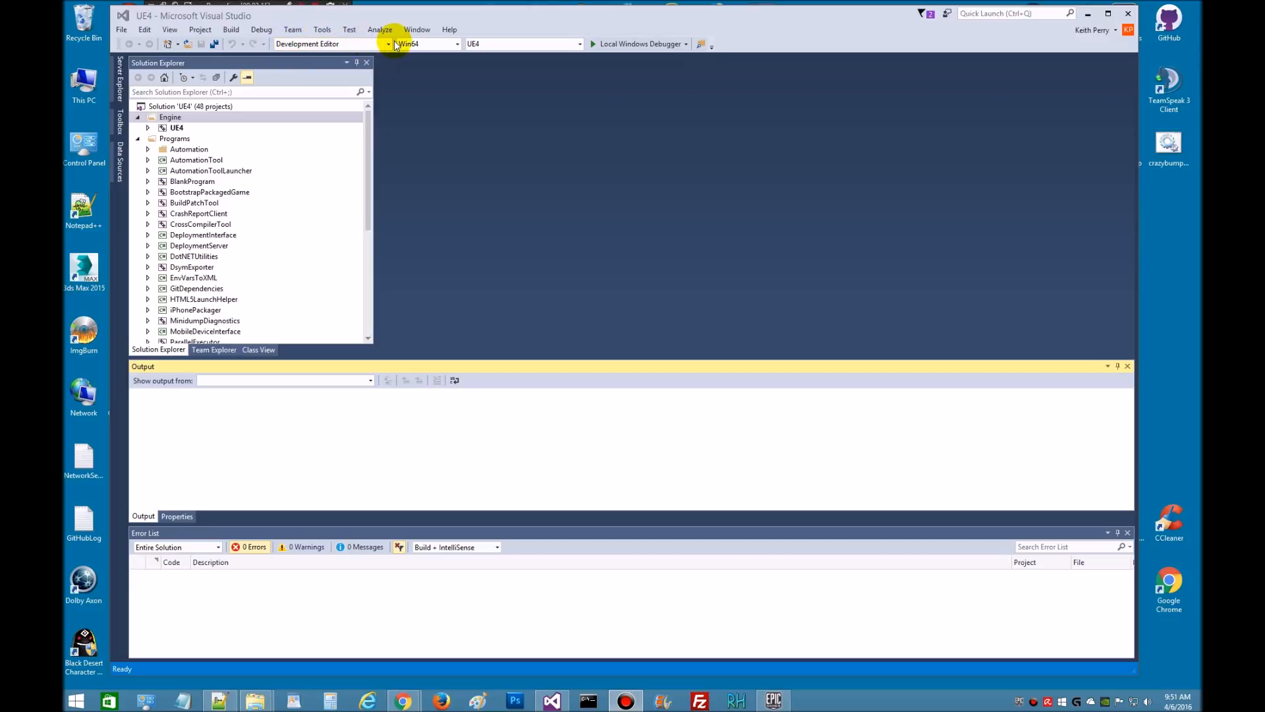
mouse_move(340, 44)
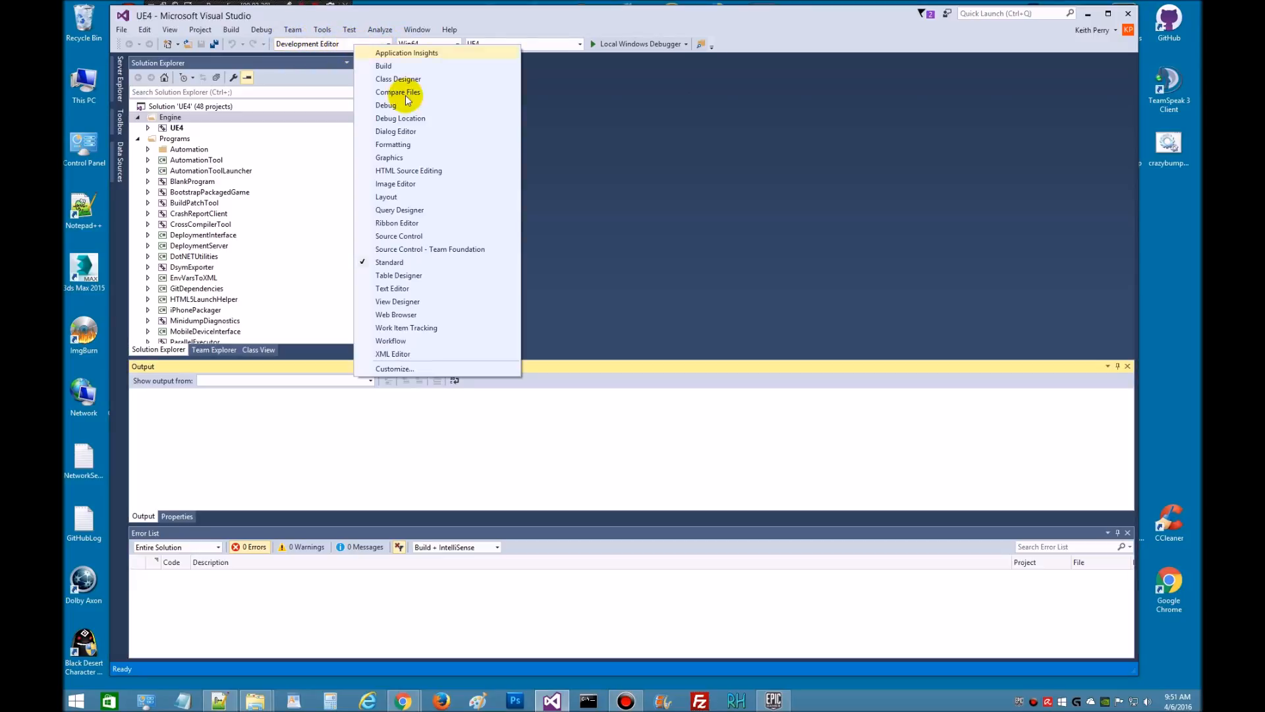
Set the Standard toolbar's Solution Configurations control width to 200 in Customize > Commands.
click(394, 369)
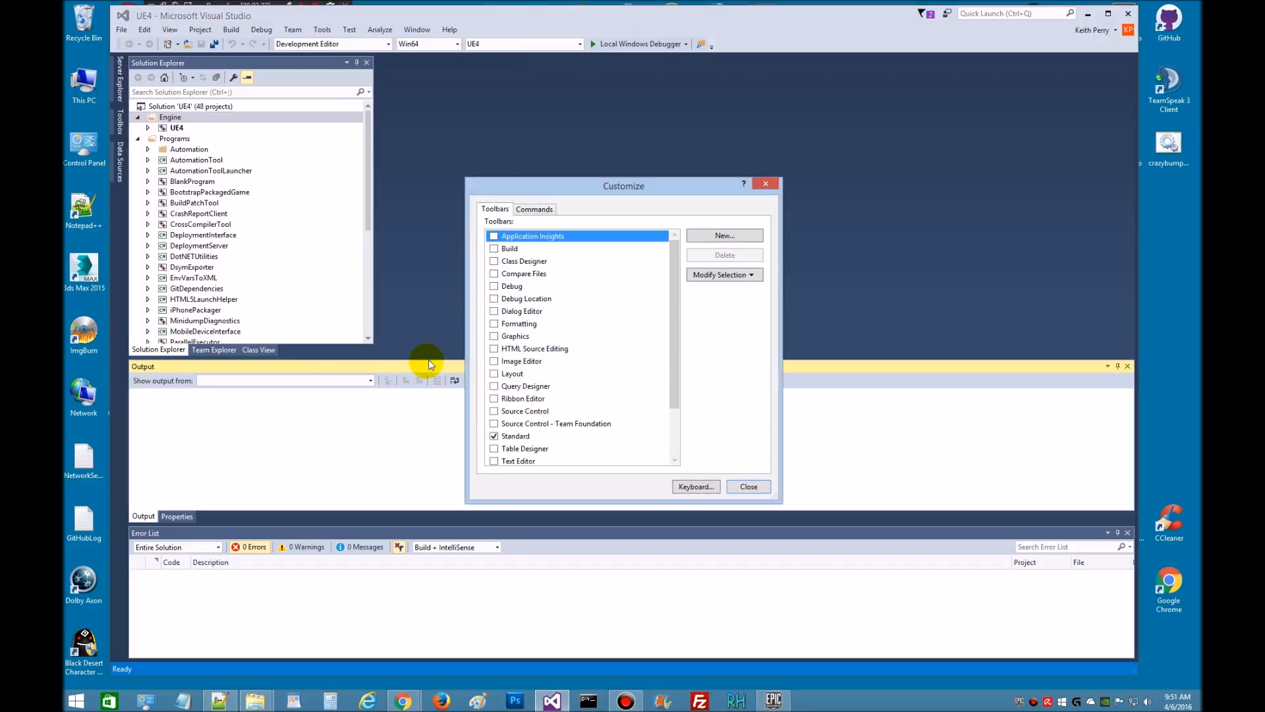
click(535, 209)
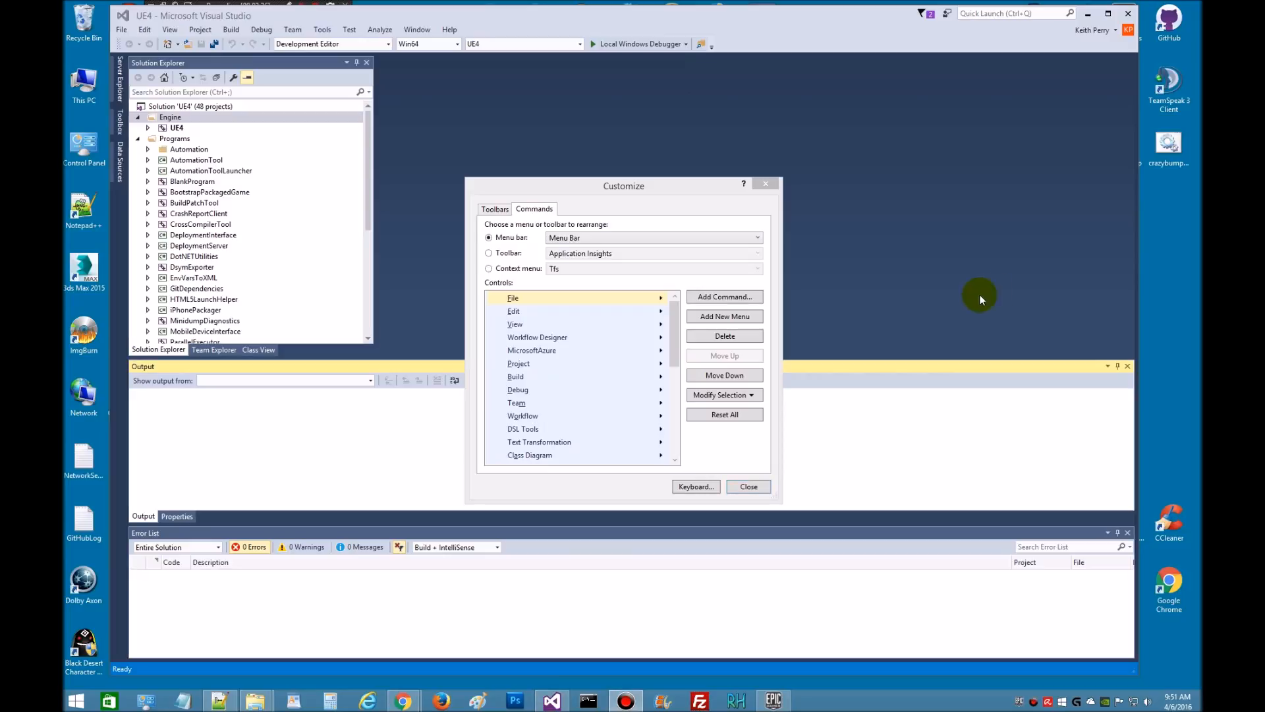
click(488, 253)
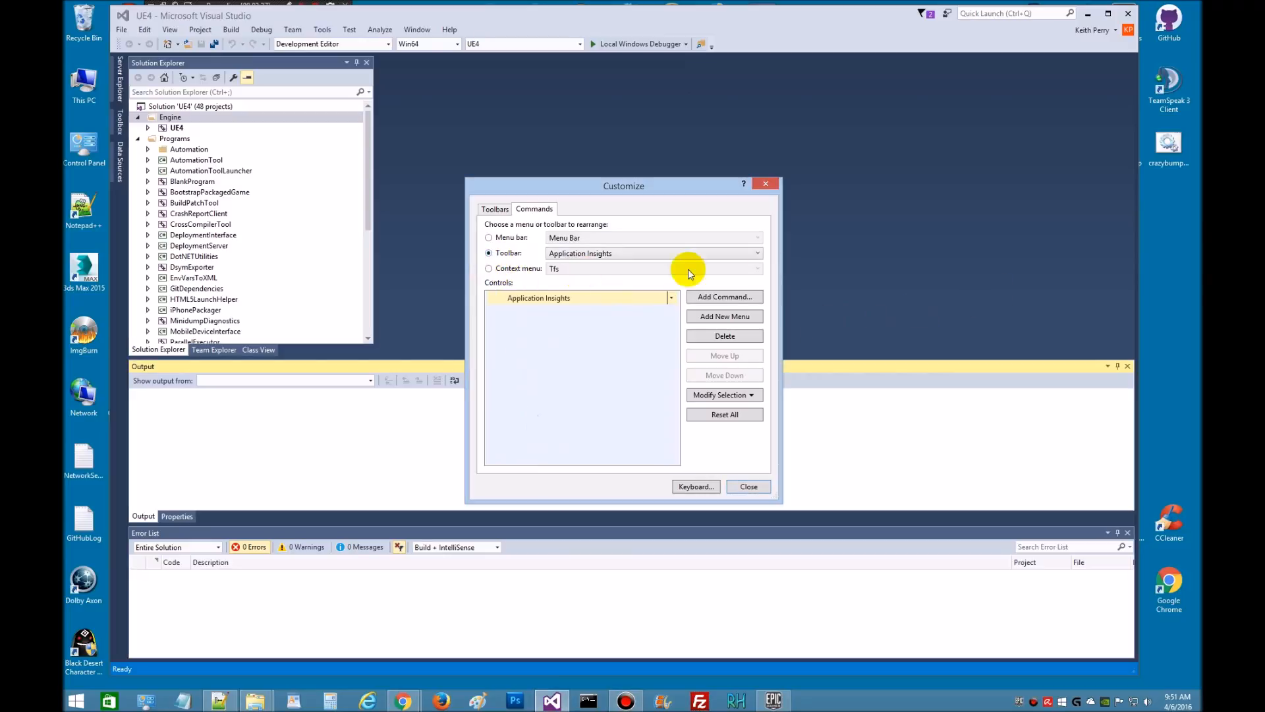
click(758, 253)
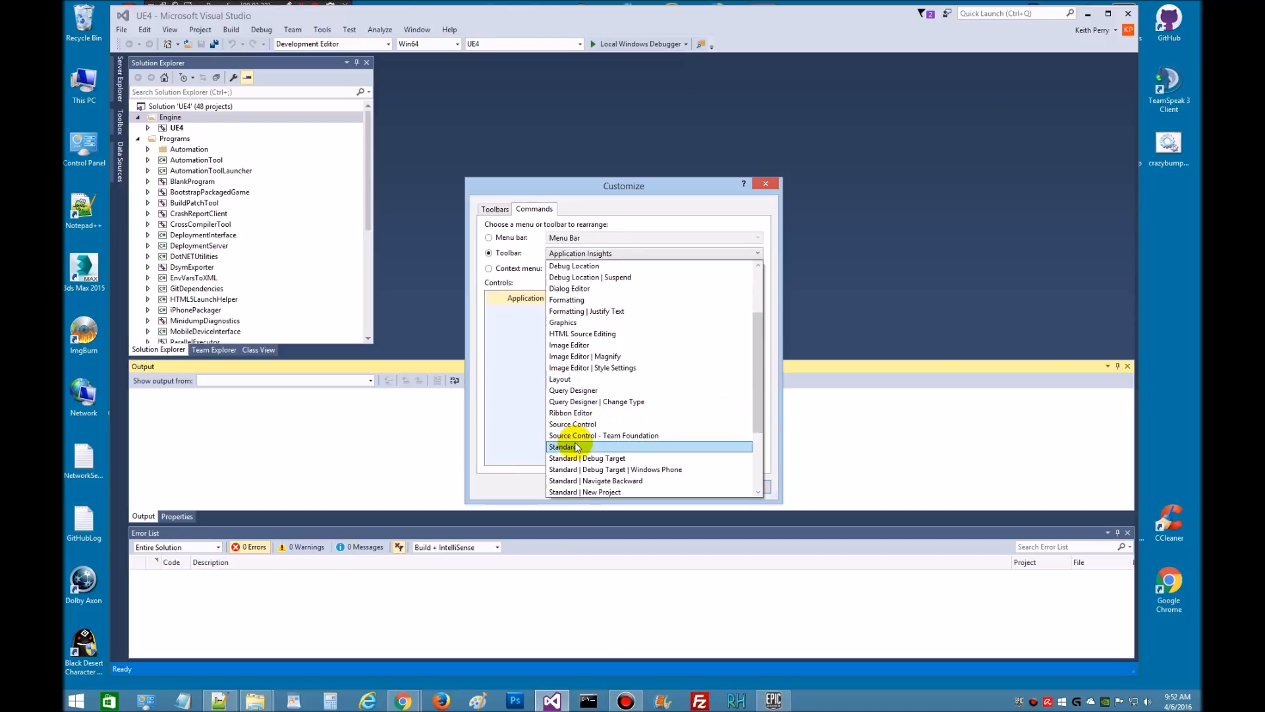
click(563, 447)
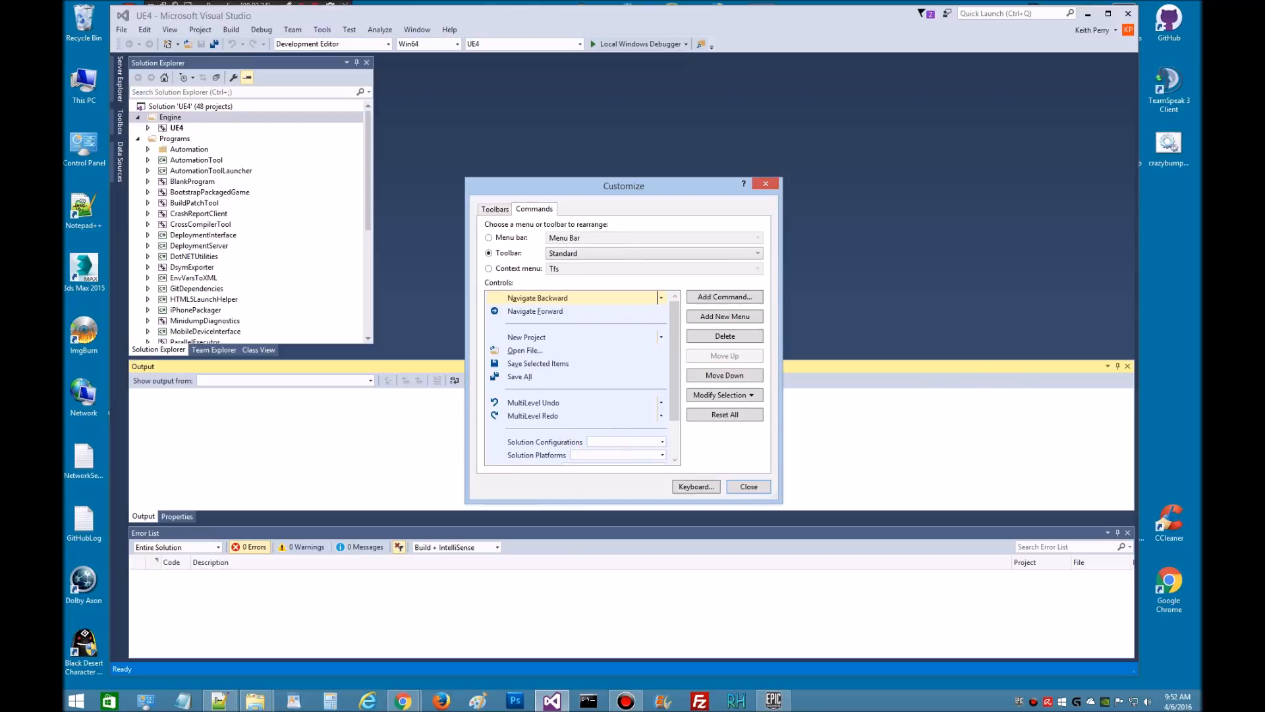
mouse_move(1036, 296)
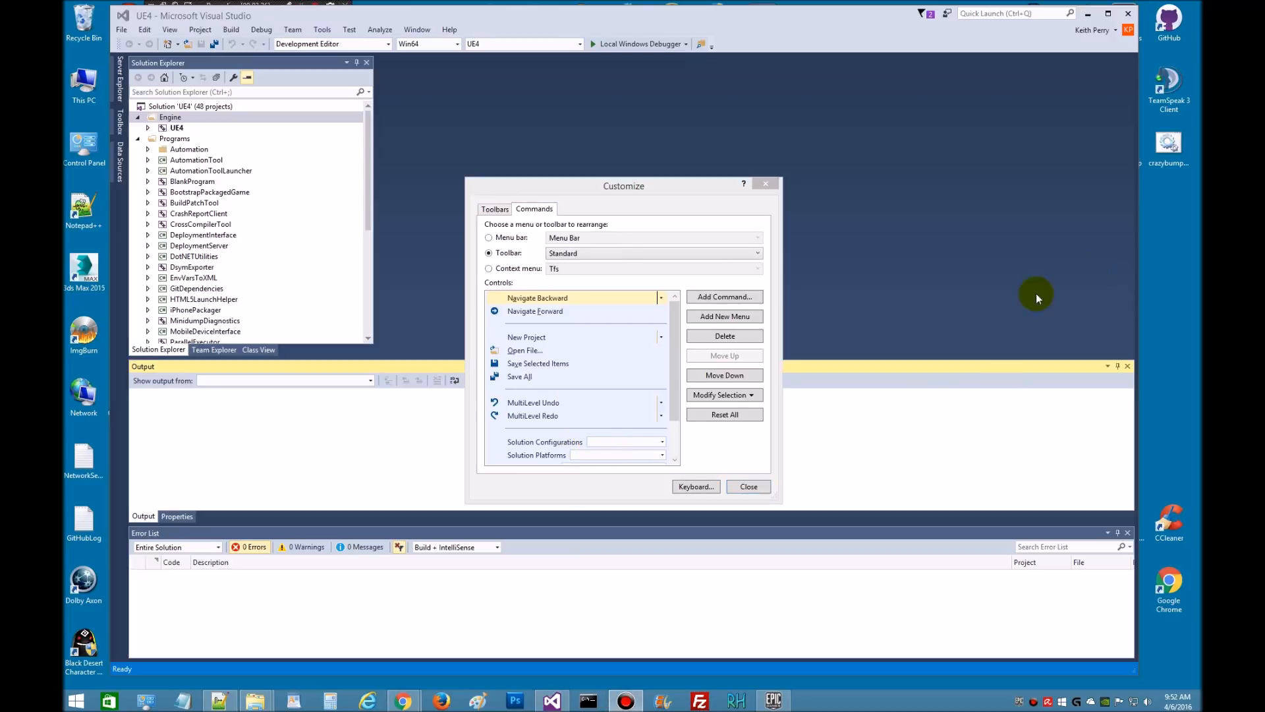
click(545, 442)
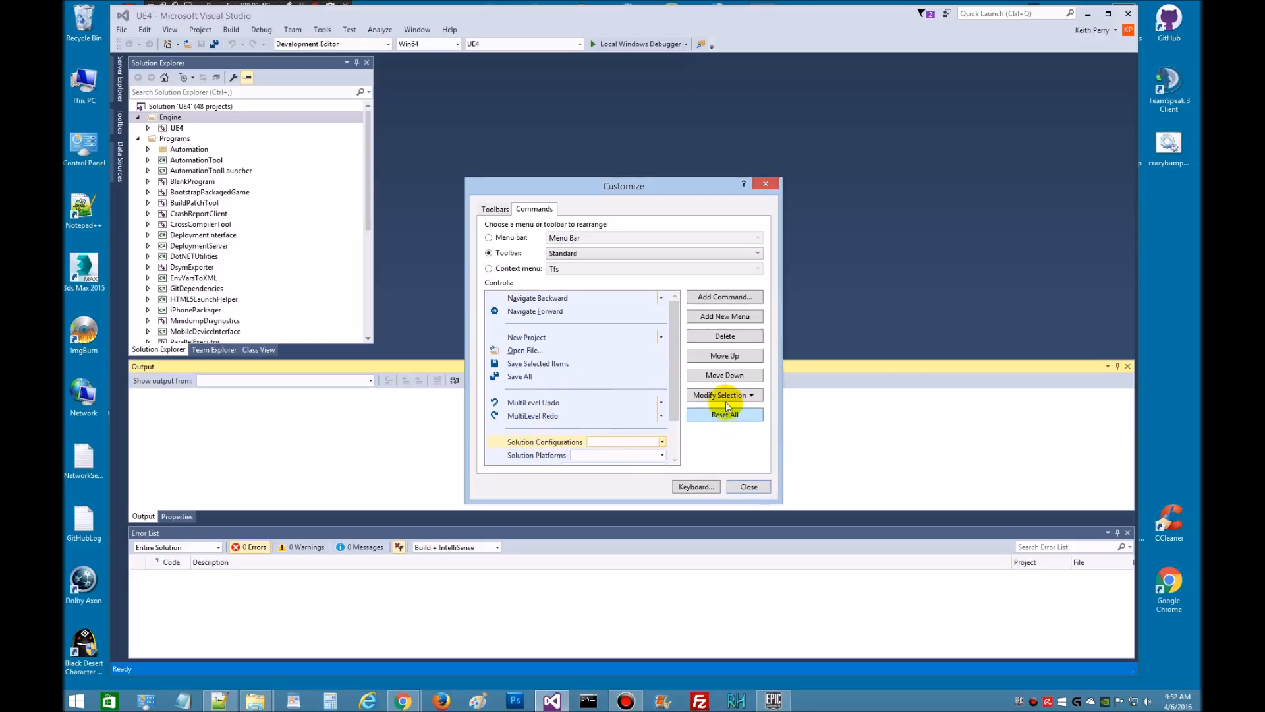
click(724, 395)
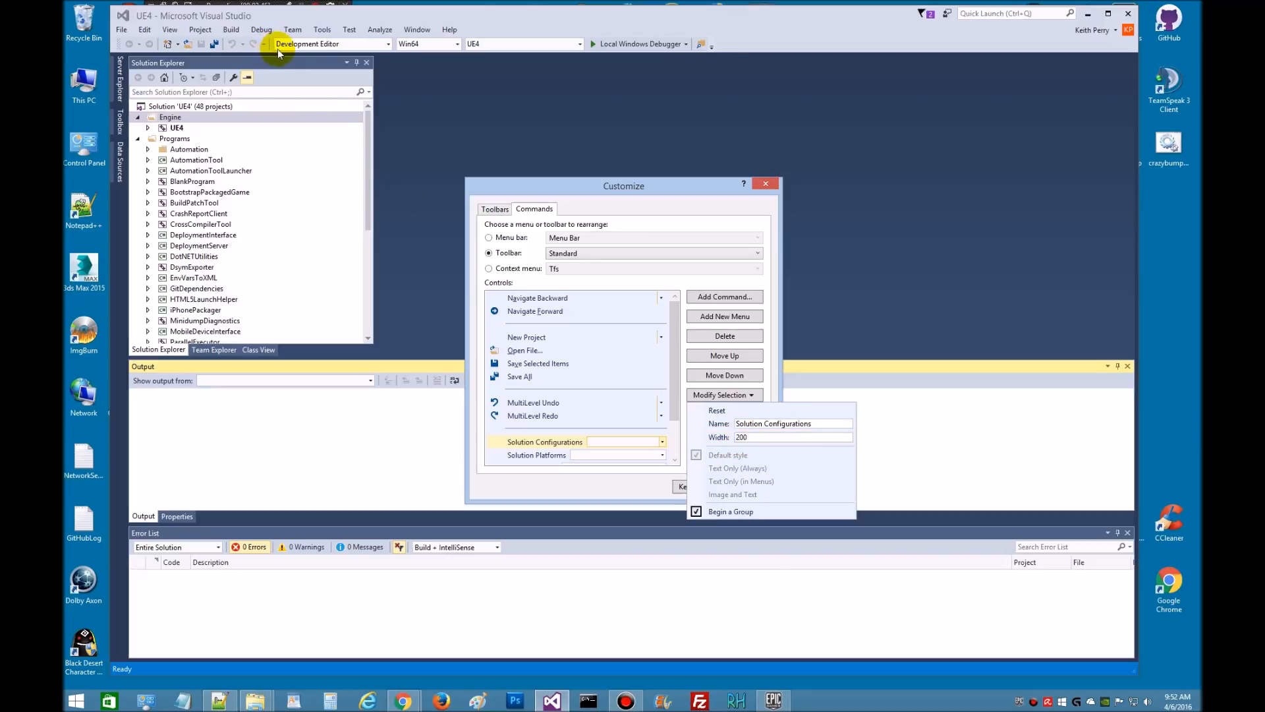
mouse_move(305, 45)
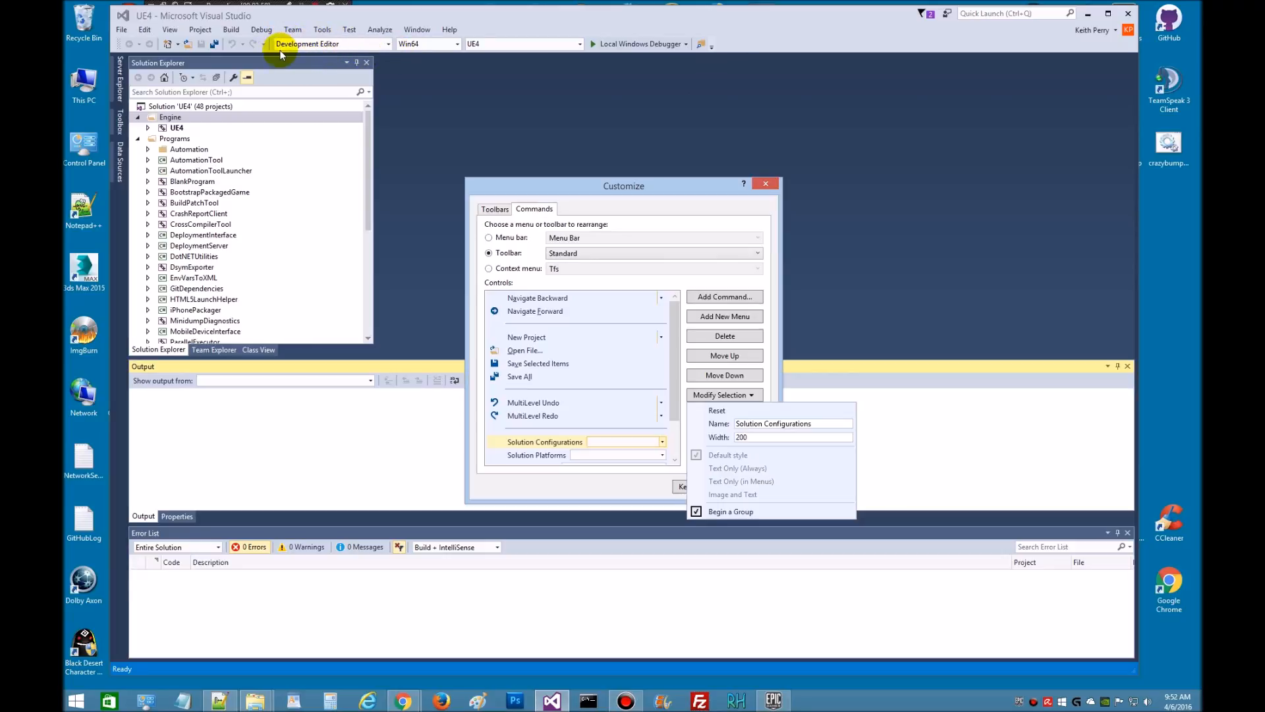
mouse_move(323, 43)
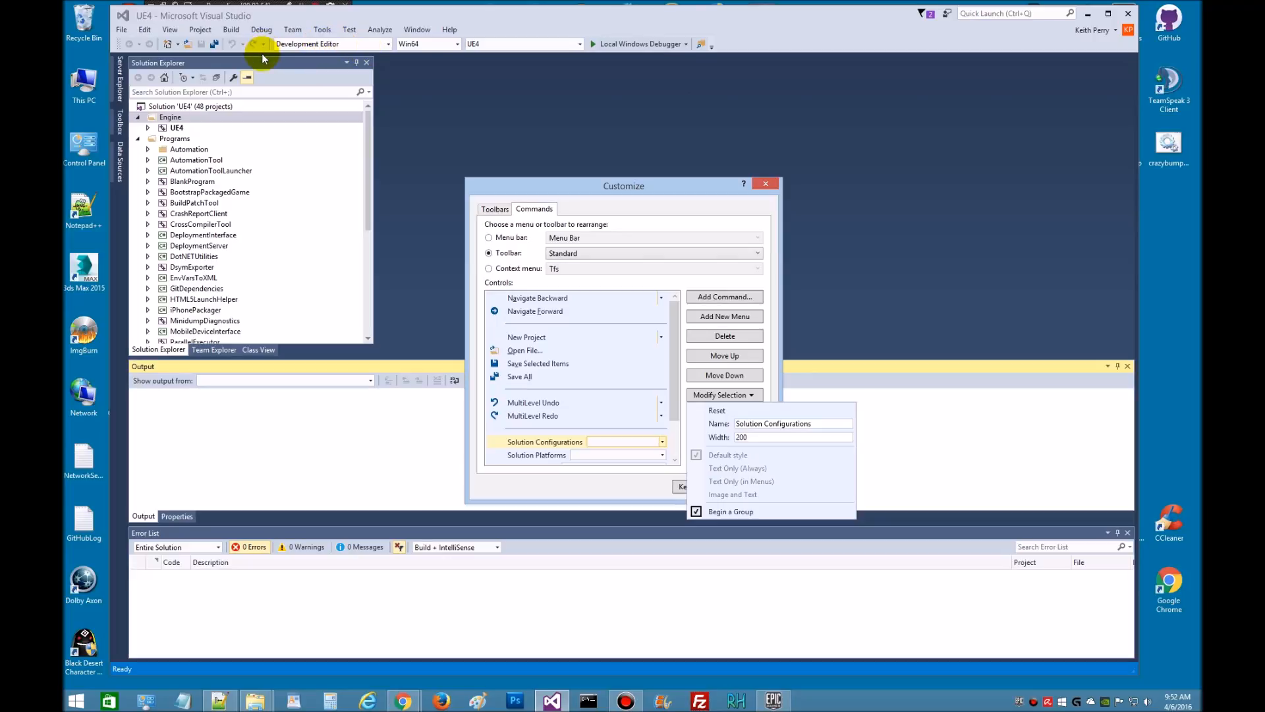
mouse_move(321, 30)
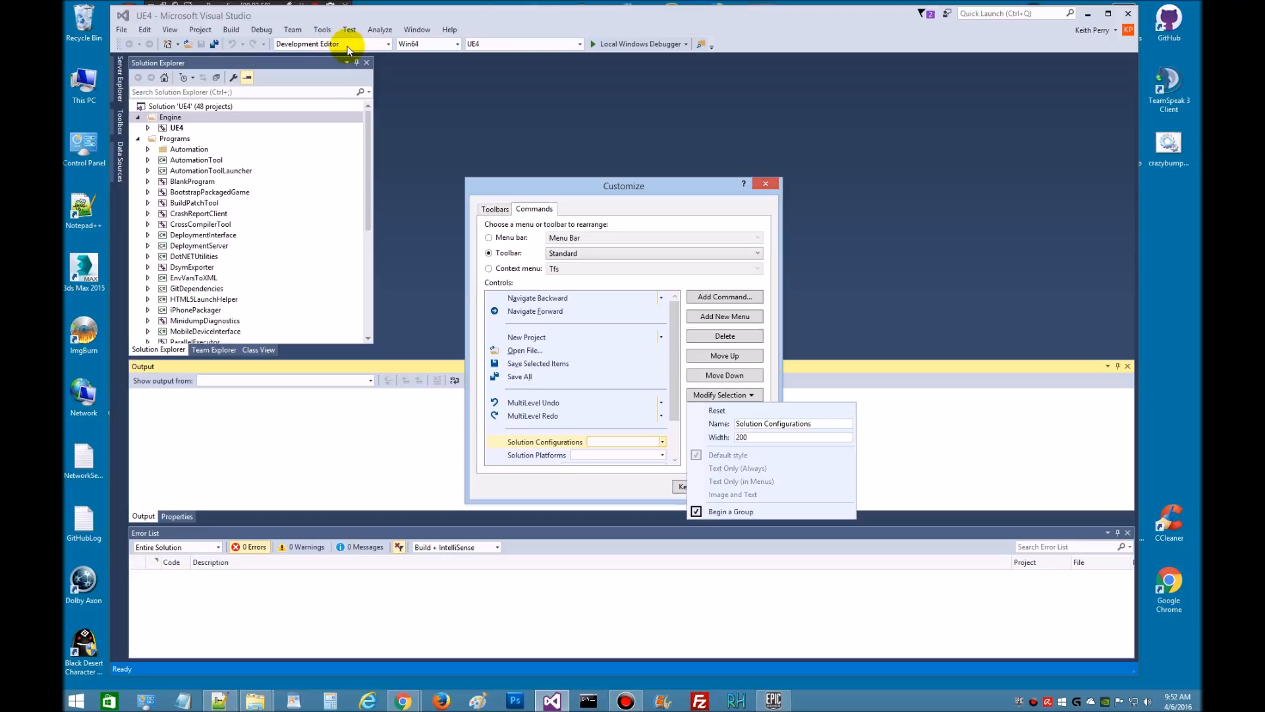
mouse_move(335, 33)
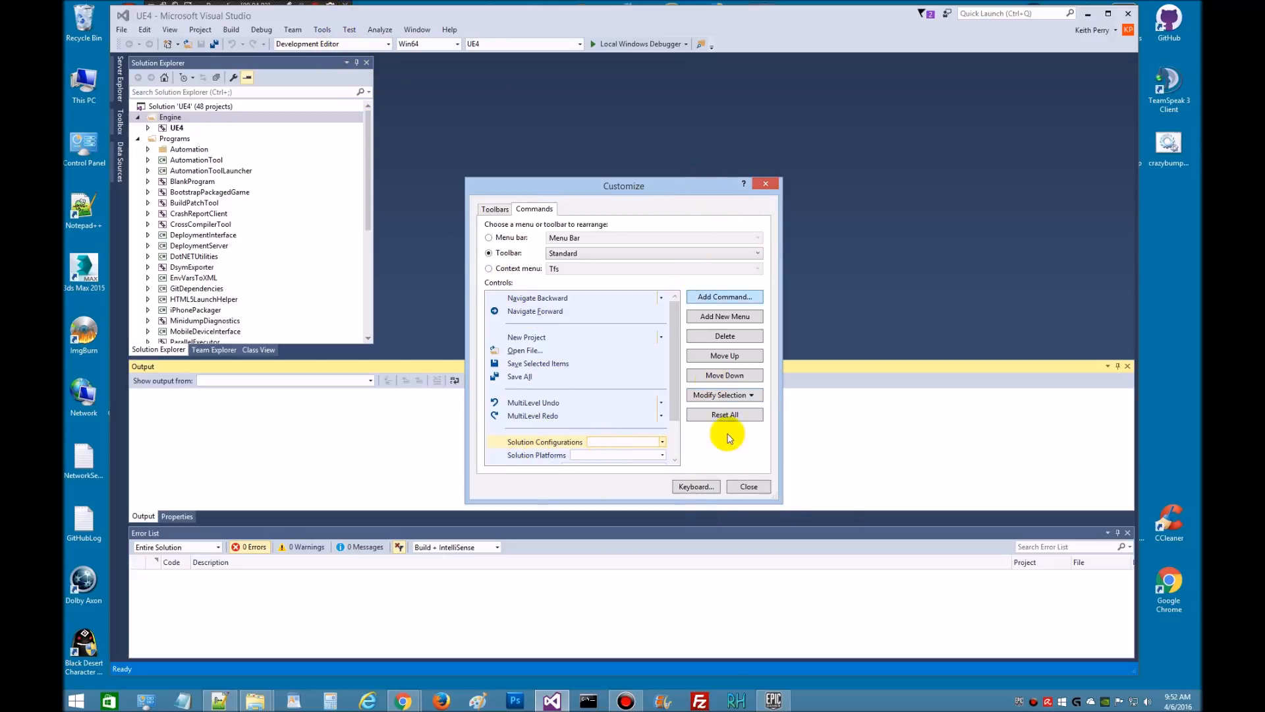
click(749, 486)
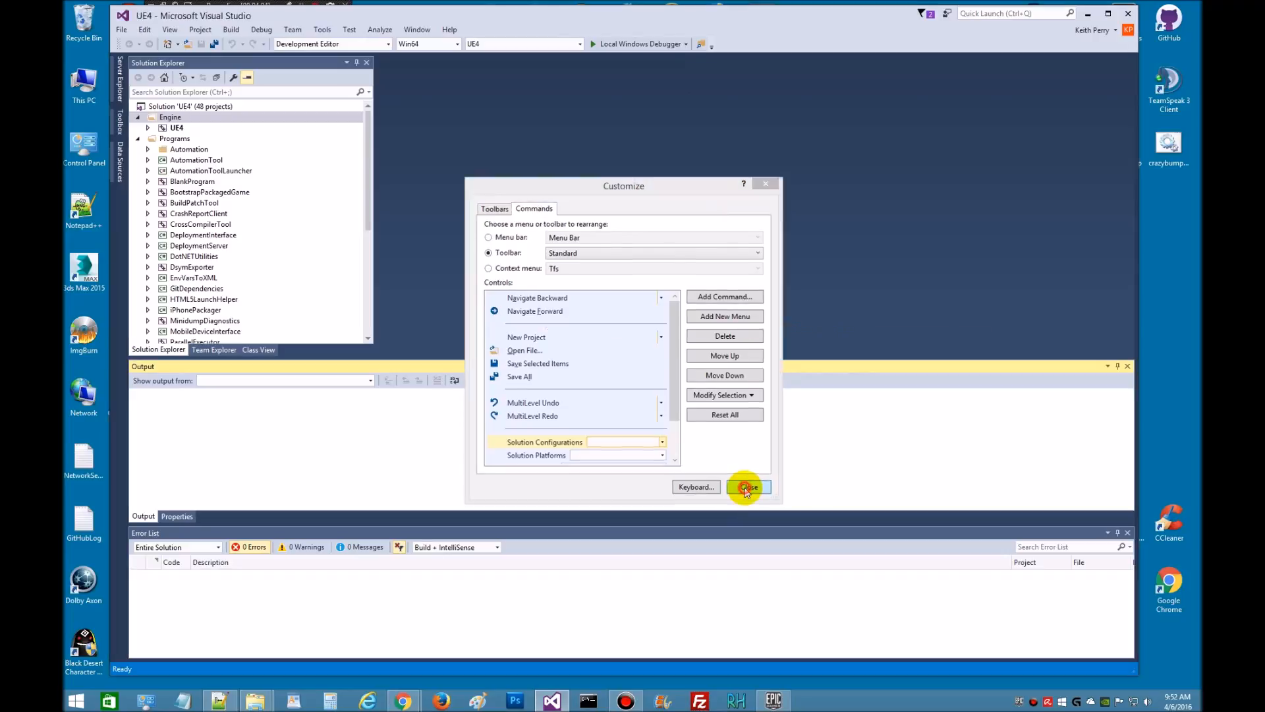
Close the Customize dialog and bring up the UE4 project's context menu in Solution Explorer.
click(748, 487)
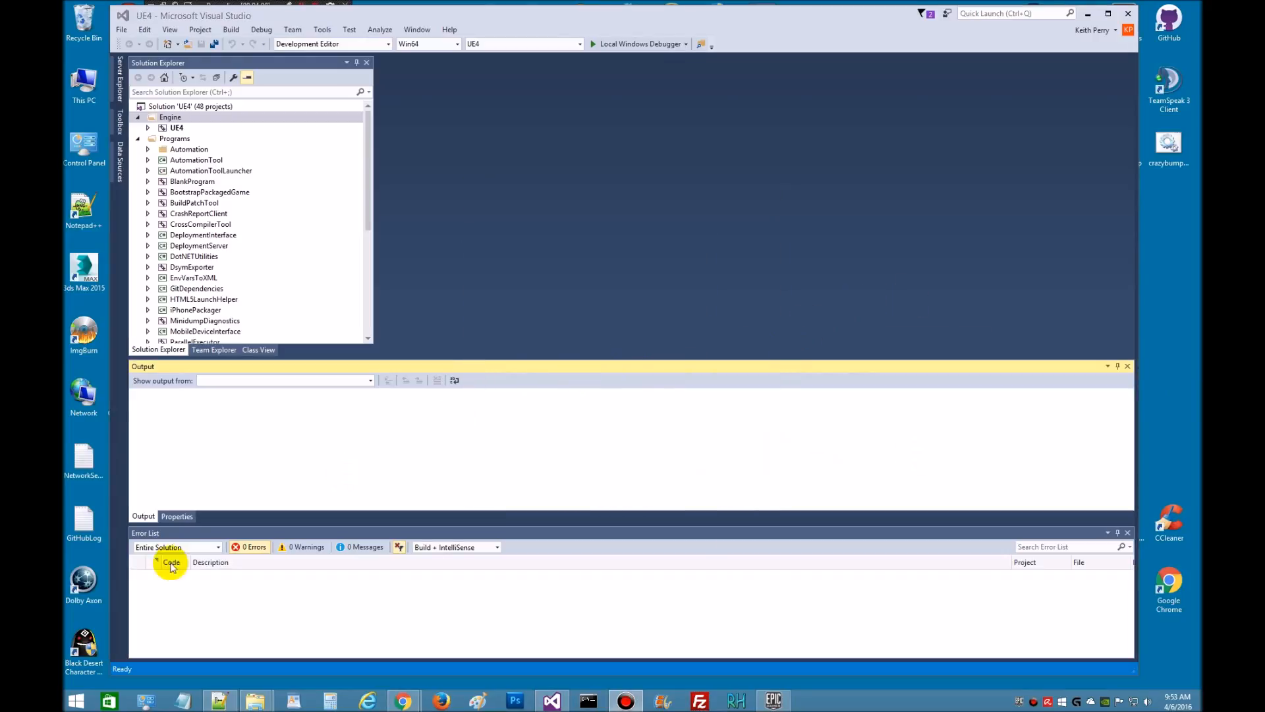
click(176, 128)
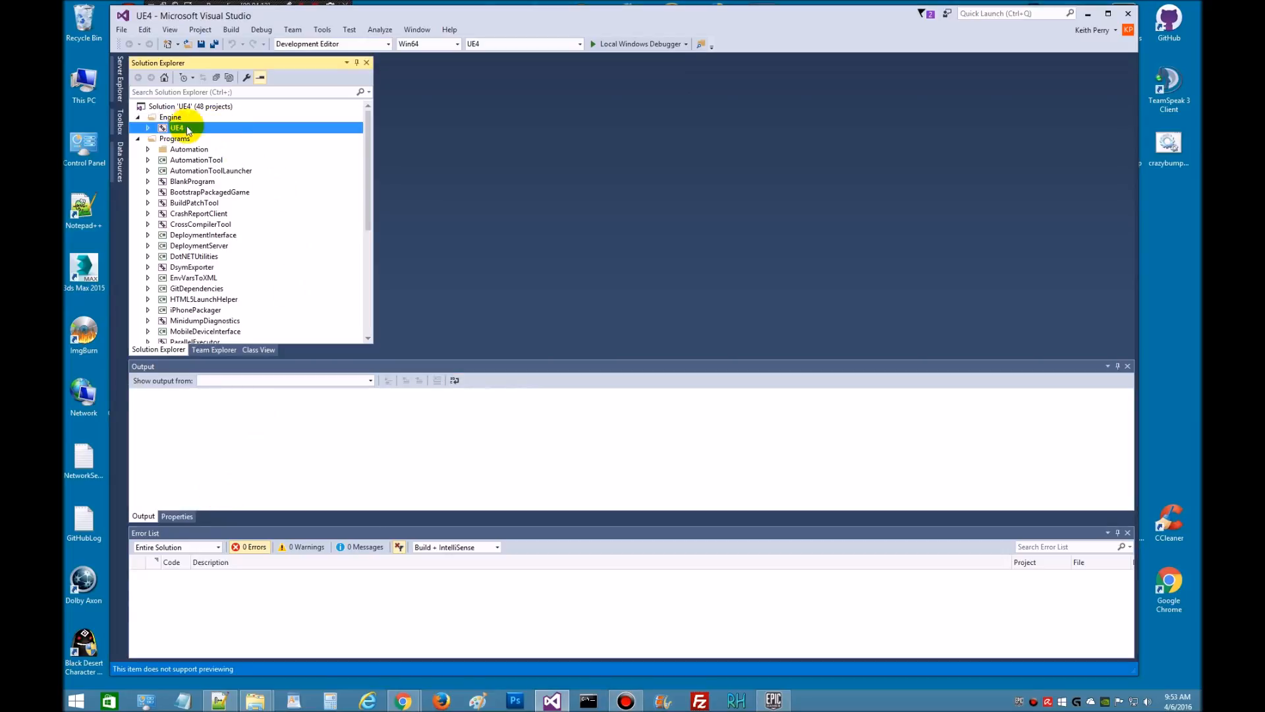
right_click(176, 128)
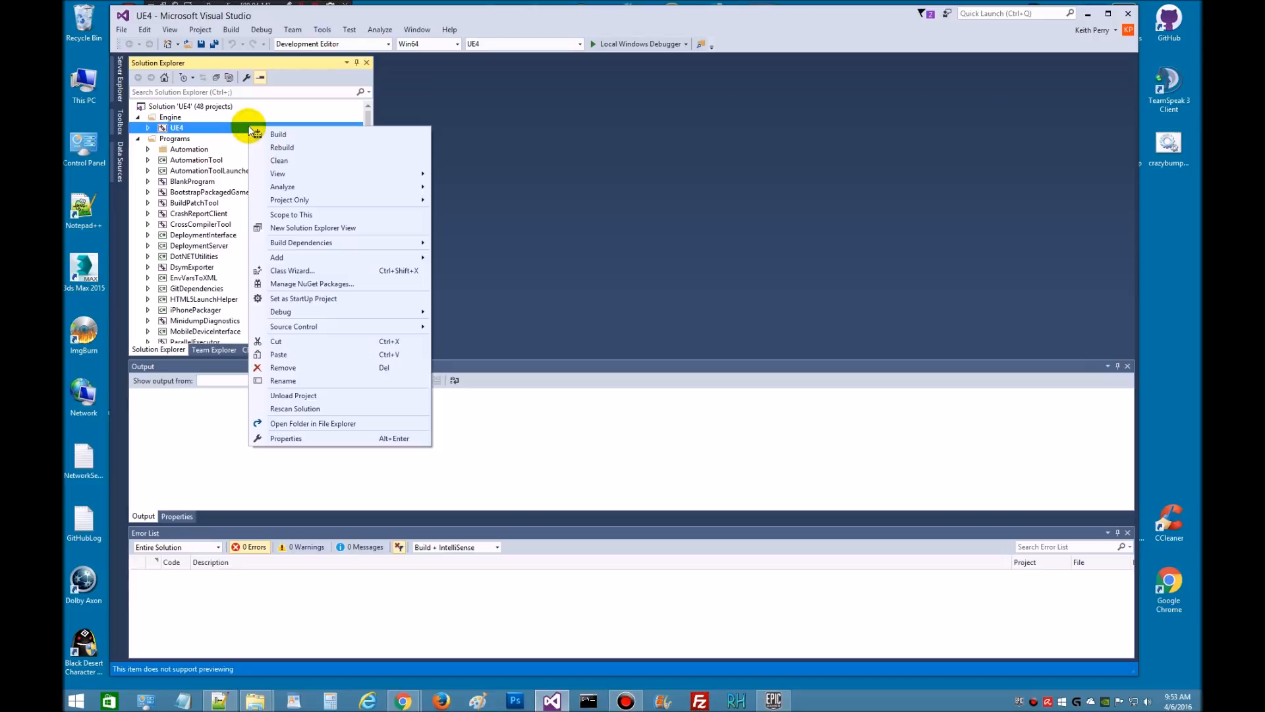
mouse_move(395, 150)
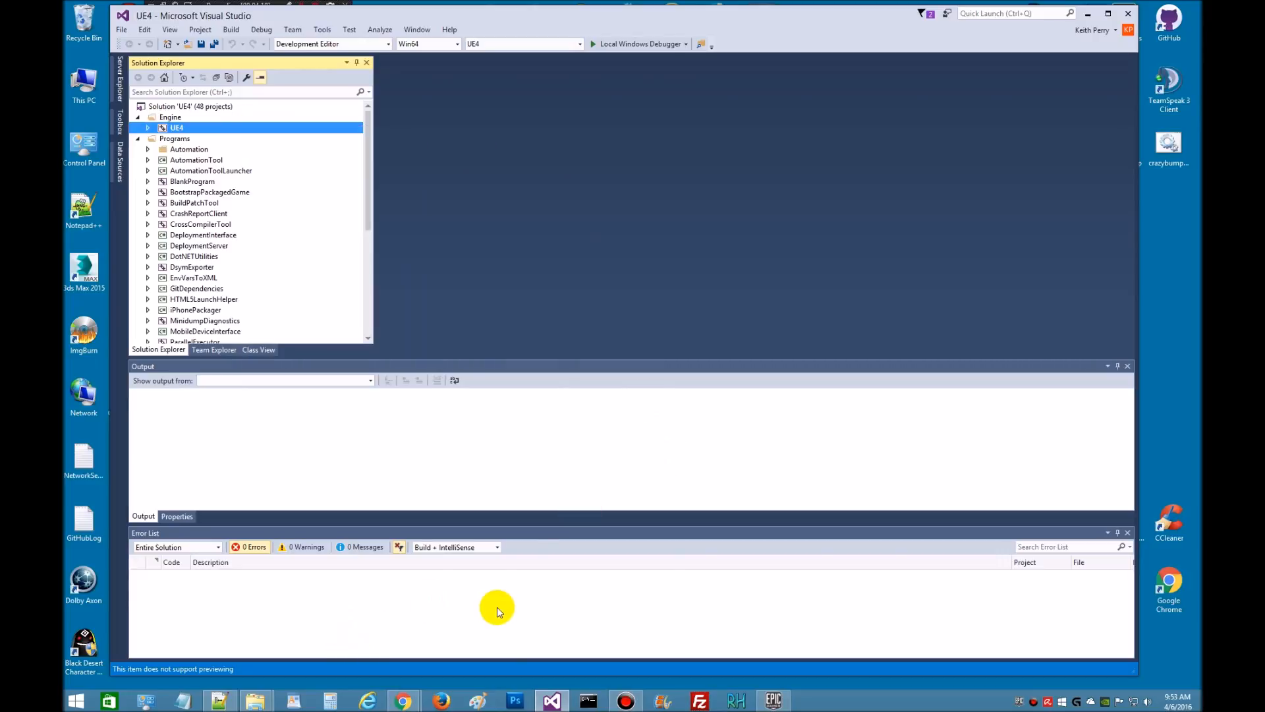
mouse_move(468, 565)
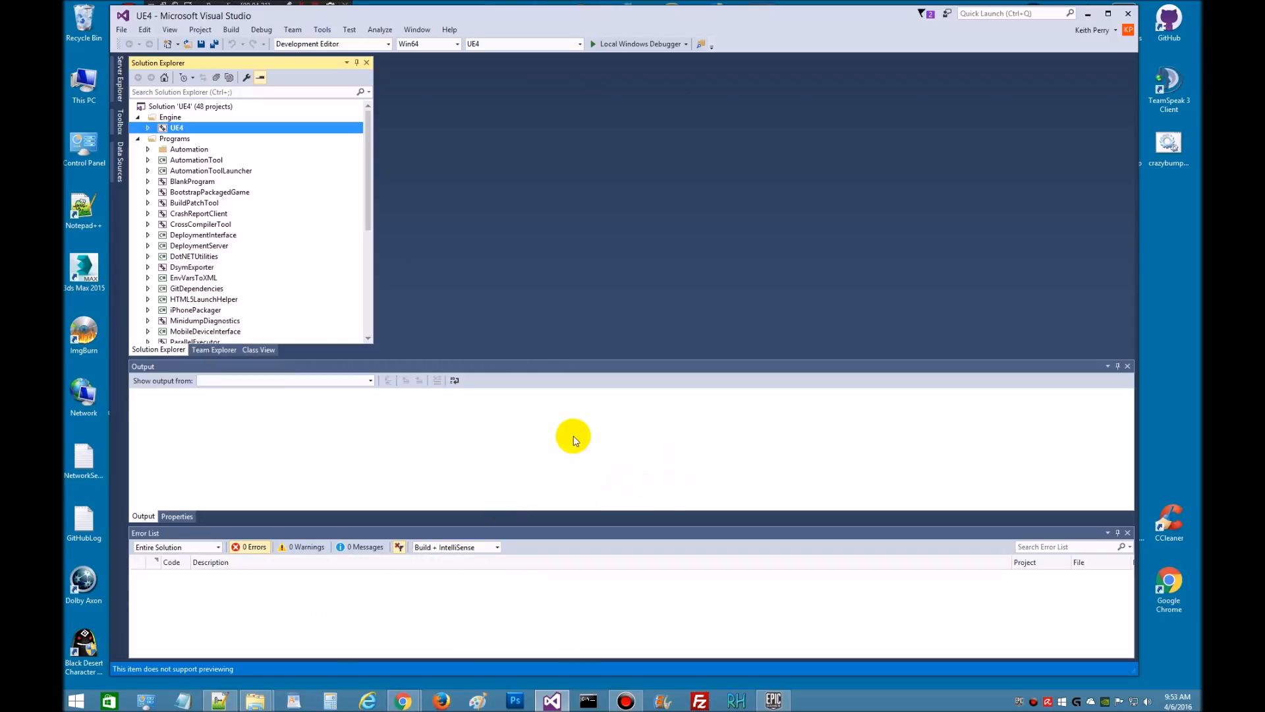
mouse_move(306, 329)
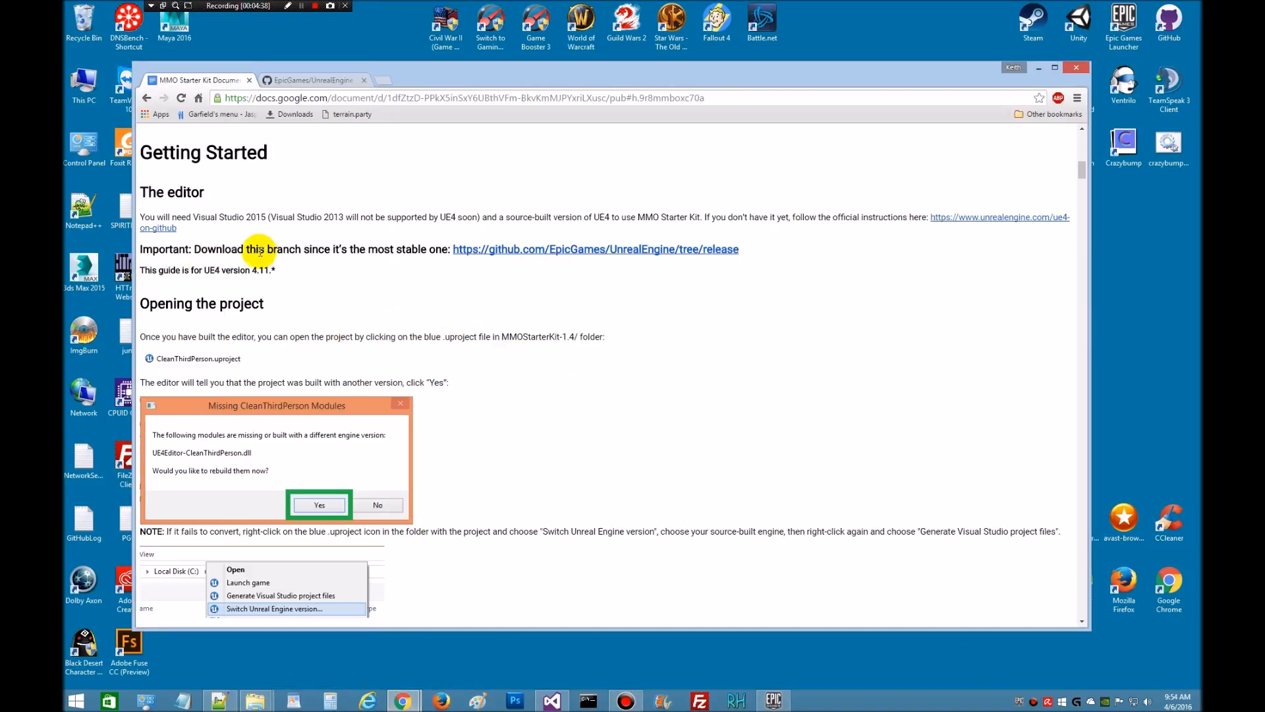
mouse_move(367, 275)
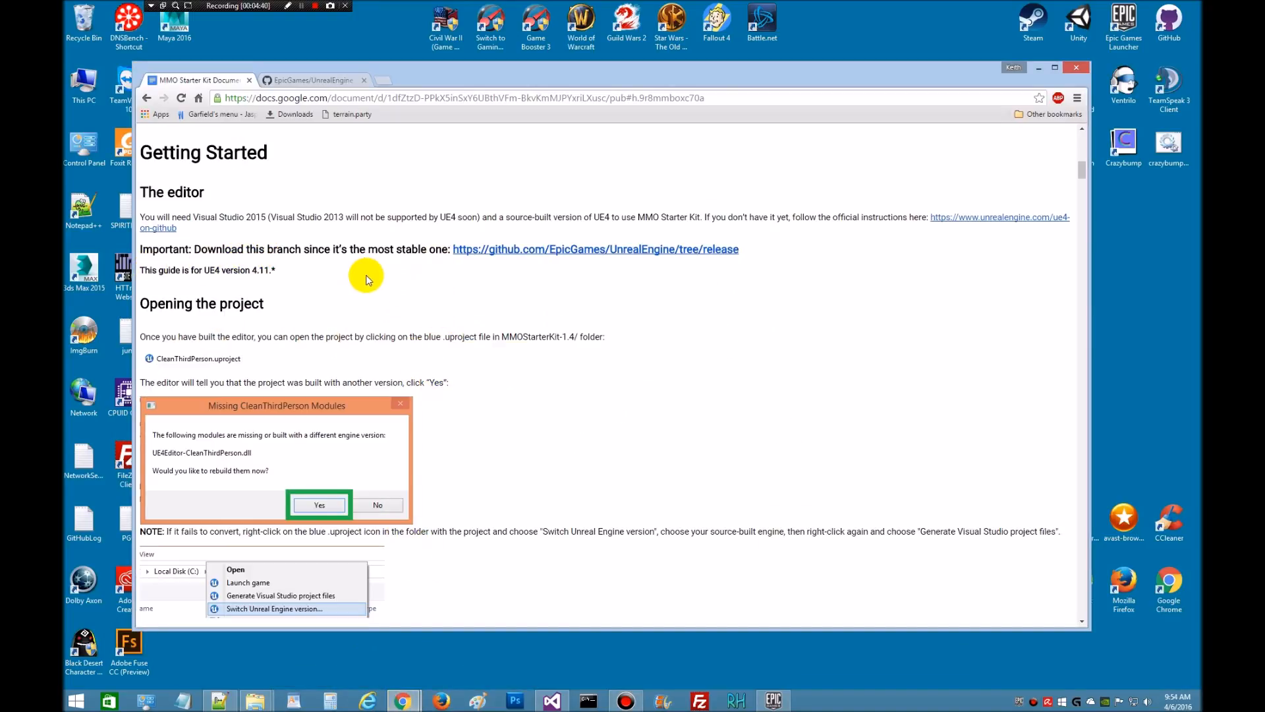
mouse_move(258, 303)
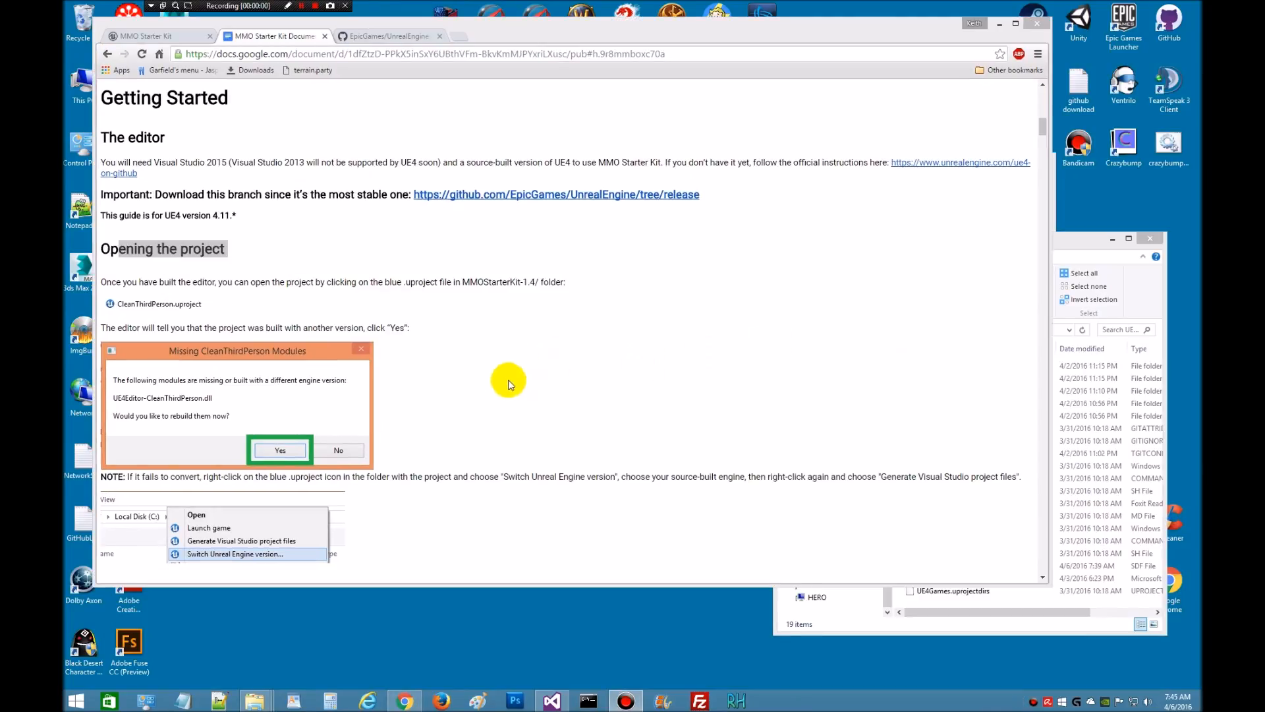
mouse_move(873, 239)
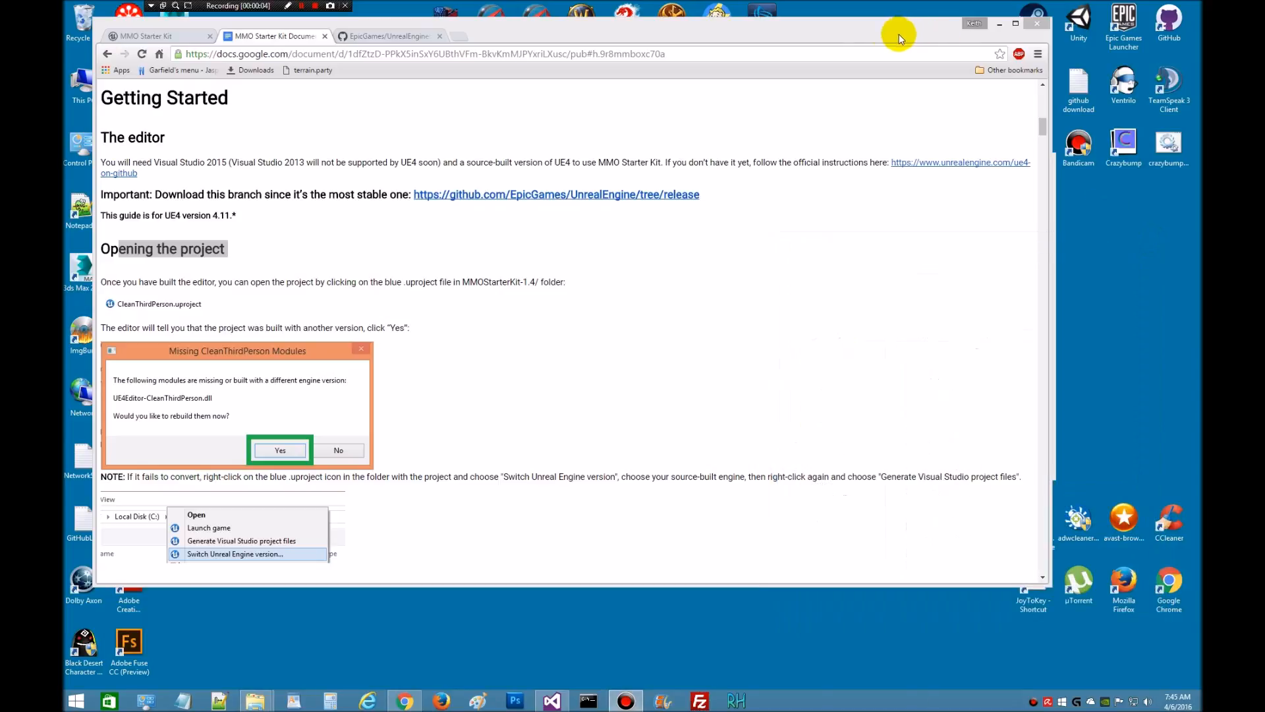
mouse_move(500, 15)
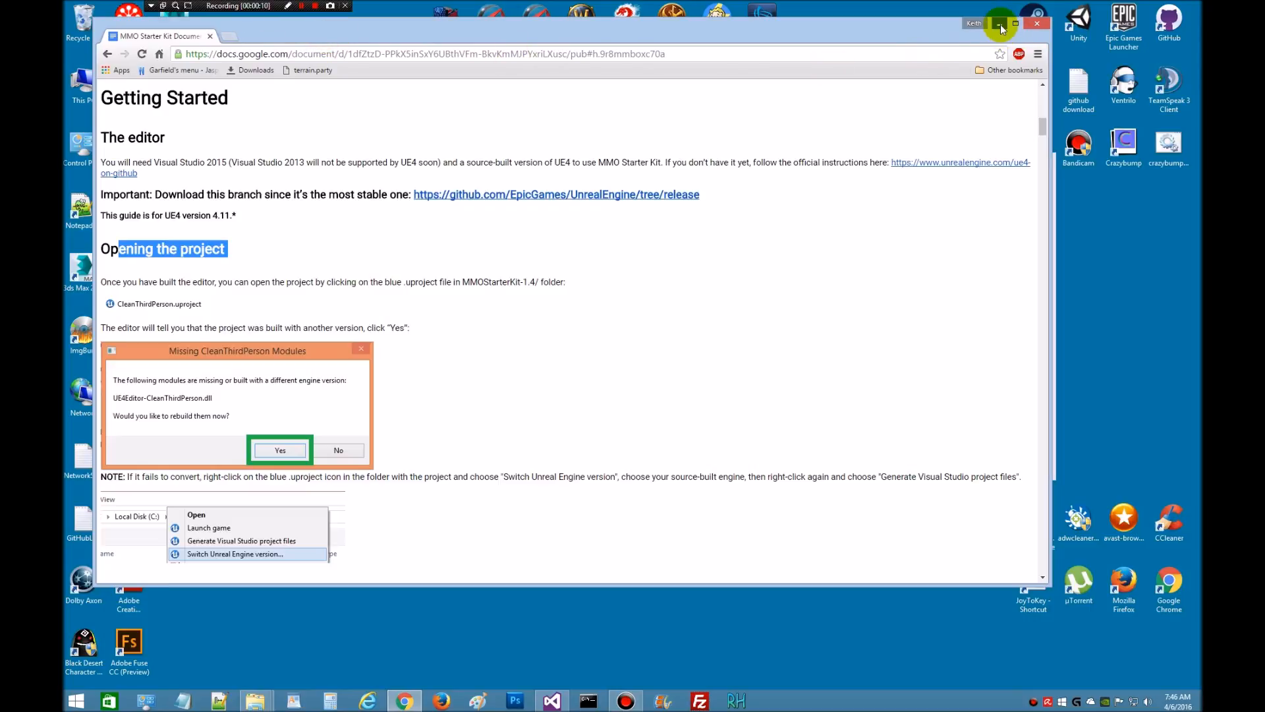
Copy MMOStarterKit-1.5 from mmo-starter-kit-for-unreal-4.11 and paste it into _Project Build.
click(998, 23)
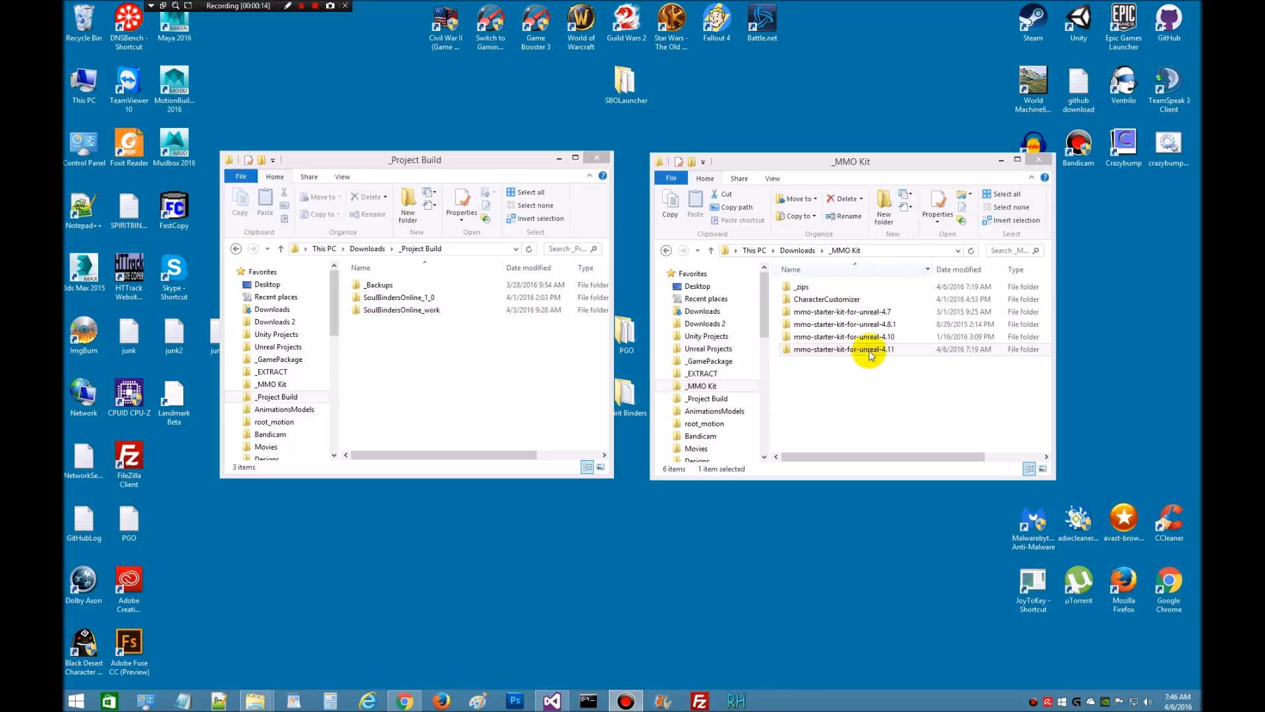
mouse_move(862, 365)
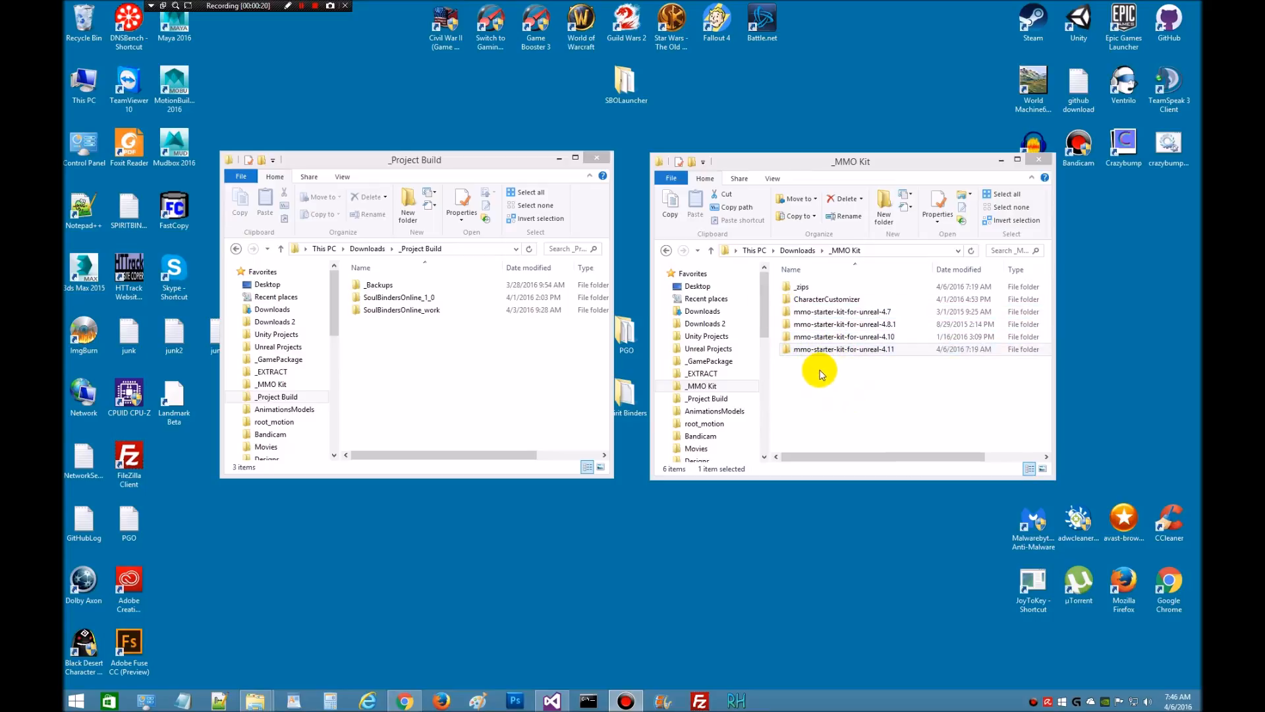
click(844, 349)
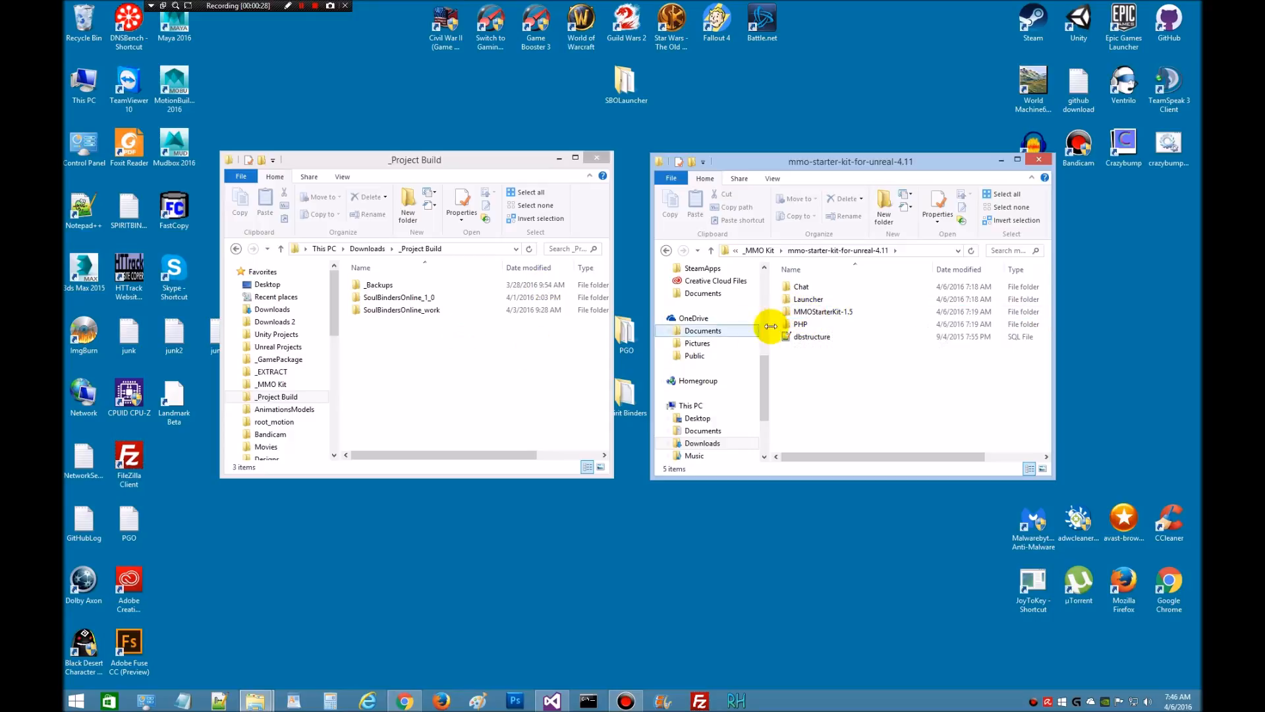
mouse_move(831, 311)
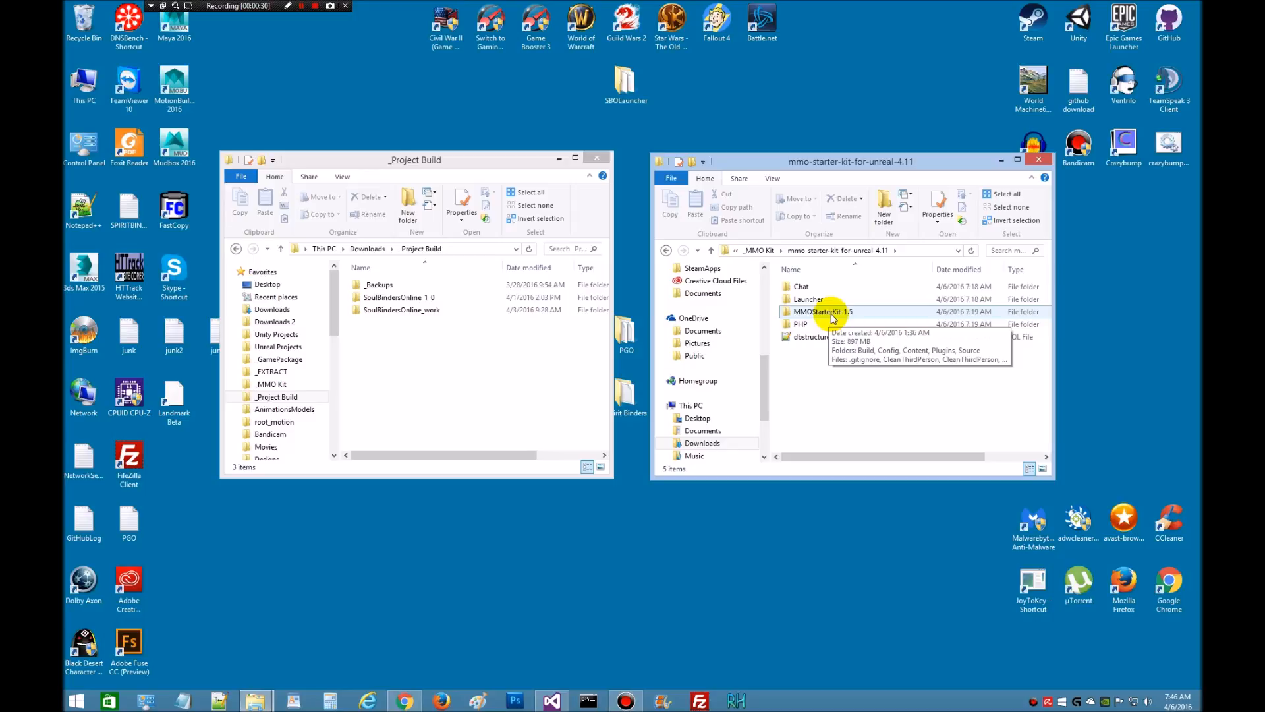
double_click(822, 311)
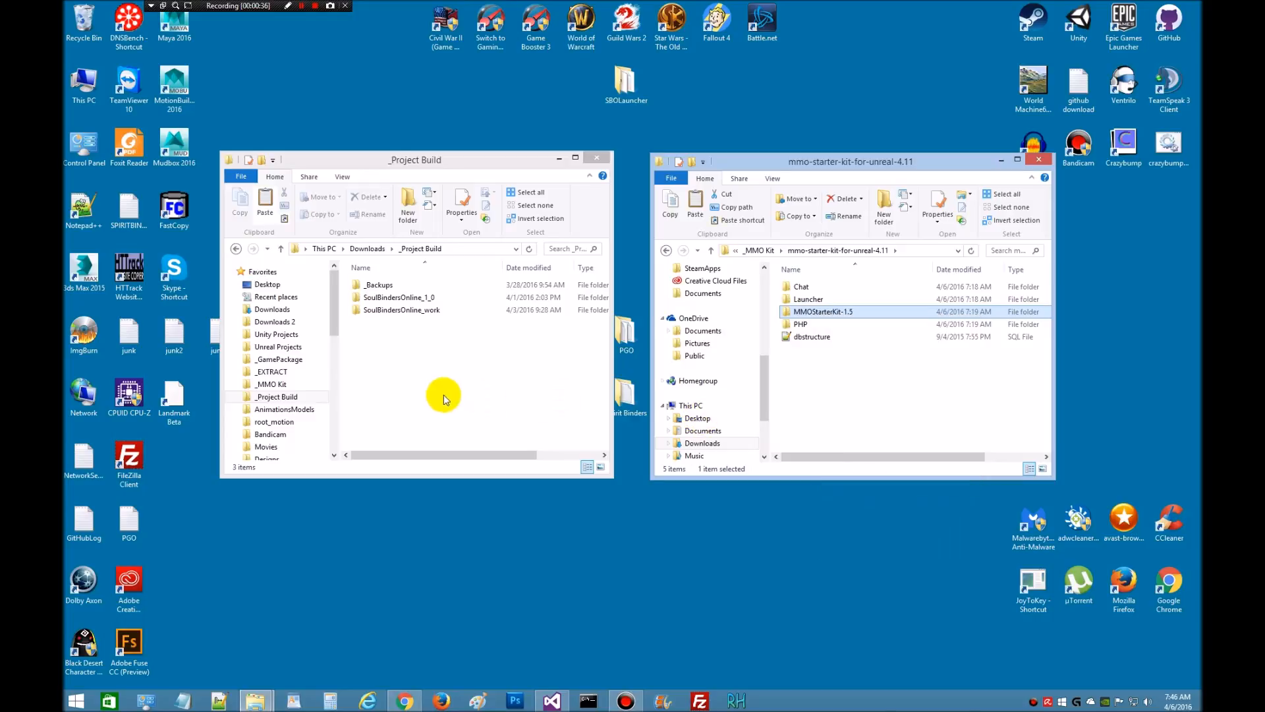
right_click(444, 395)
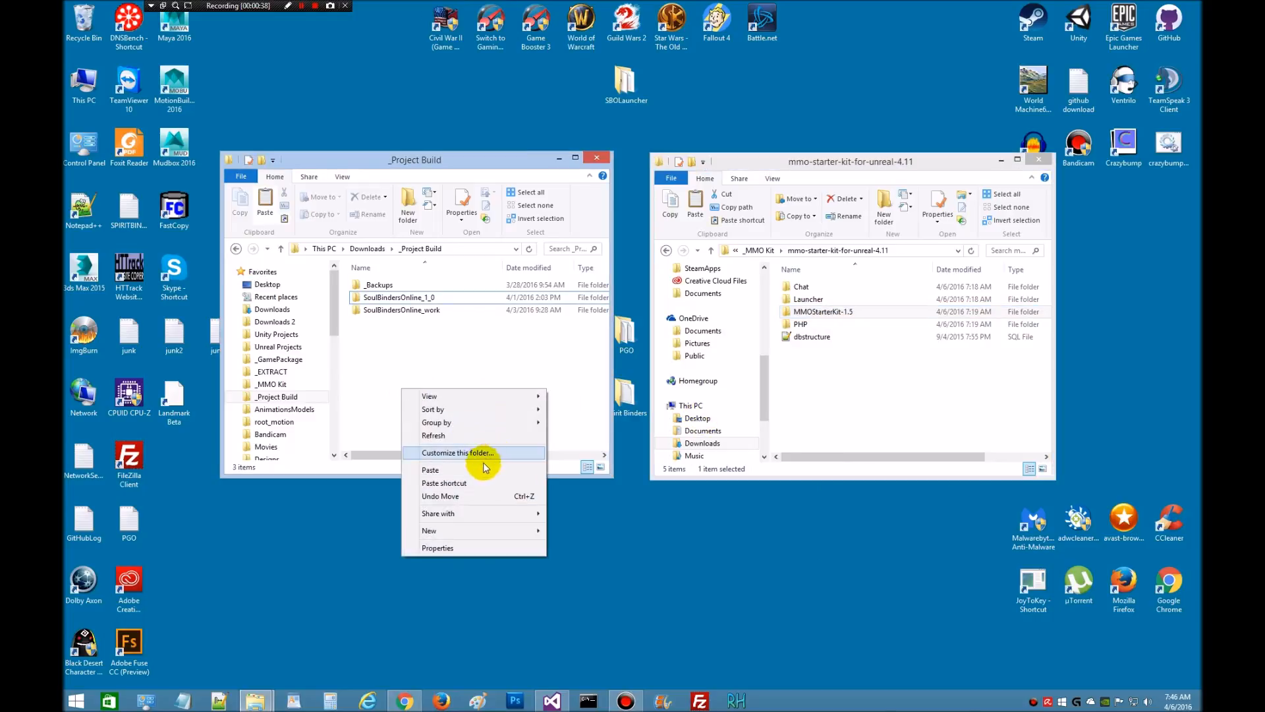
click(429, 469)
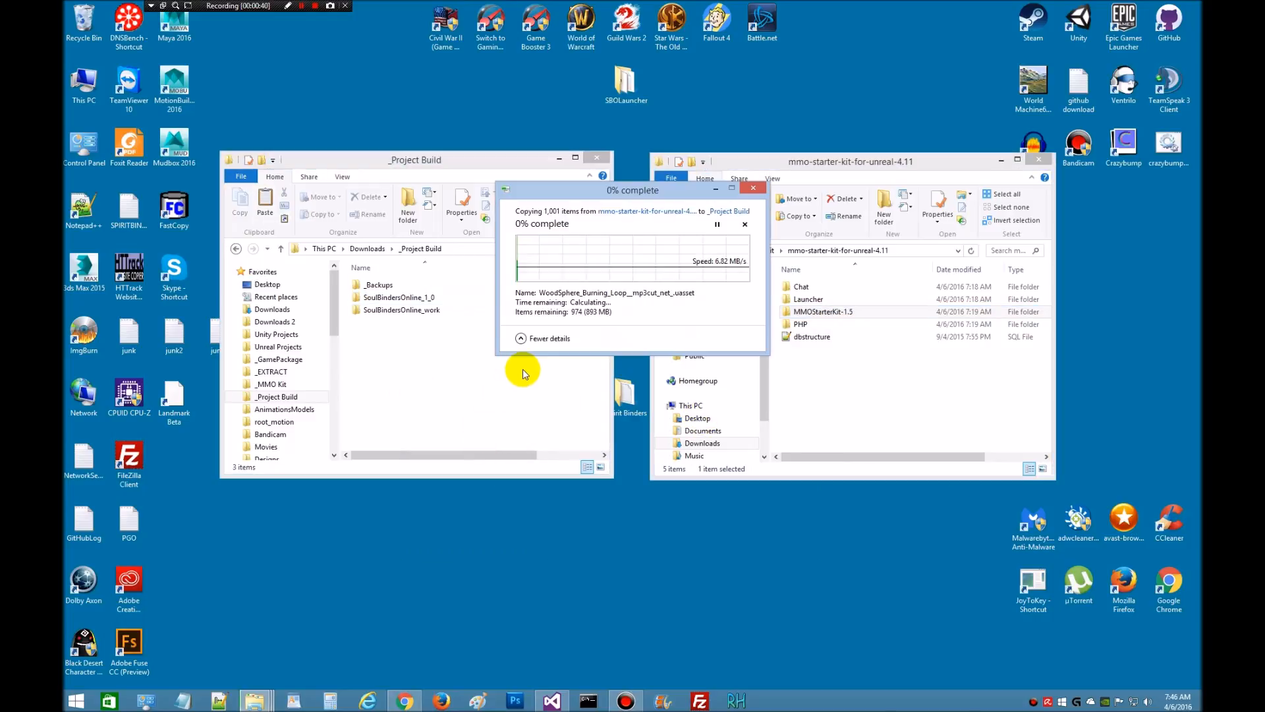
mouse_move(1017, 394)
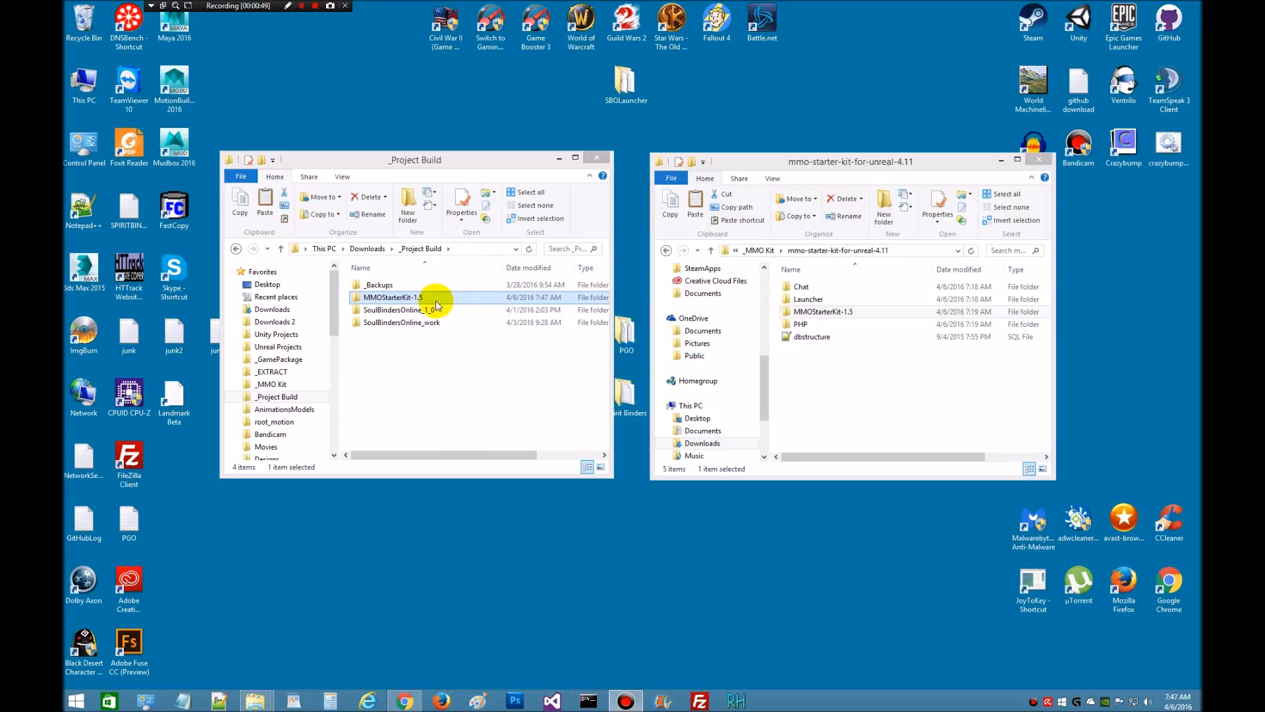
mouse_move(446, 300)
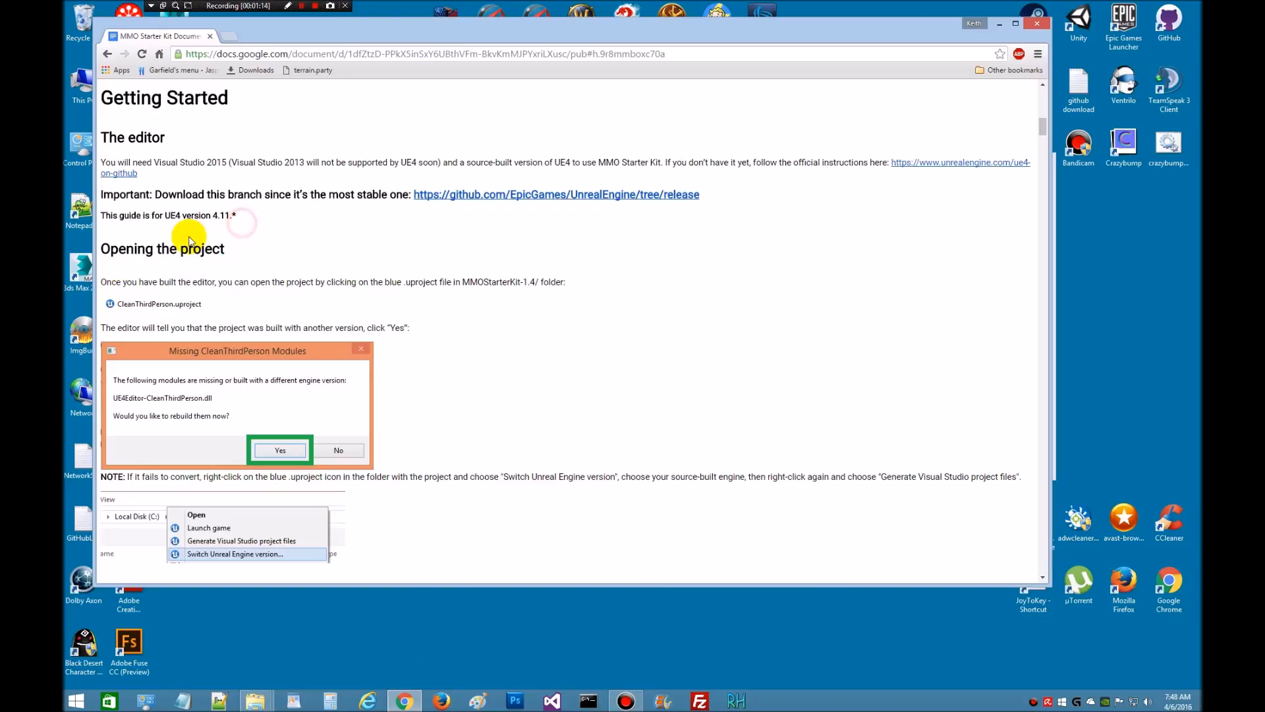
mouse_move(227, 292)
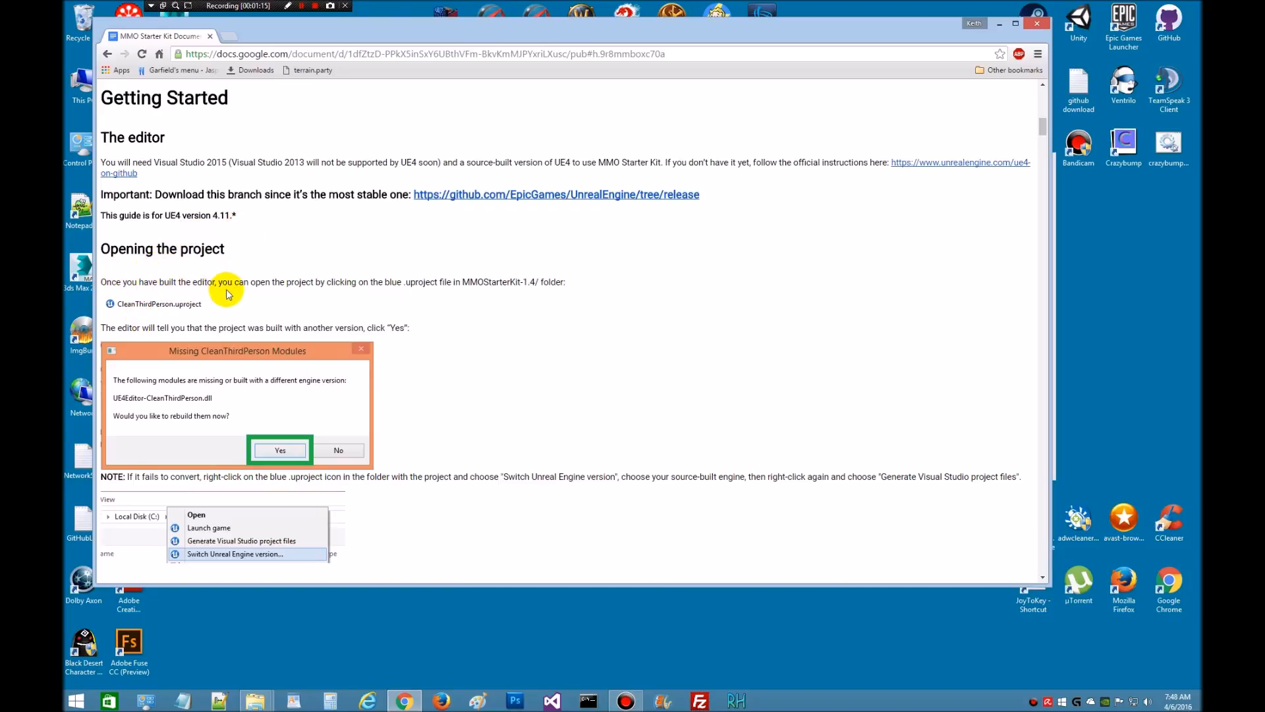
mouse_move(189, 306)
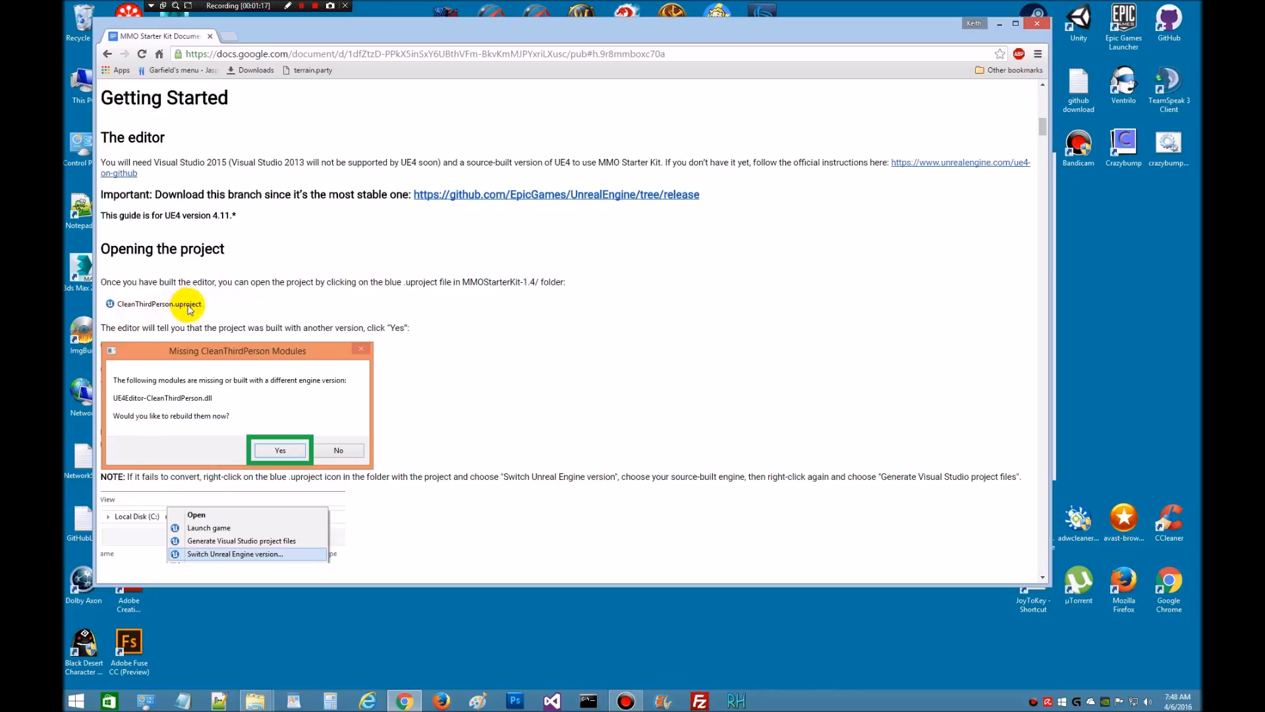
mouse_move(147, 307)
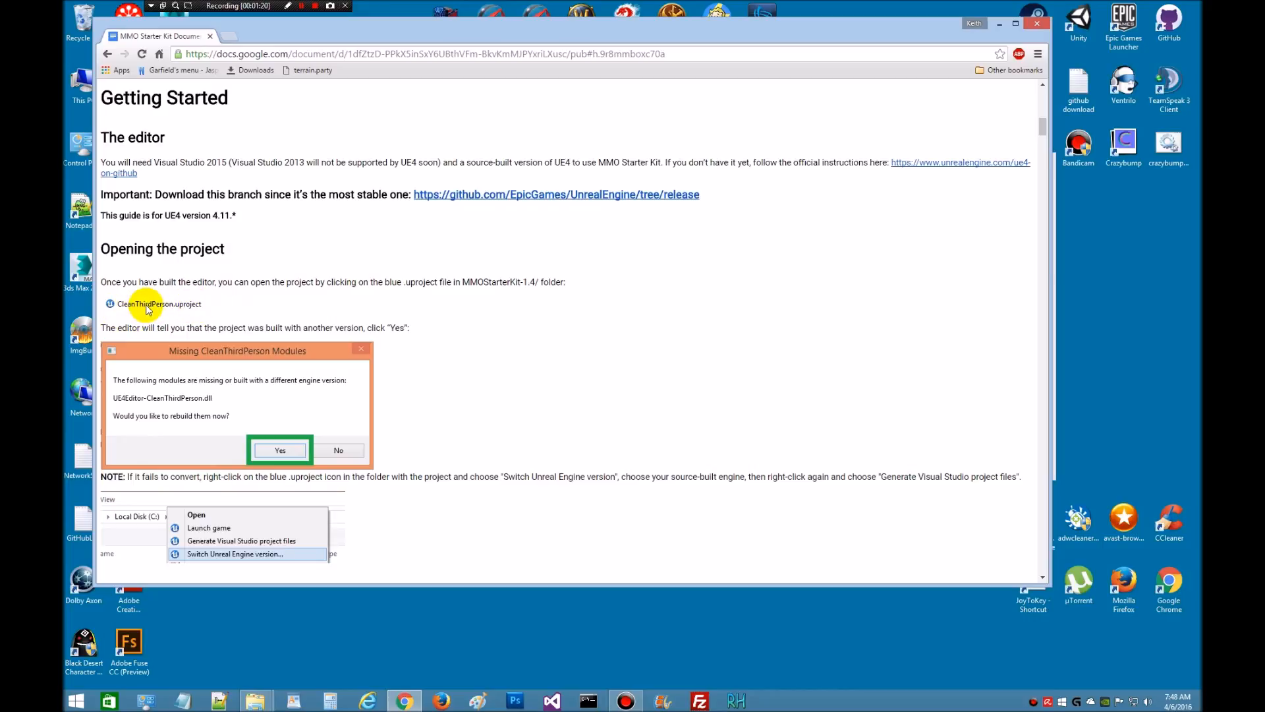
mouse_move(609, 33)
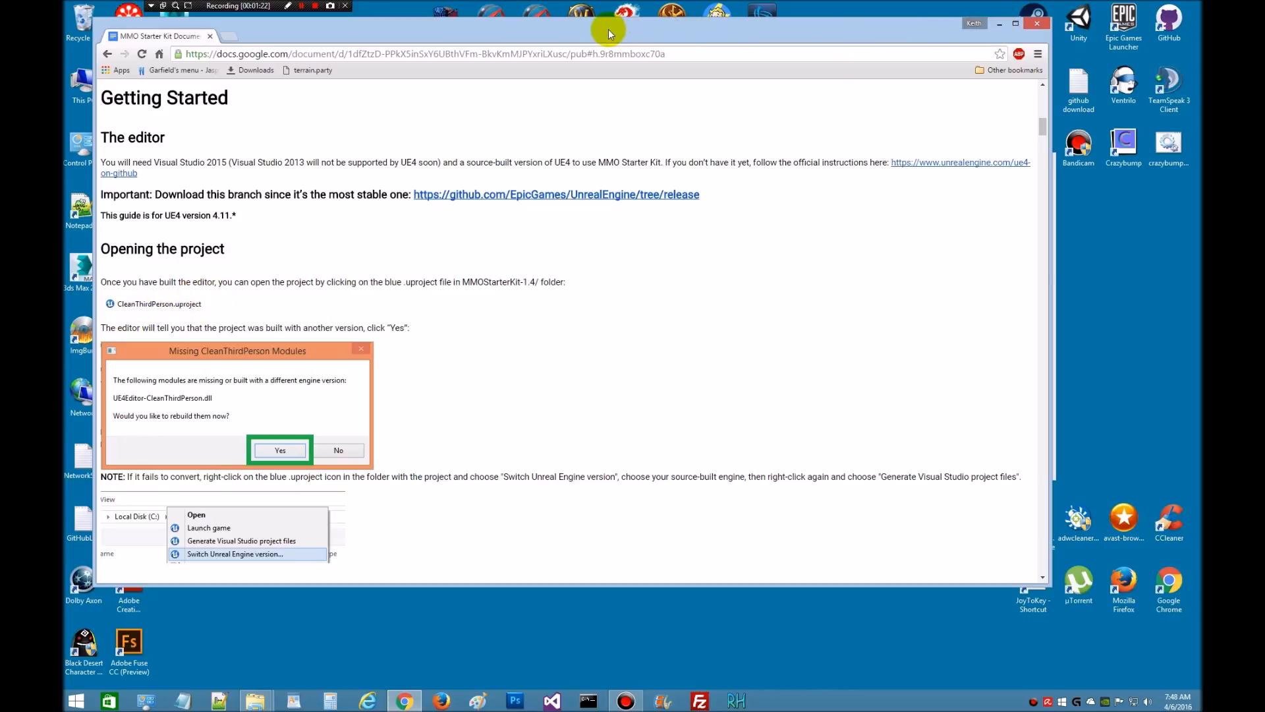
mouse_move(258, 699)
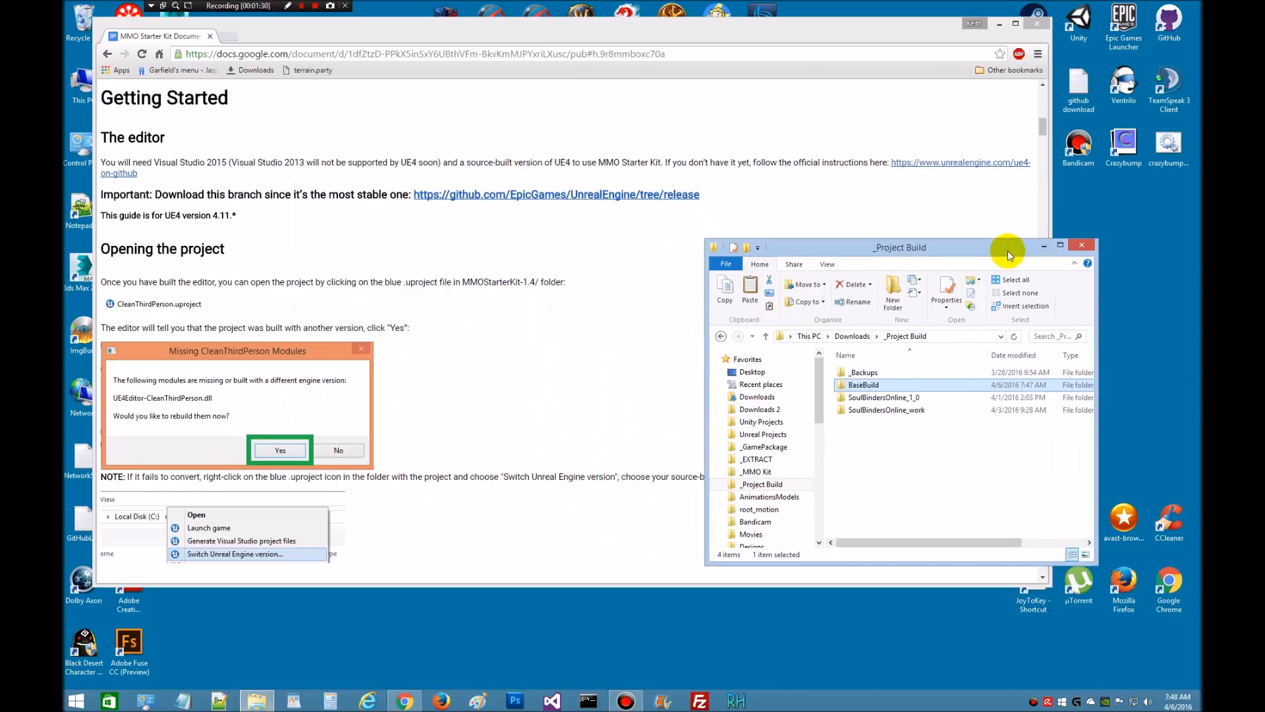
Open the BaseBuild folder and select the CleanThirdPerson project file.
double_click(860, 384)
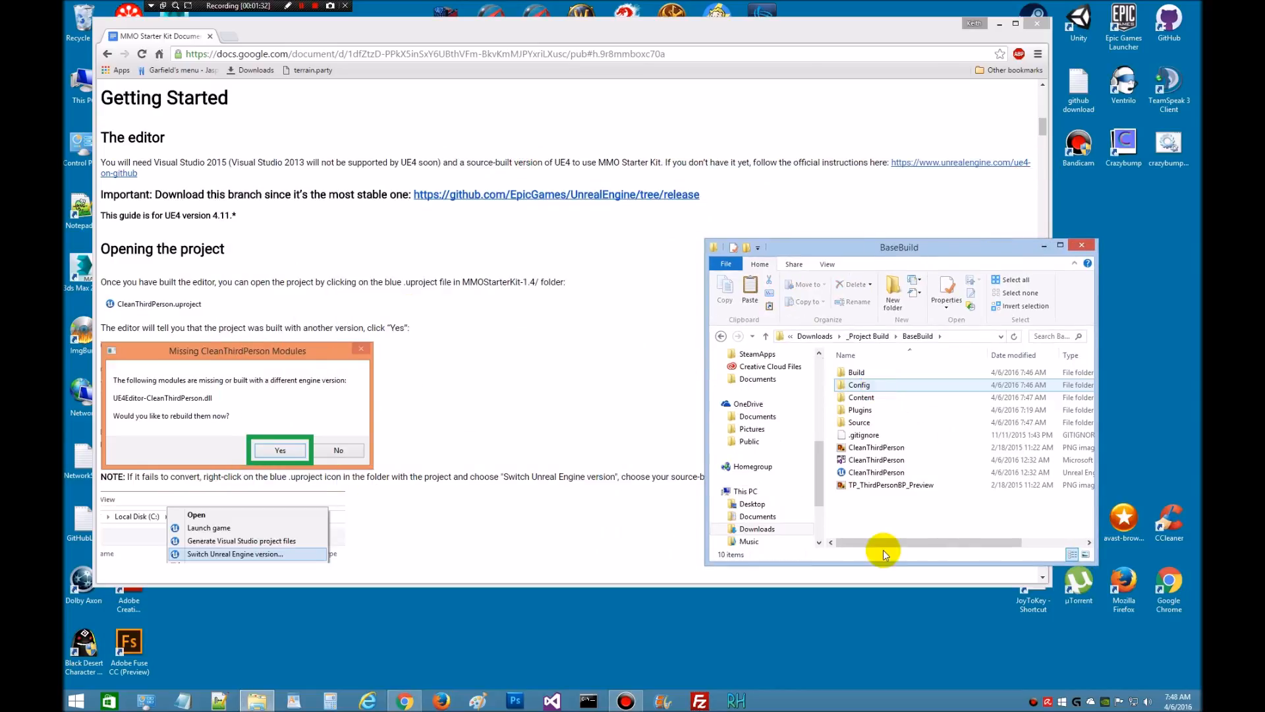
click(876, 472)
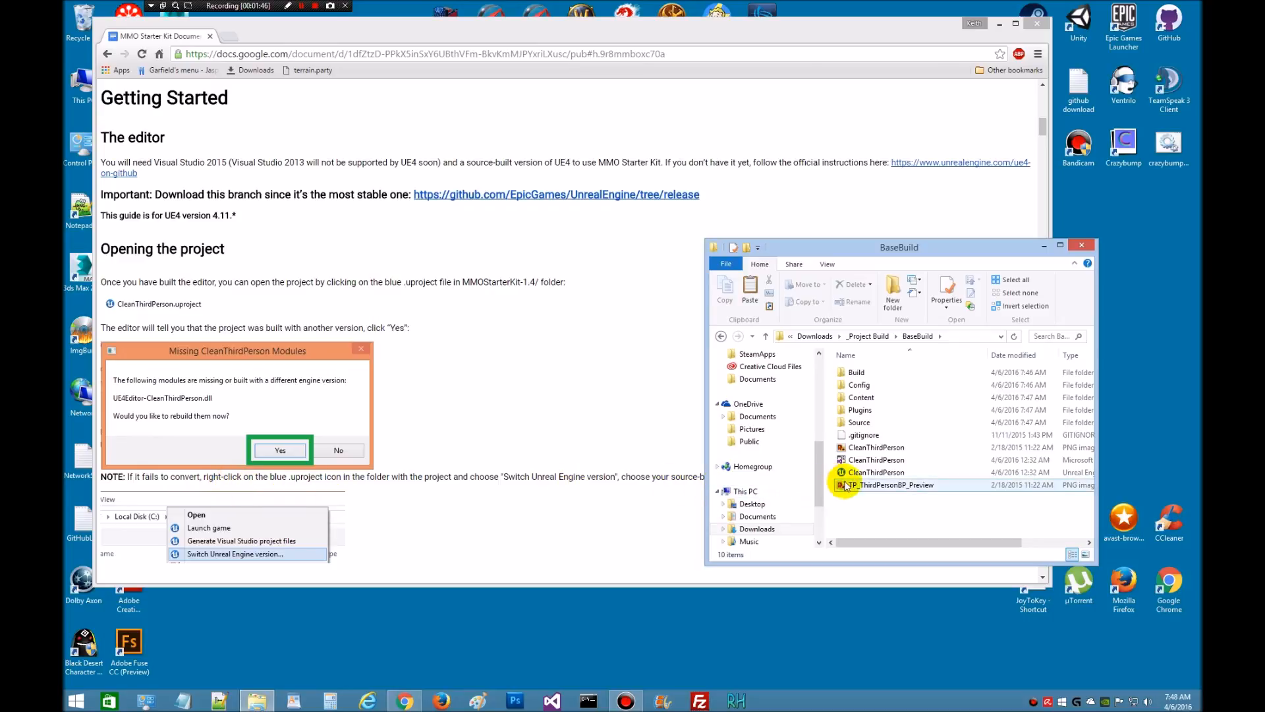
Switch CleanThirdPerson.uproject to the C:\_EXTRACT\UE_4.11.0 source build and view the generation log.
right_click(875, 471)
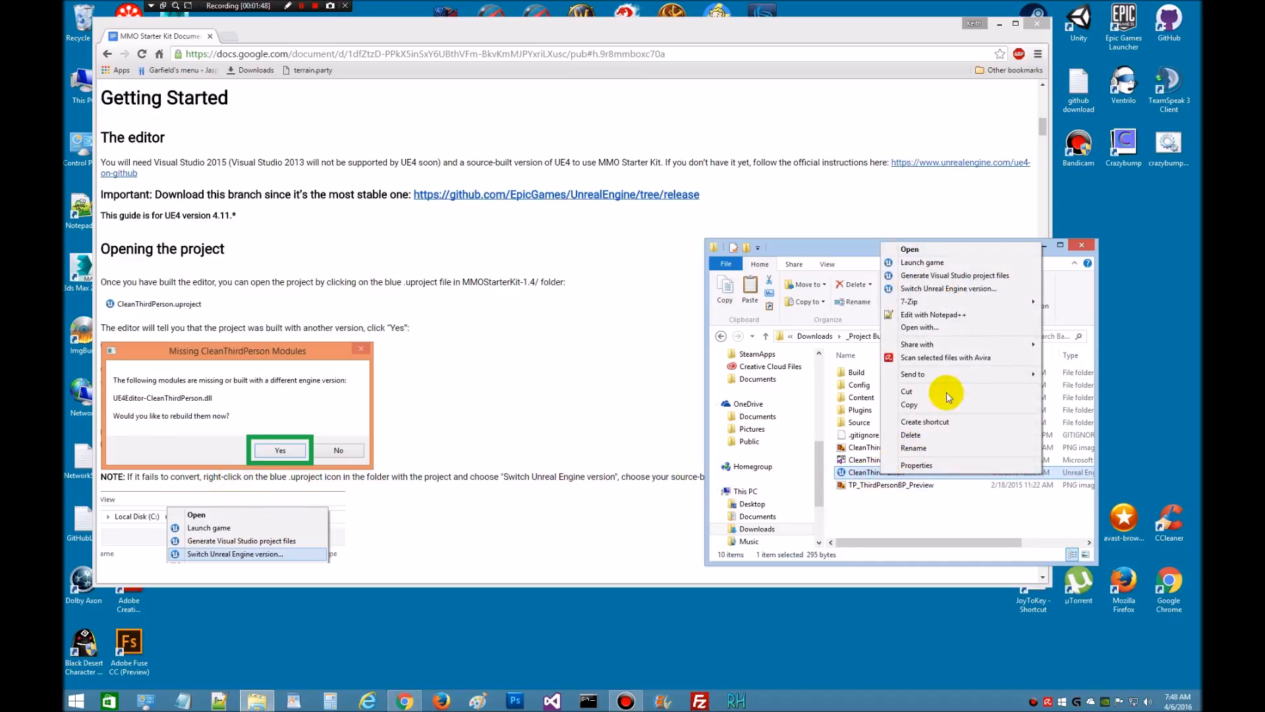
click(949, 288)
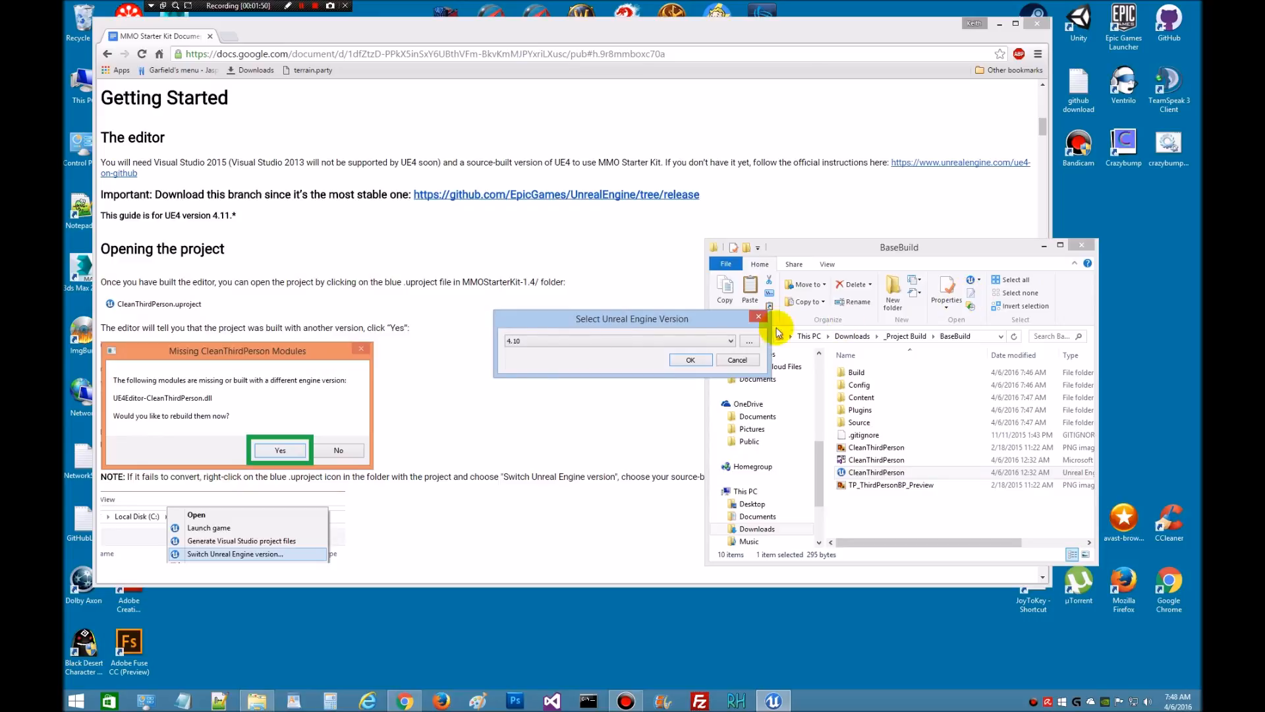
click(730, 341)
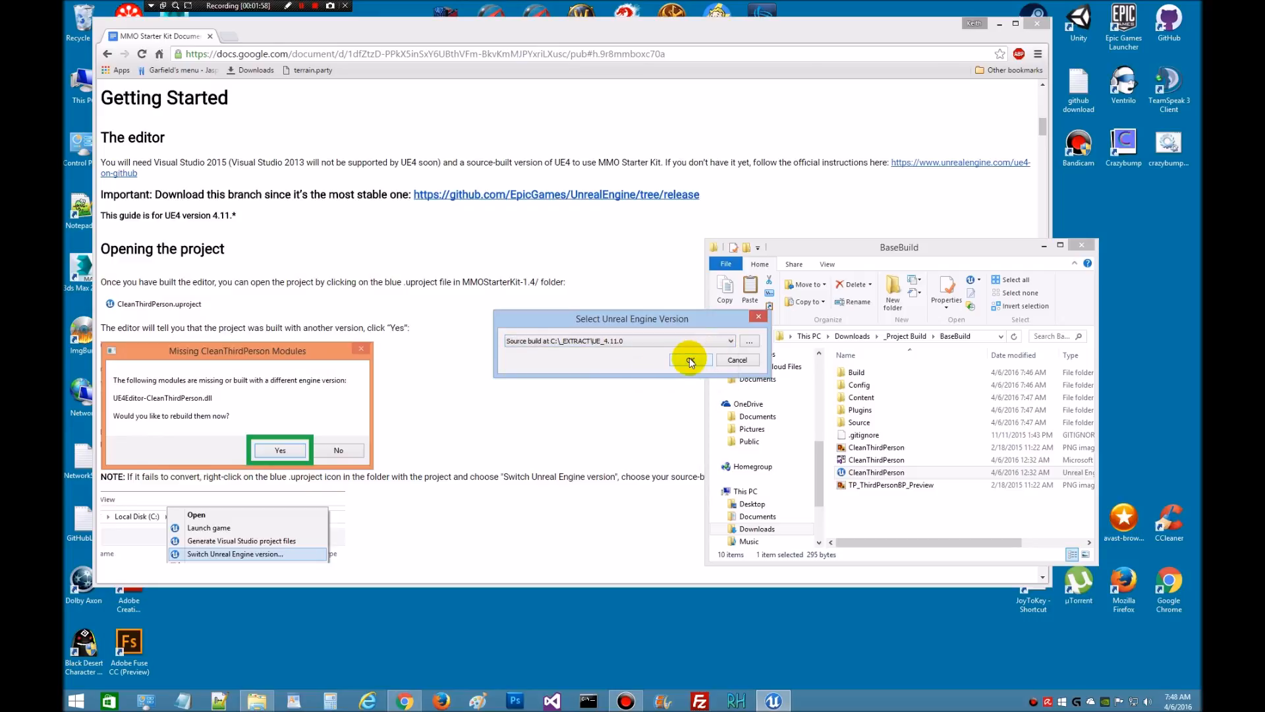
click(690, 359)
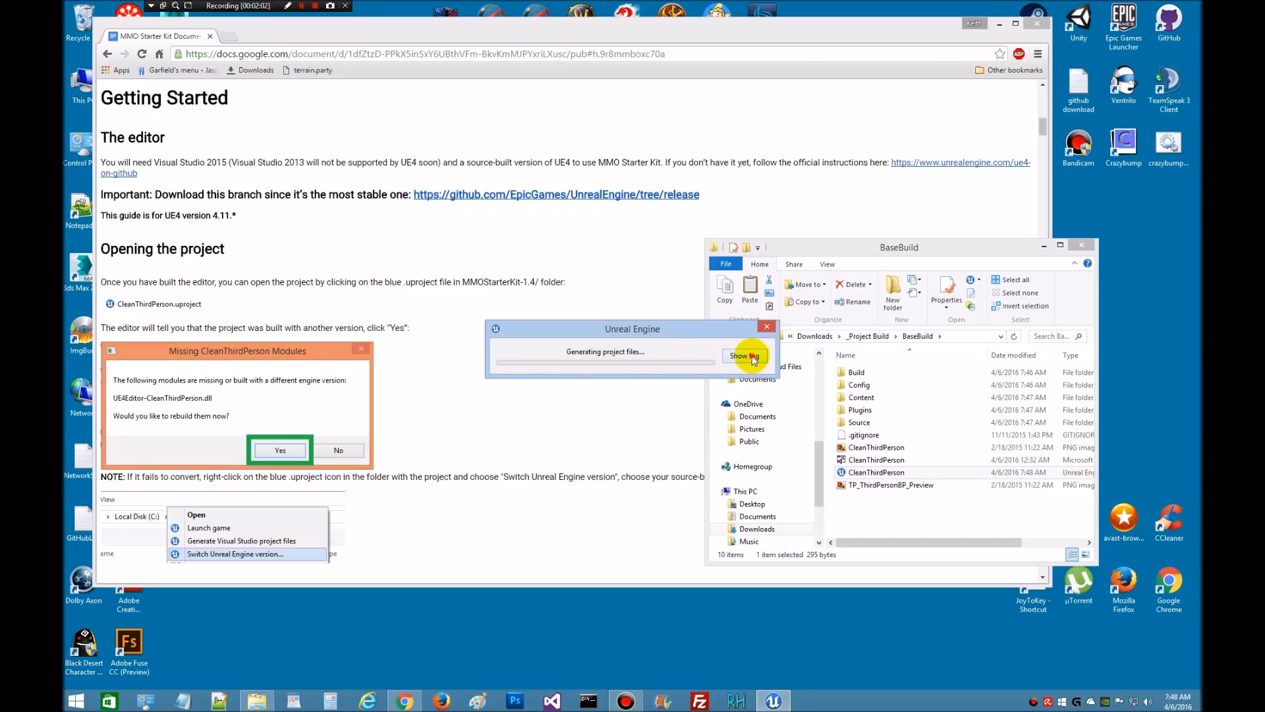
click(744, 356)
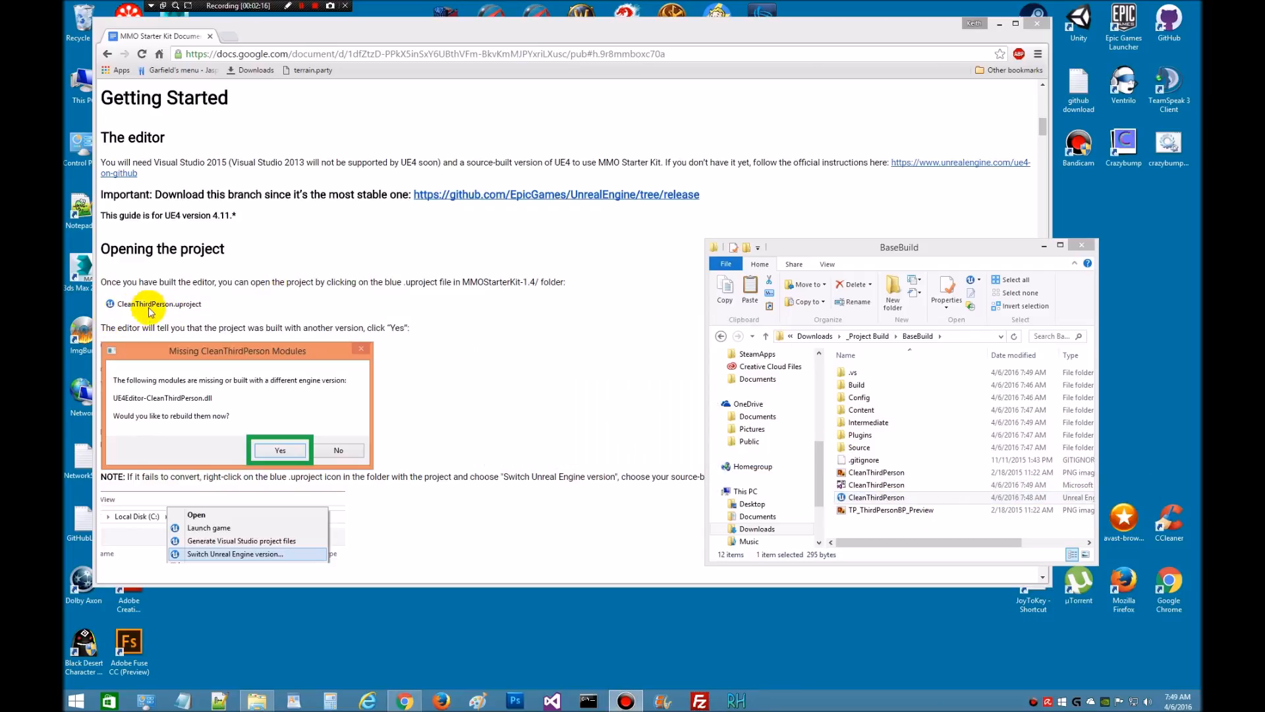
mouse_move(156, 375)
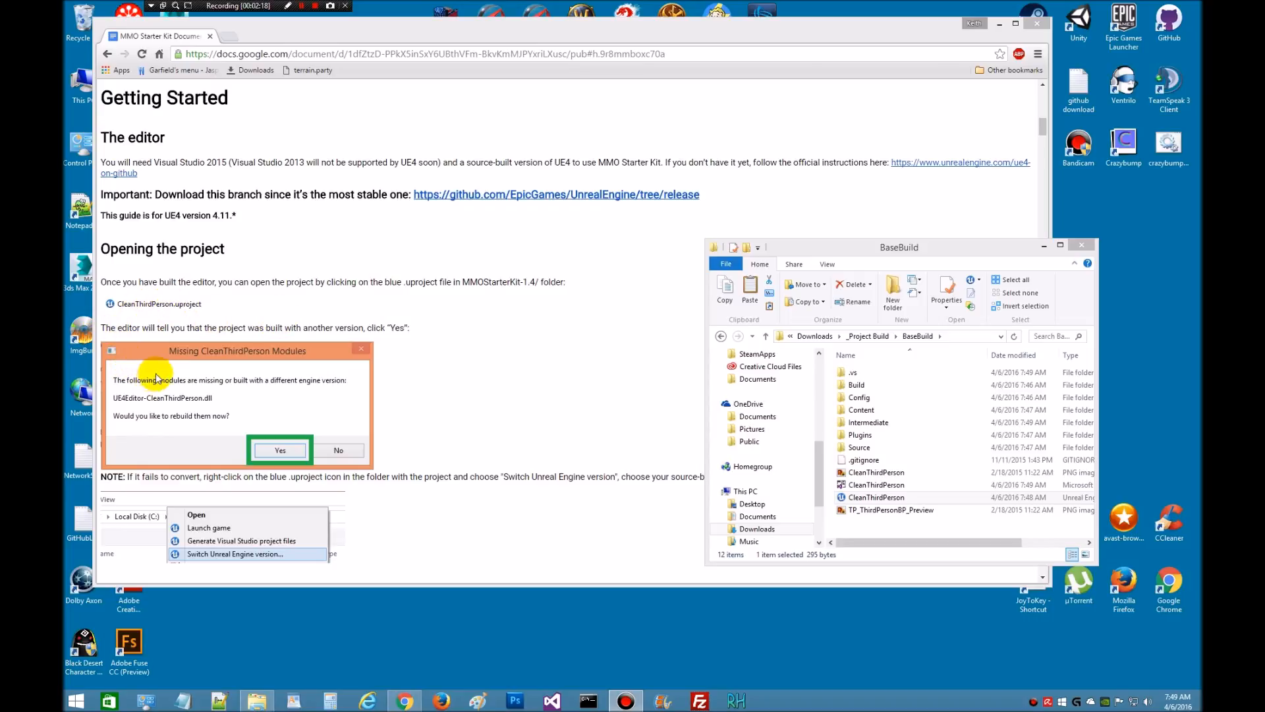
mouse_move(304, 359)
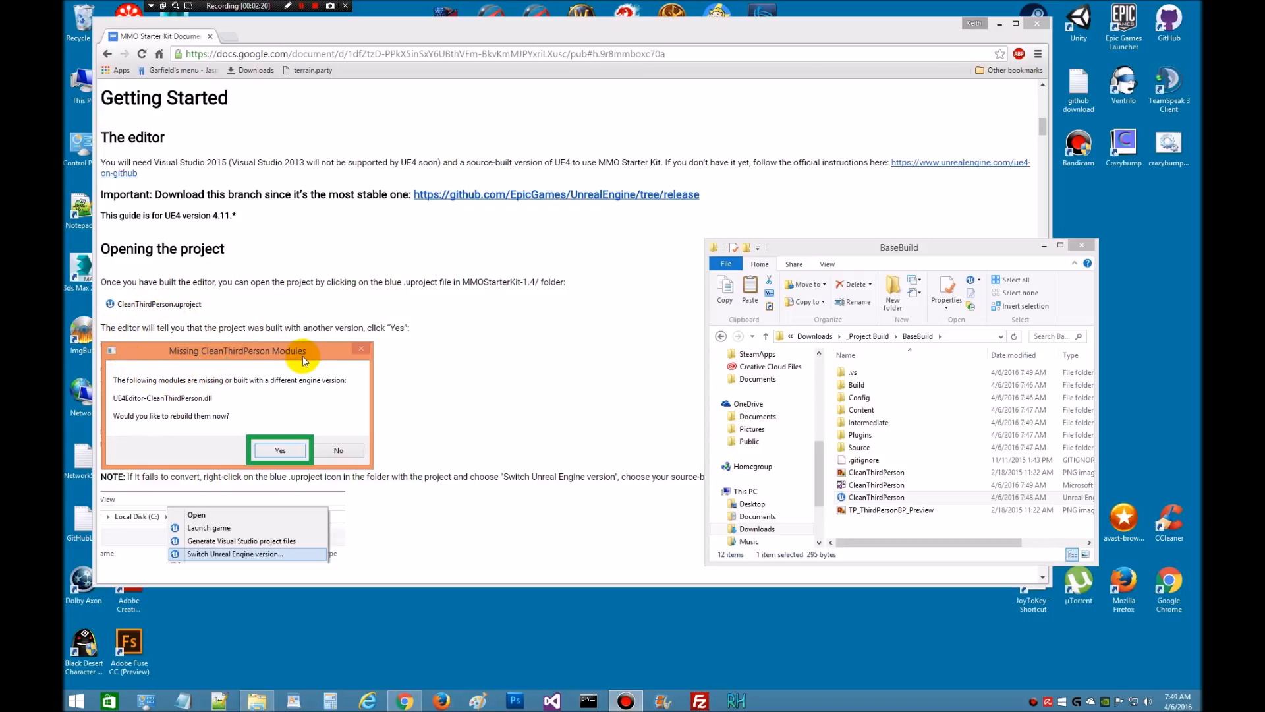
mouse_move(284, 408)
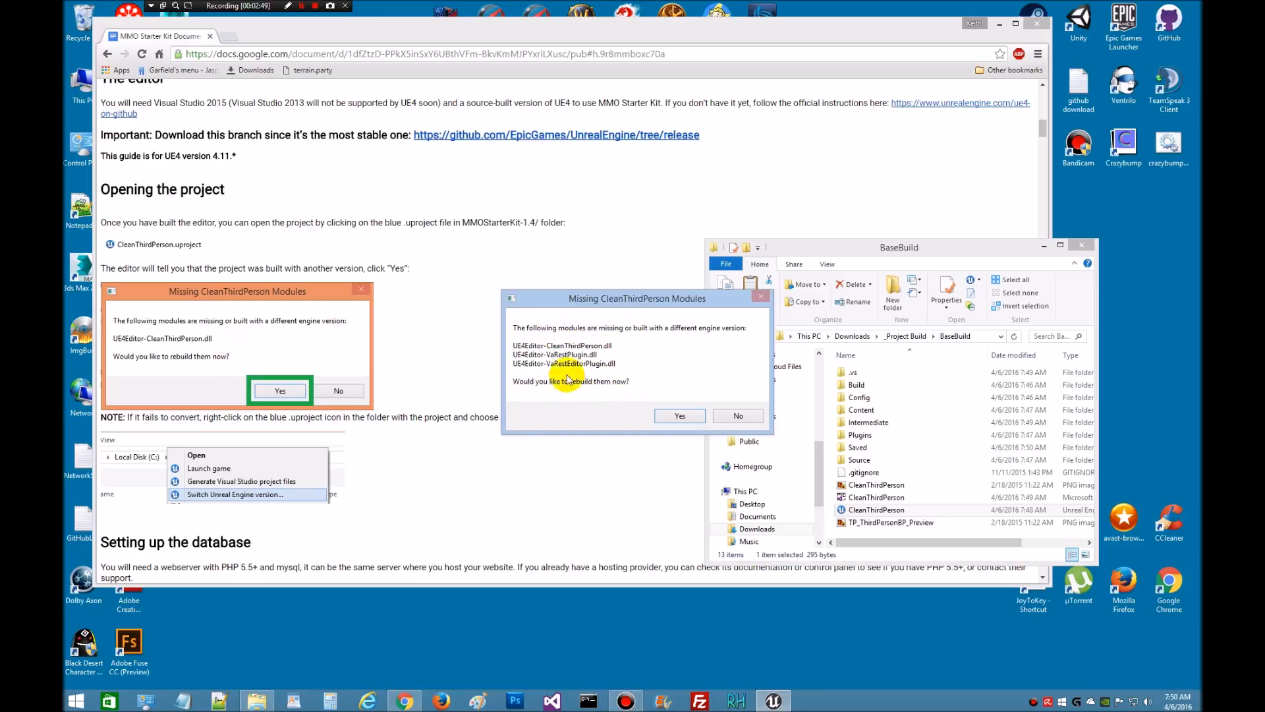
Agree to rebuild the CleanThirdPerson, VaRestPlugin and VaRestEditorPlugin modules and show the build log.
click(679, 416)
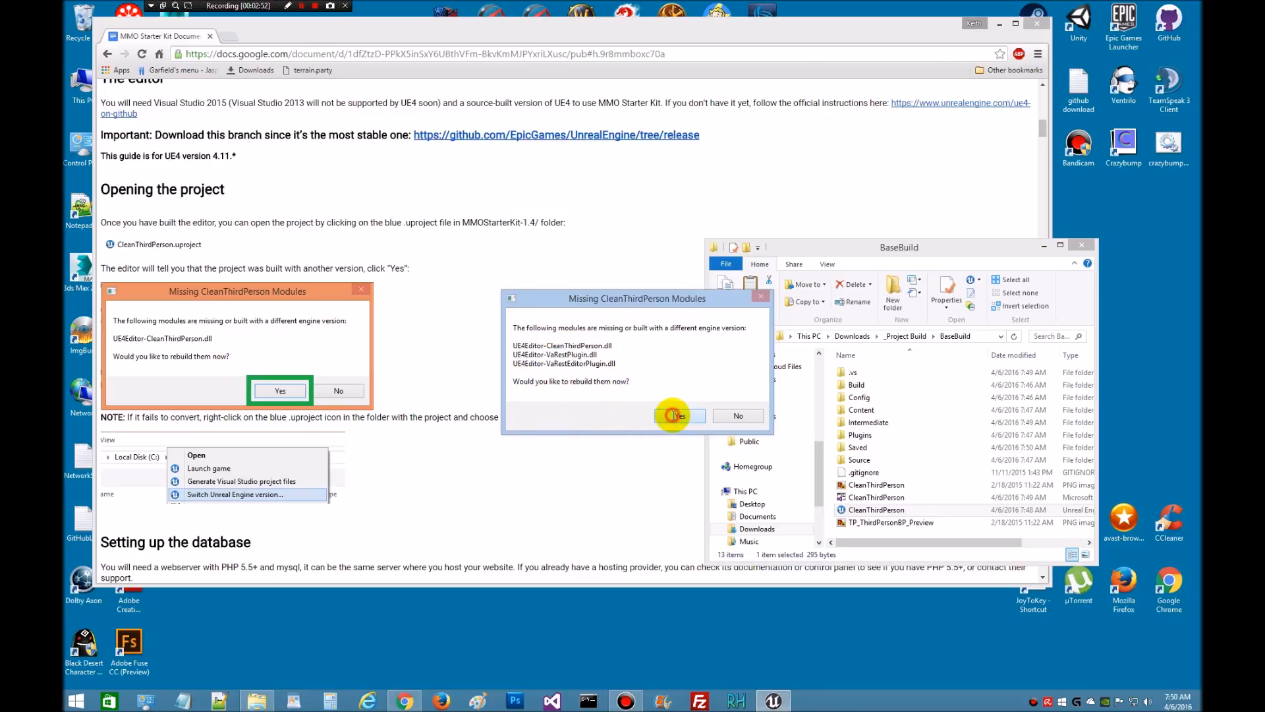
click(680, 415)
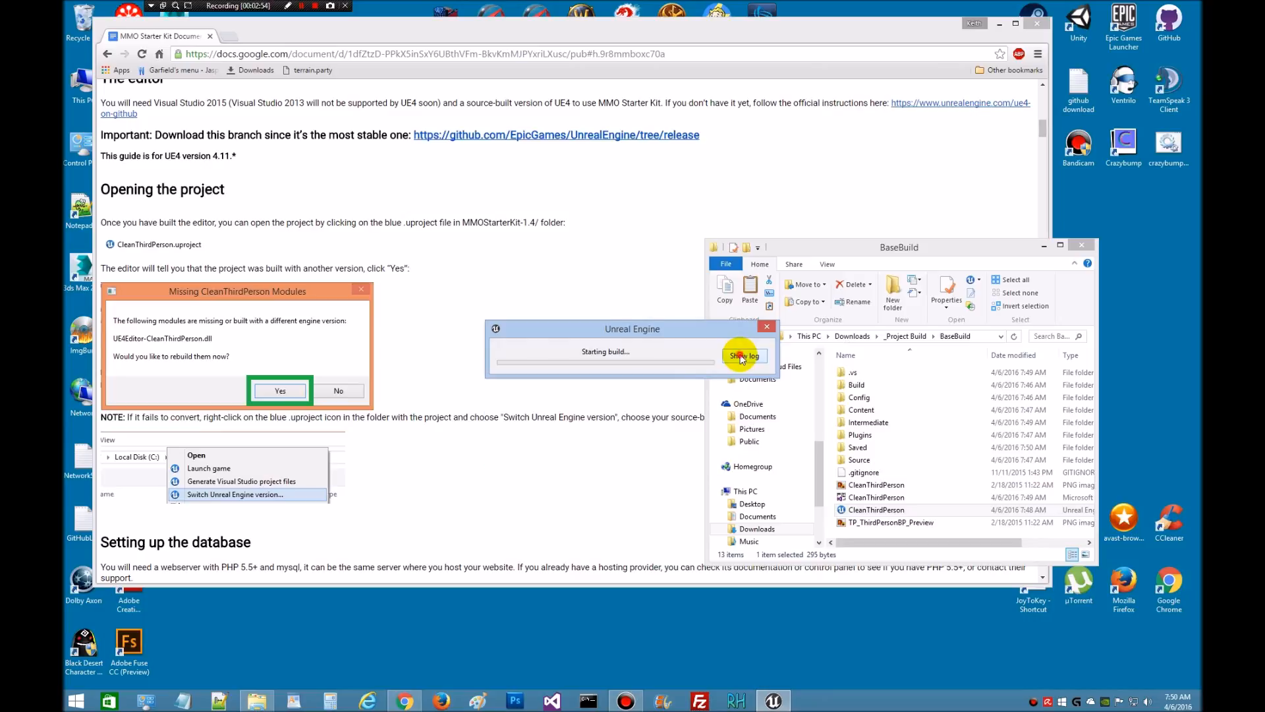
click(745, 356)
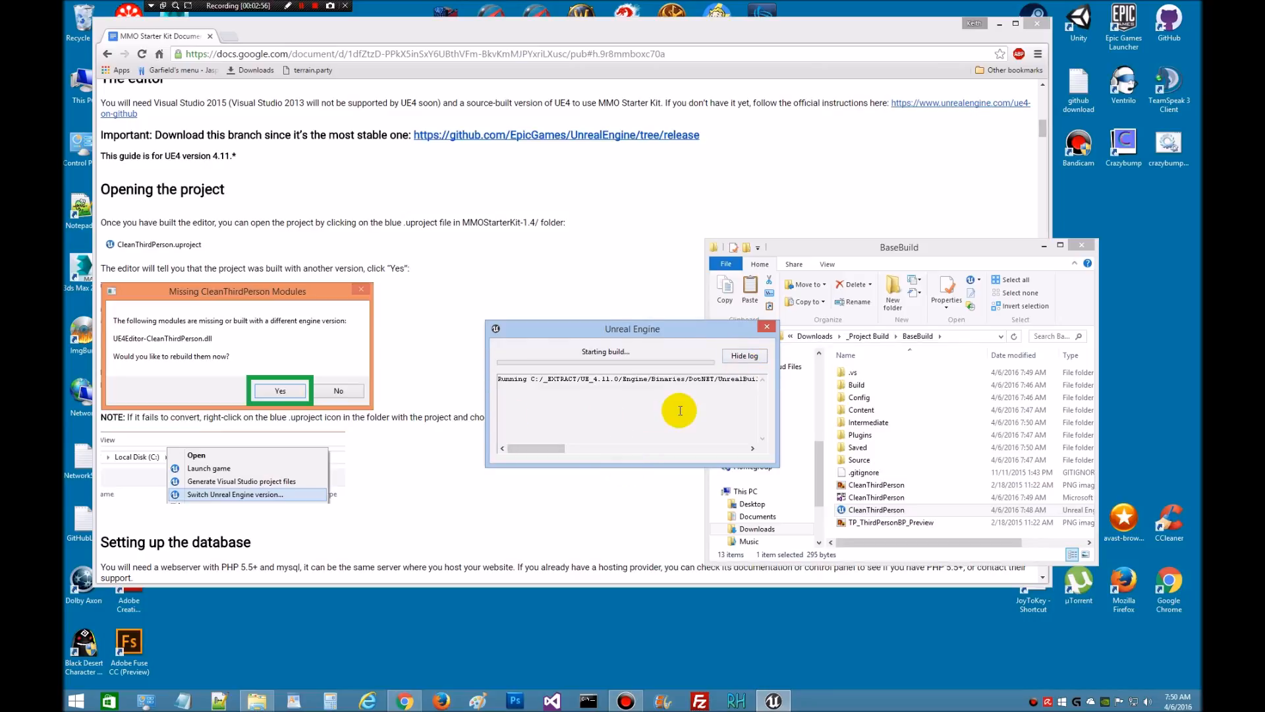
mouse_move(588, 392)
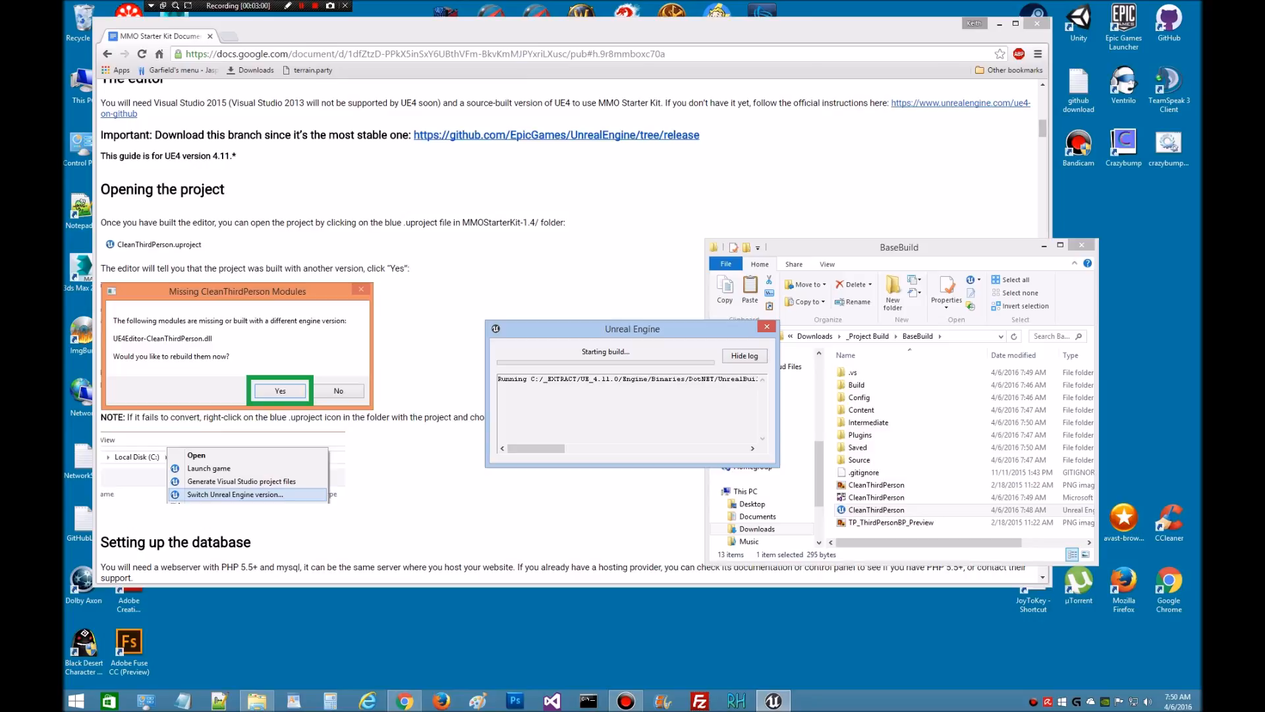
click(281, 390)
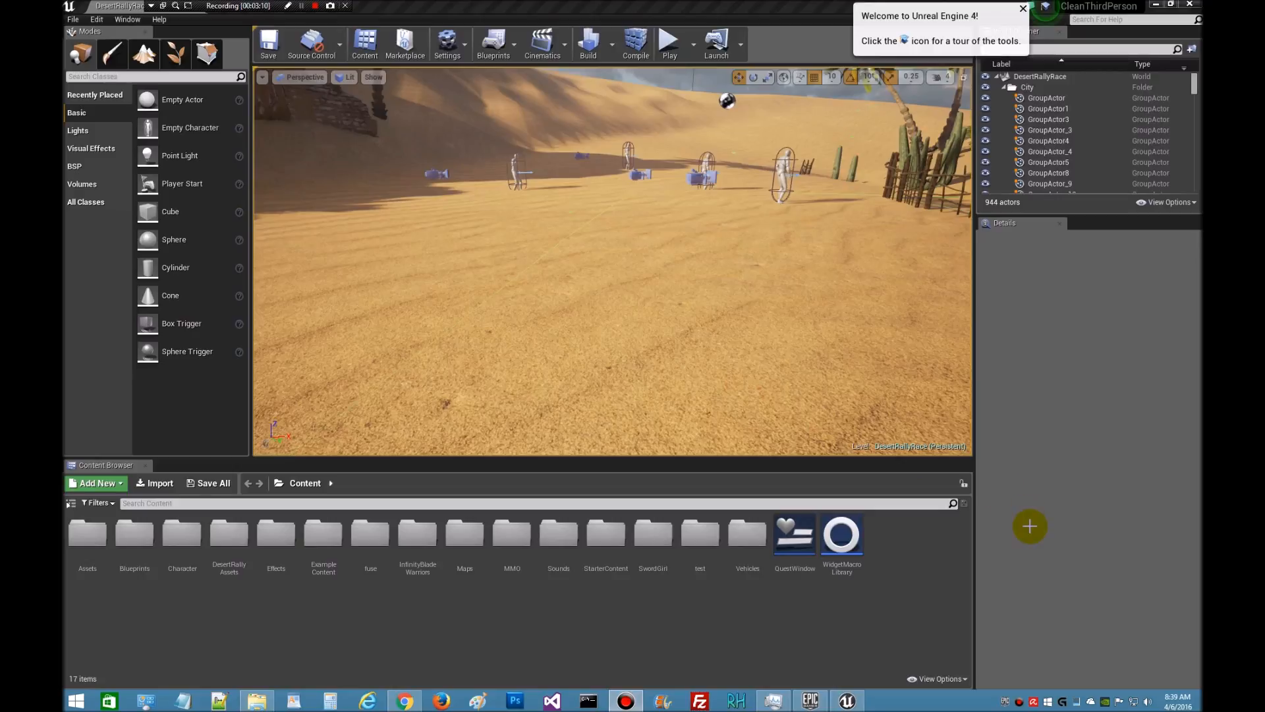
Wait for the editor to load DesertRallyRace, then check the Task Manager process list.
click(572, 304)
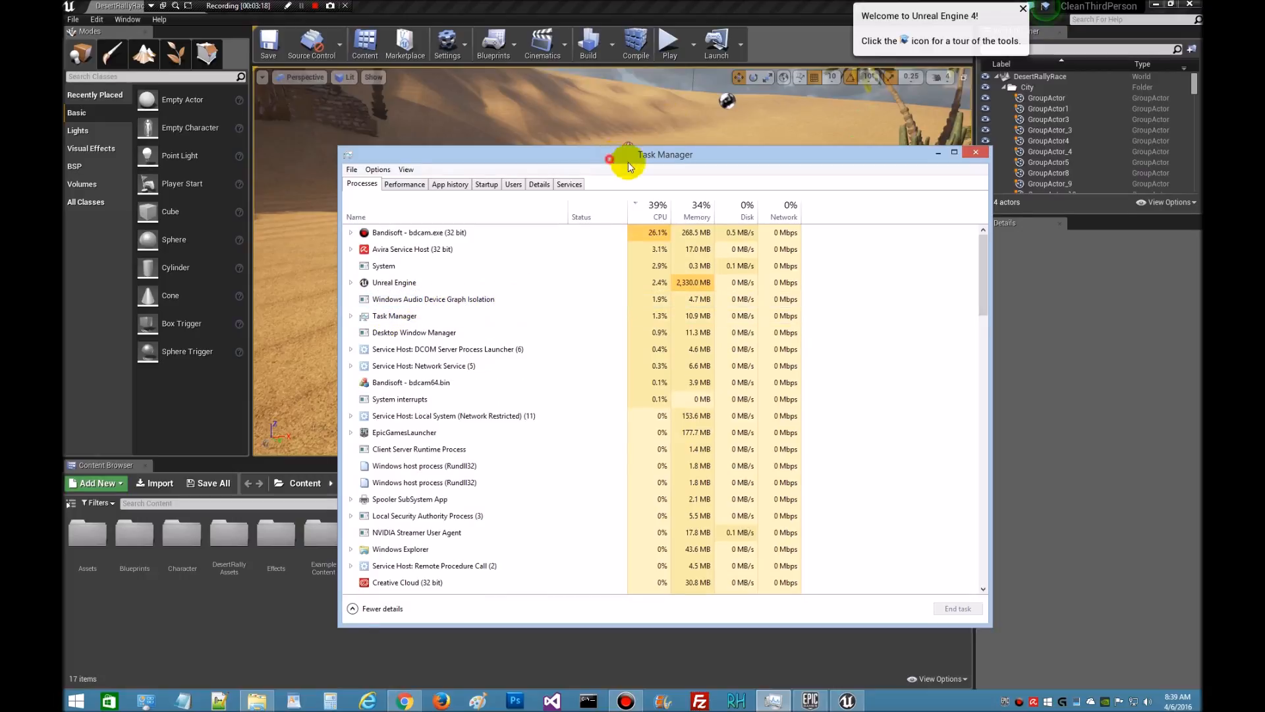
click(974, 151)
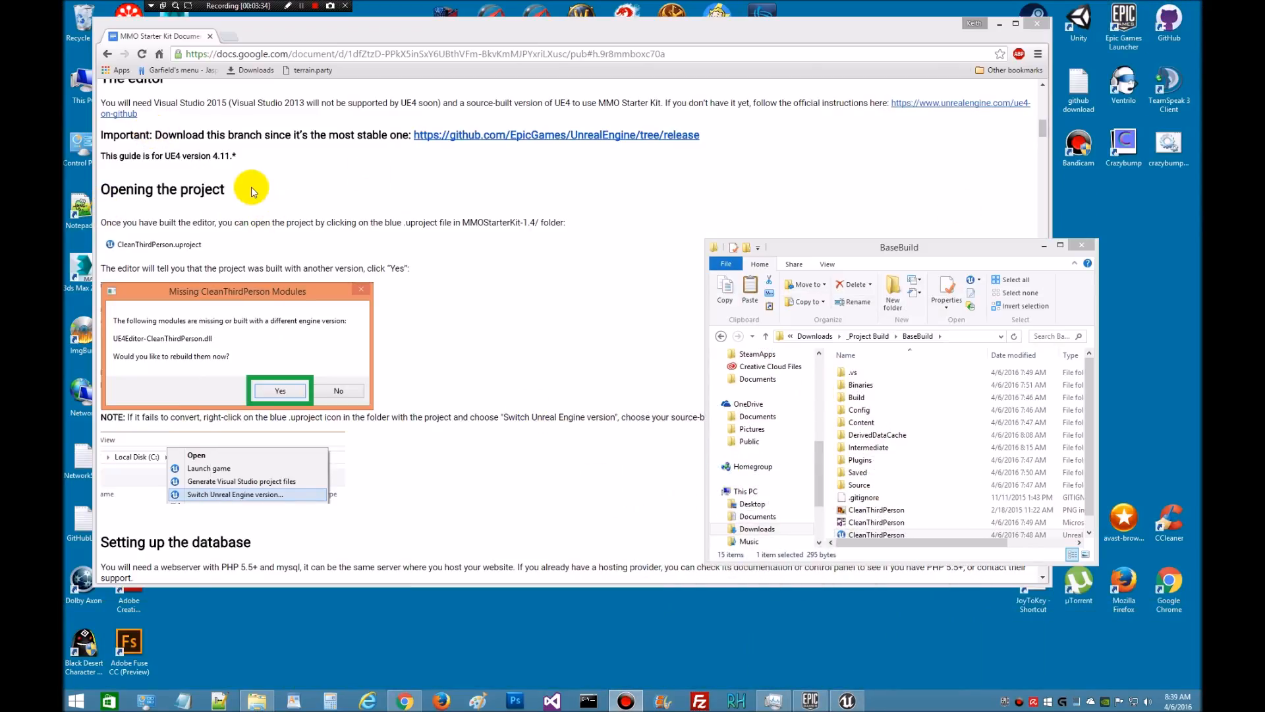
mouse_move(310, 178)
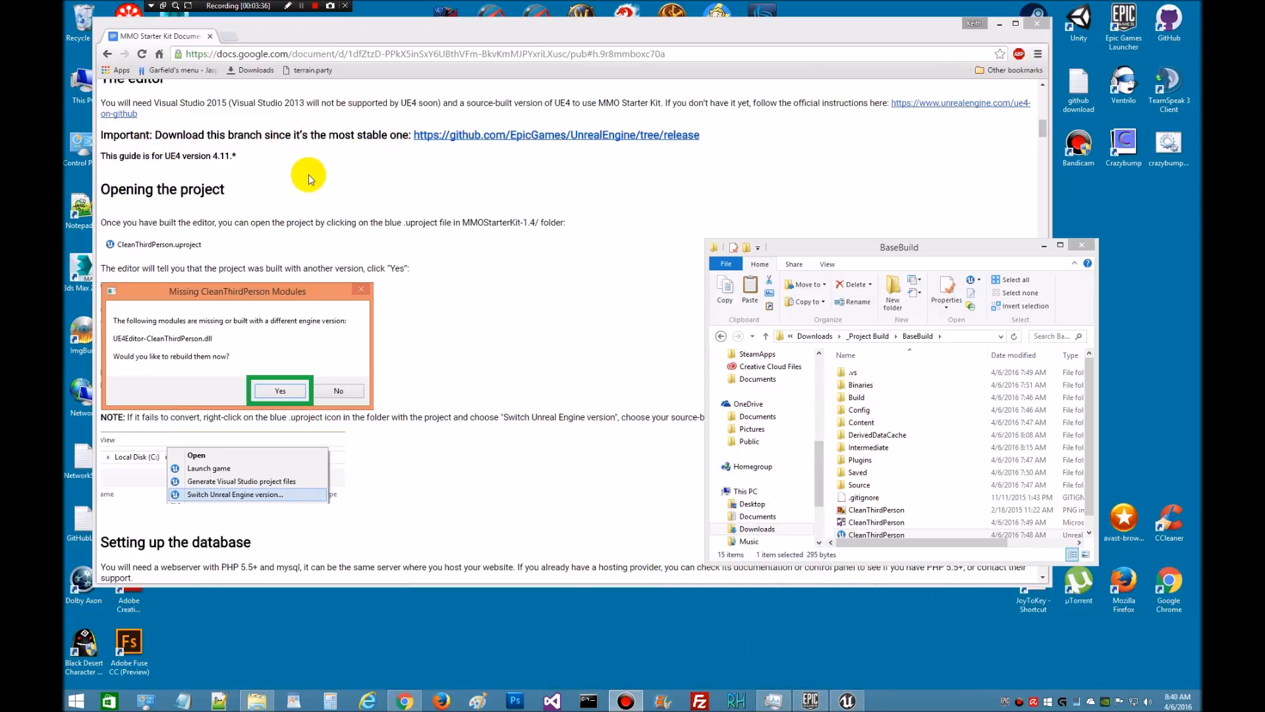
mouse_move(212, 152)
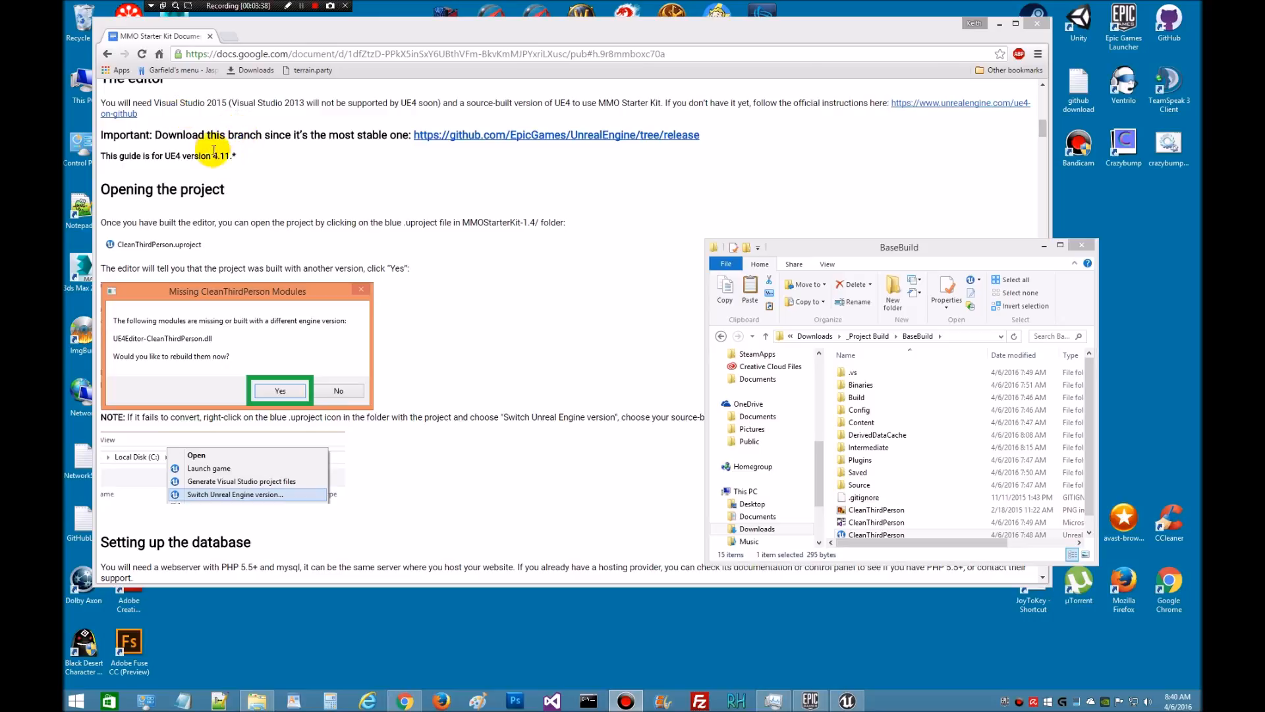
mouse_move(473, 215)
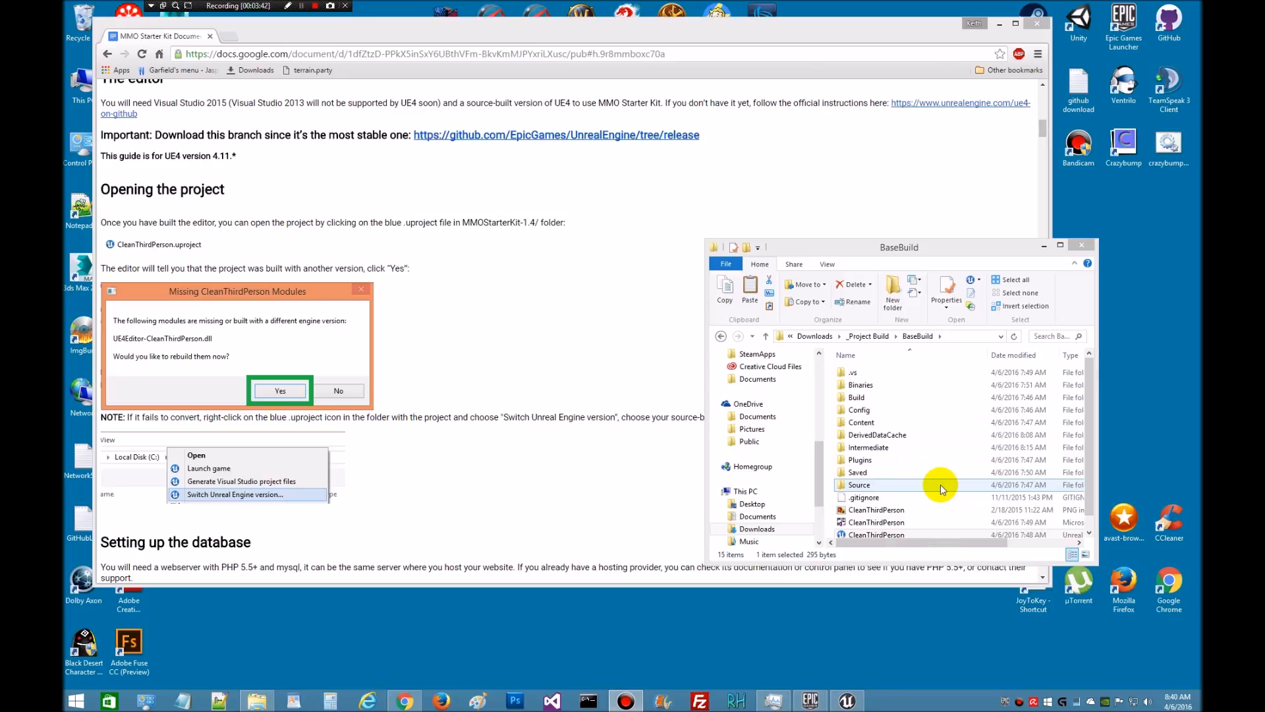
mouse_move(272, 178)
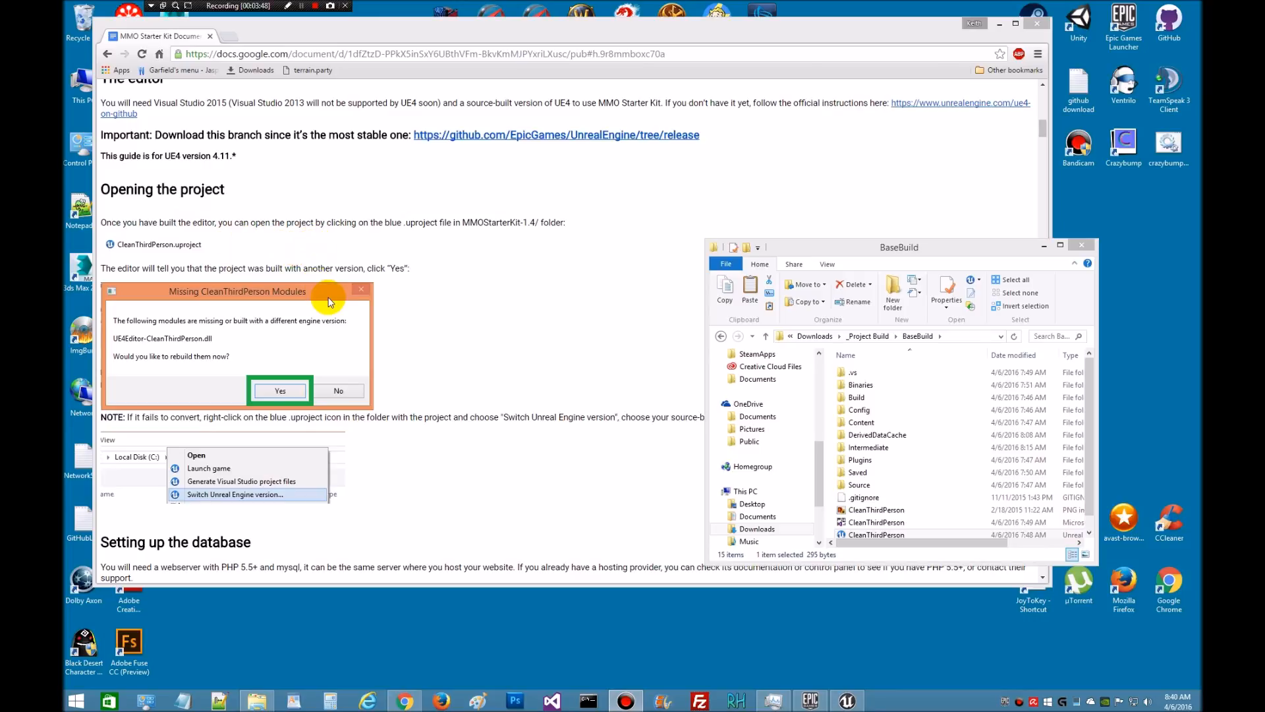
mouse_move(141, 374)
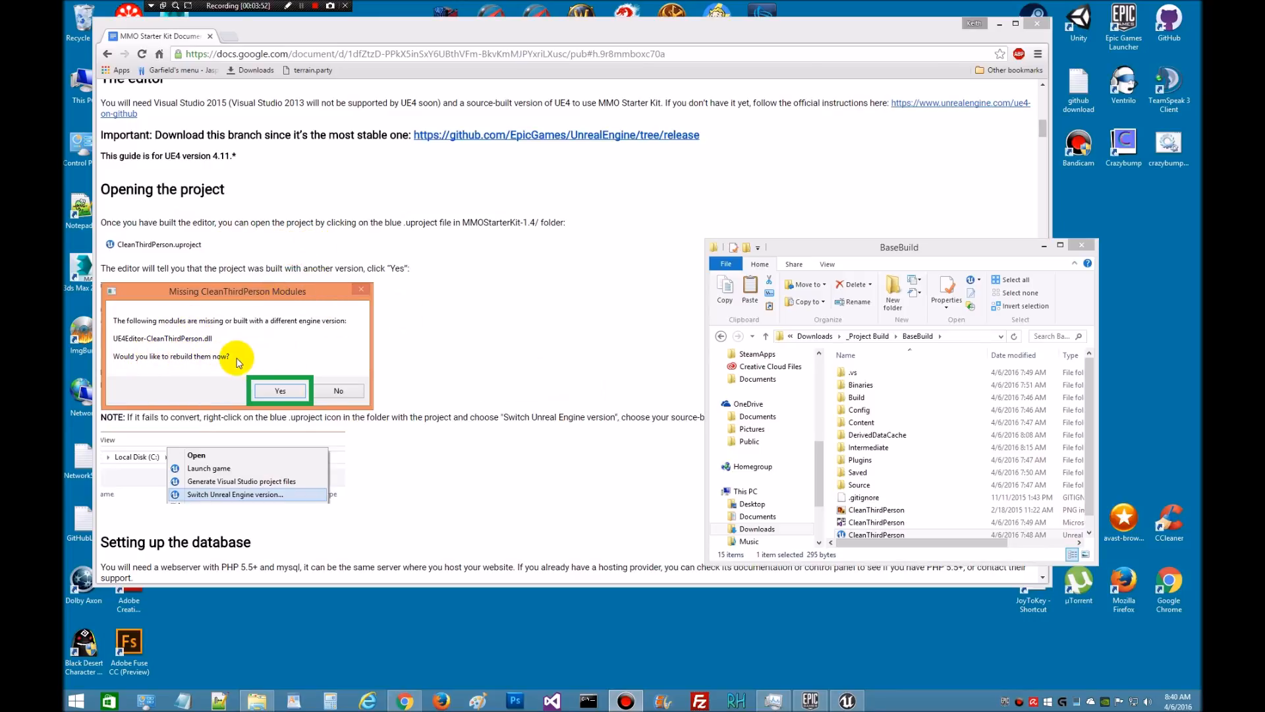
mouse_move(210, 344)
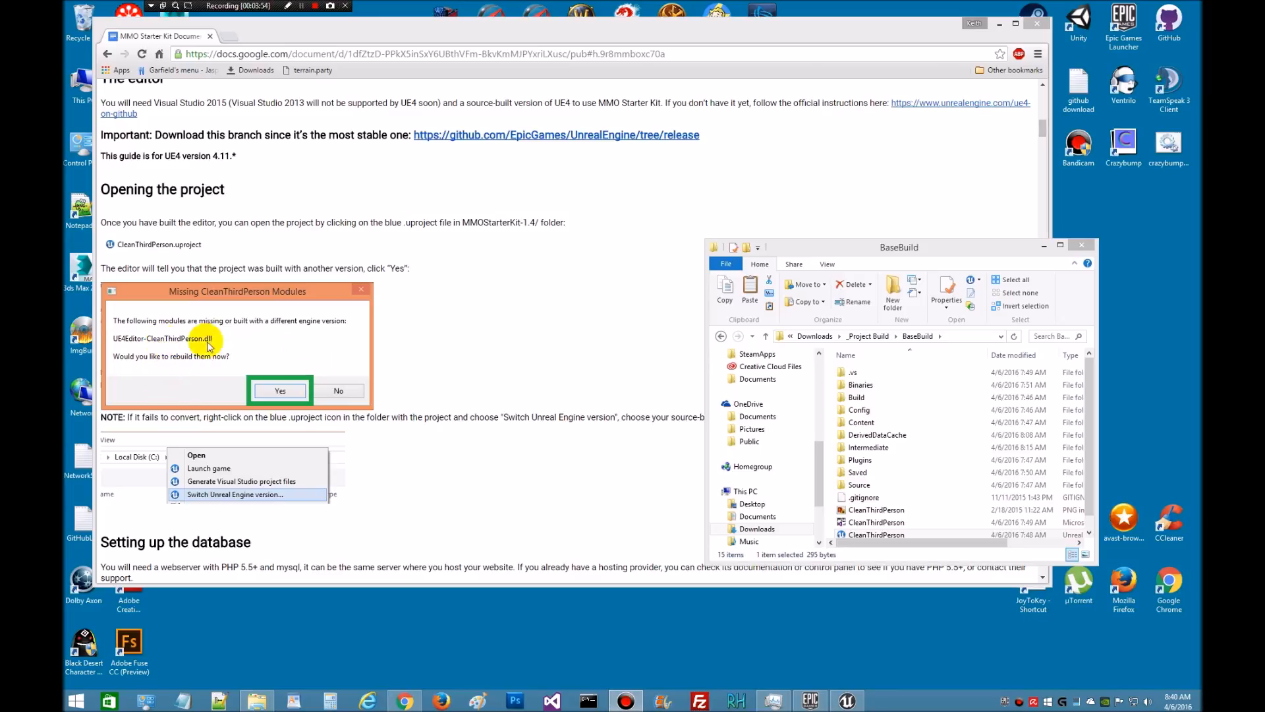
mouse_move(199, 352)
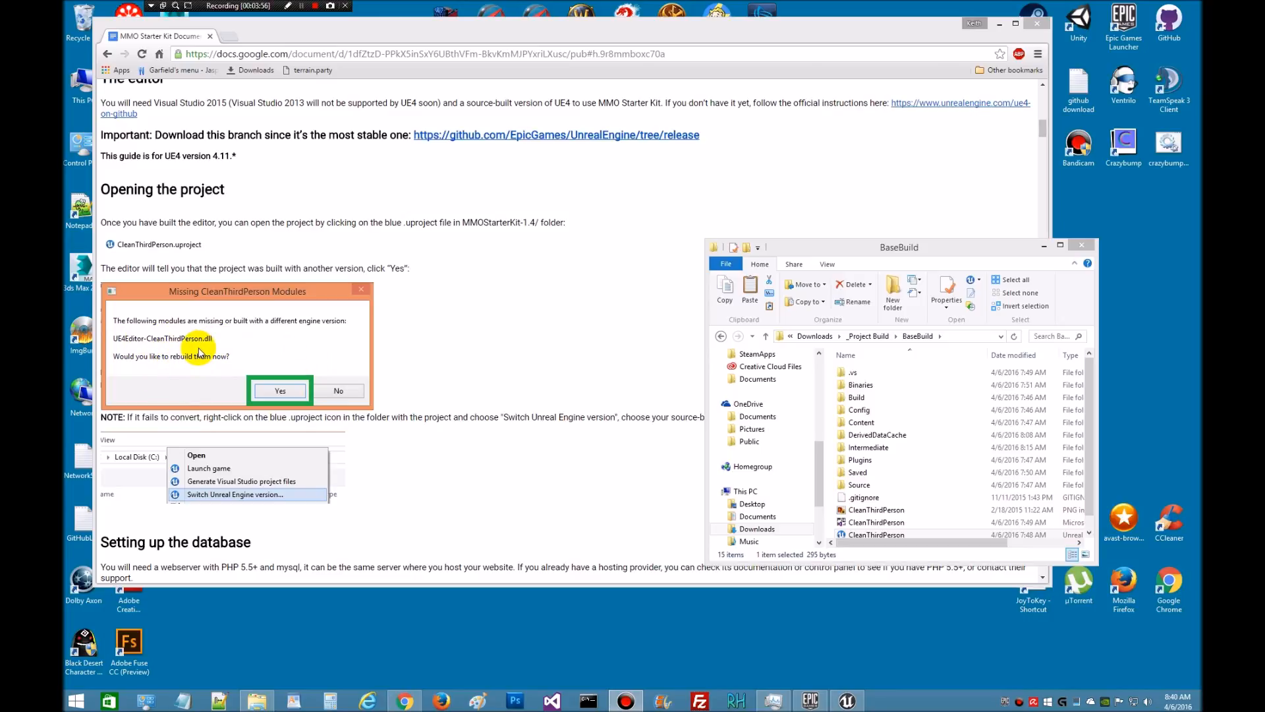
mouse_move(354, 462)
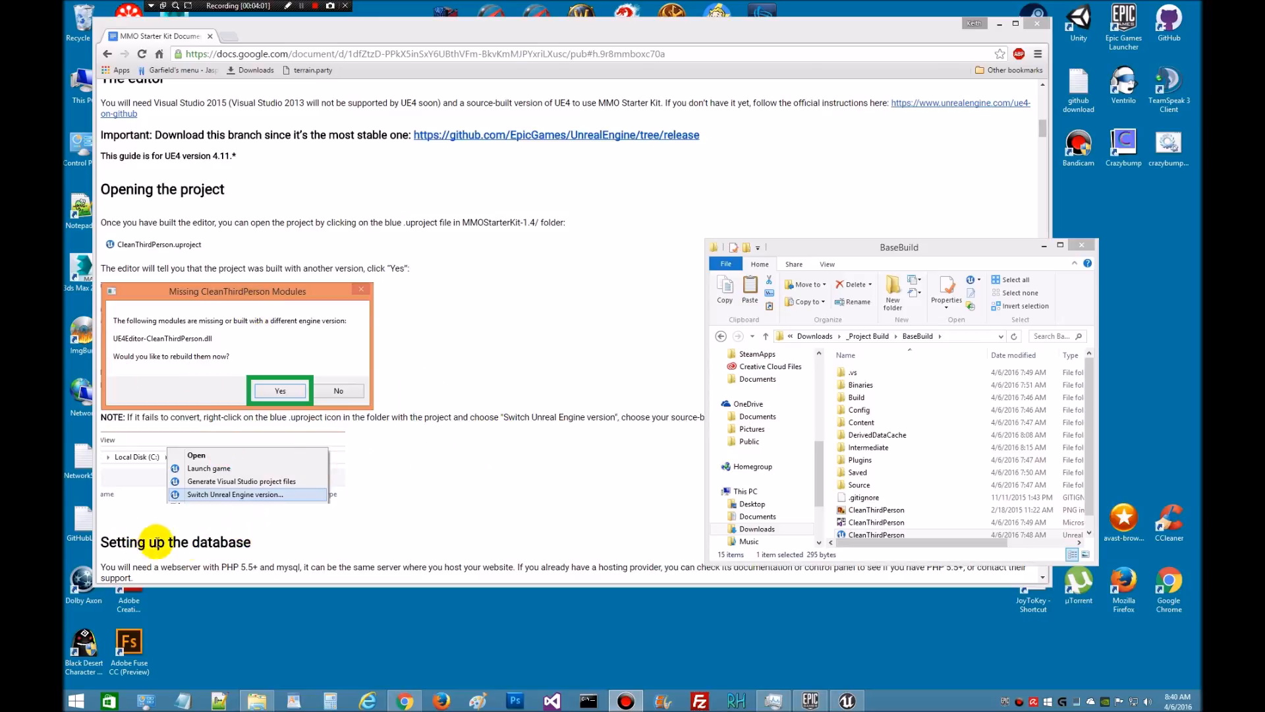
mouse_move(256, 539)
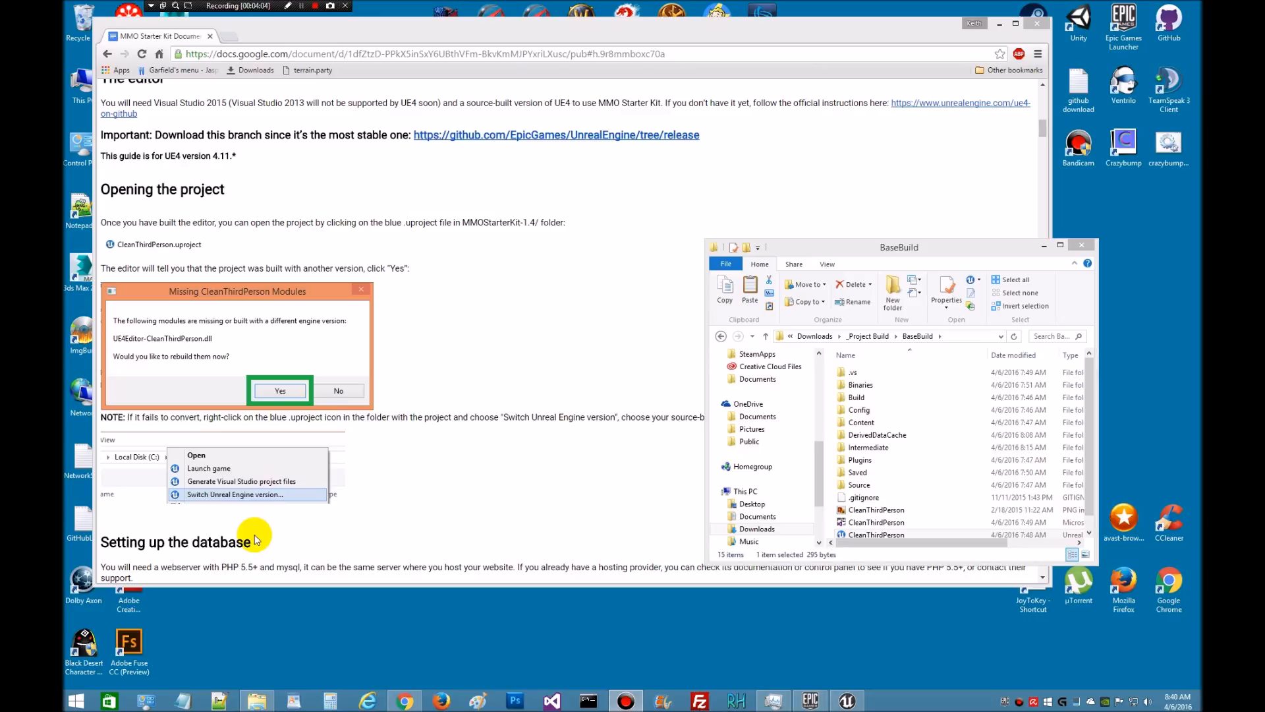